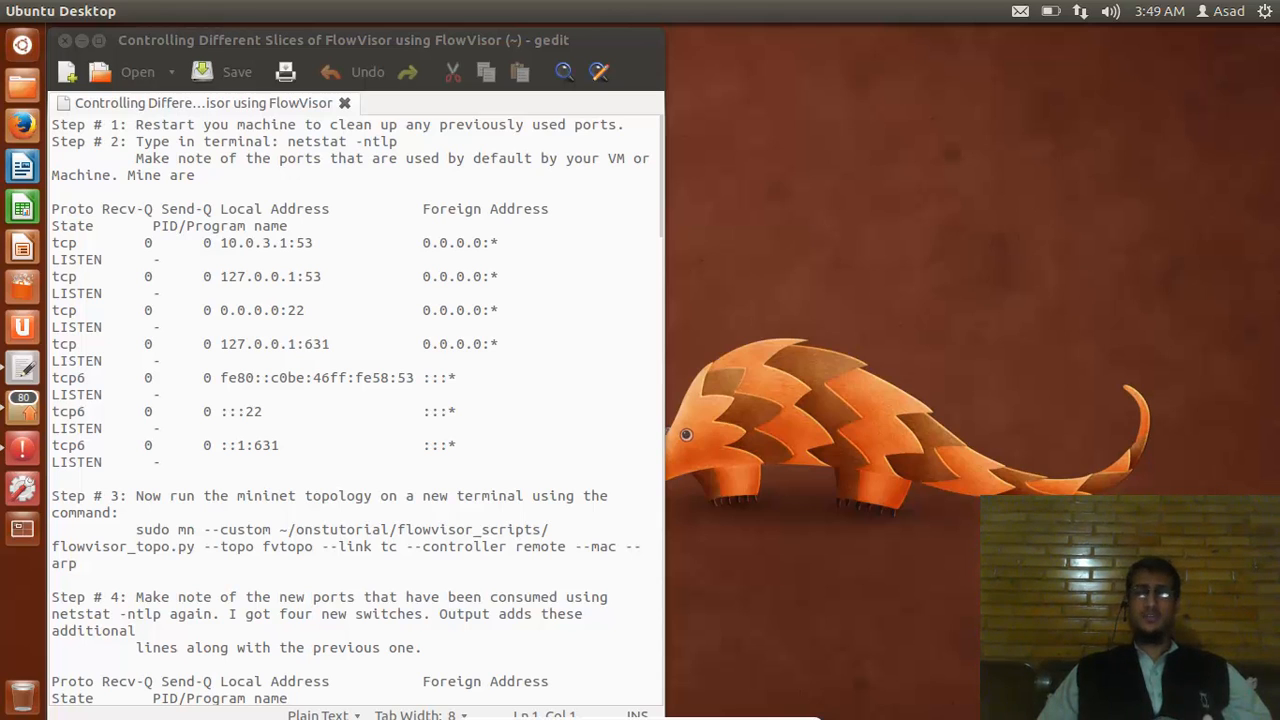
mouse_move(756, 320)
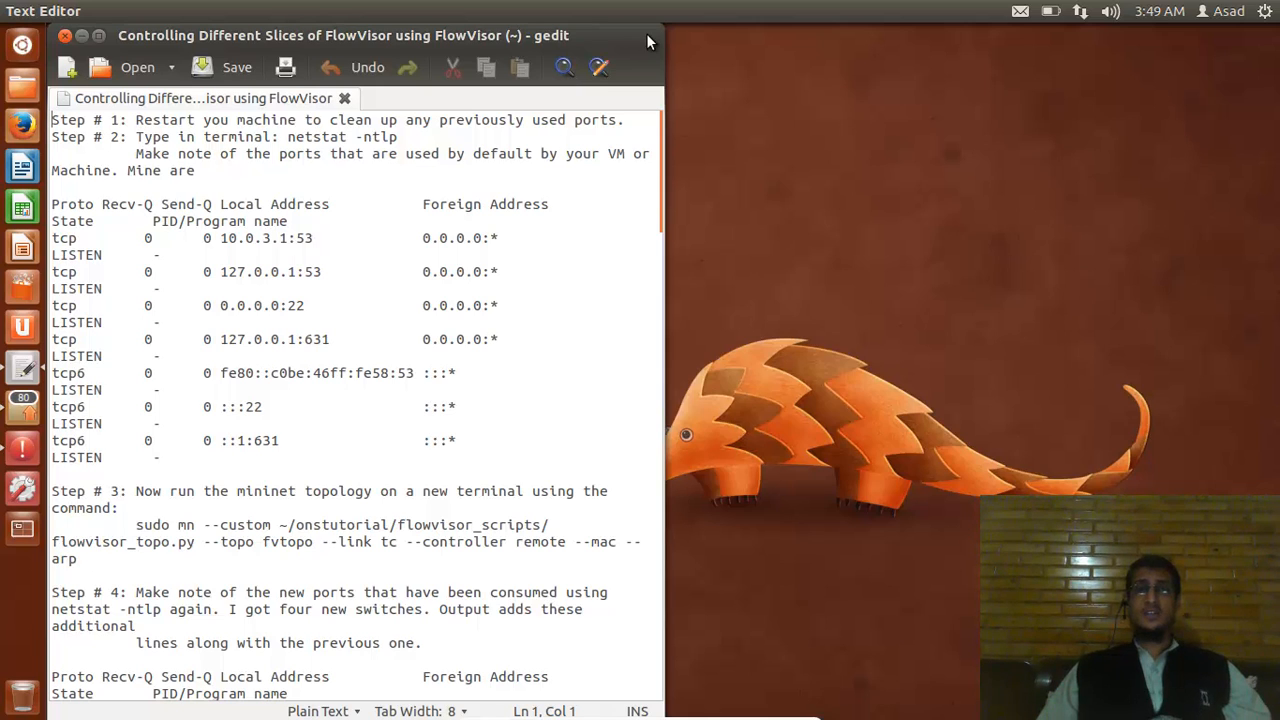
mouse_move(676, 156)
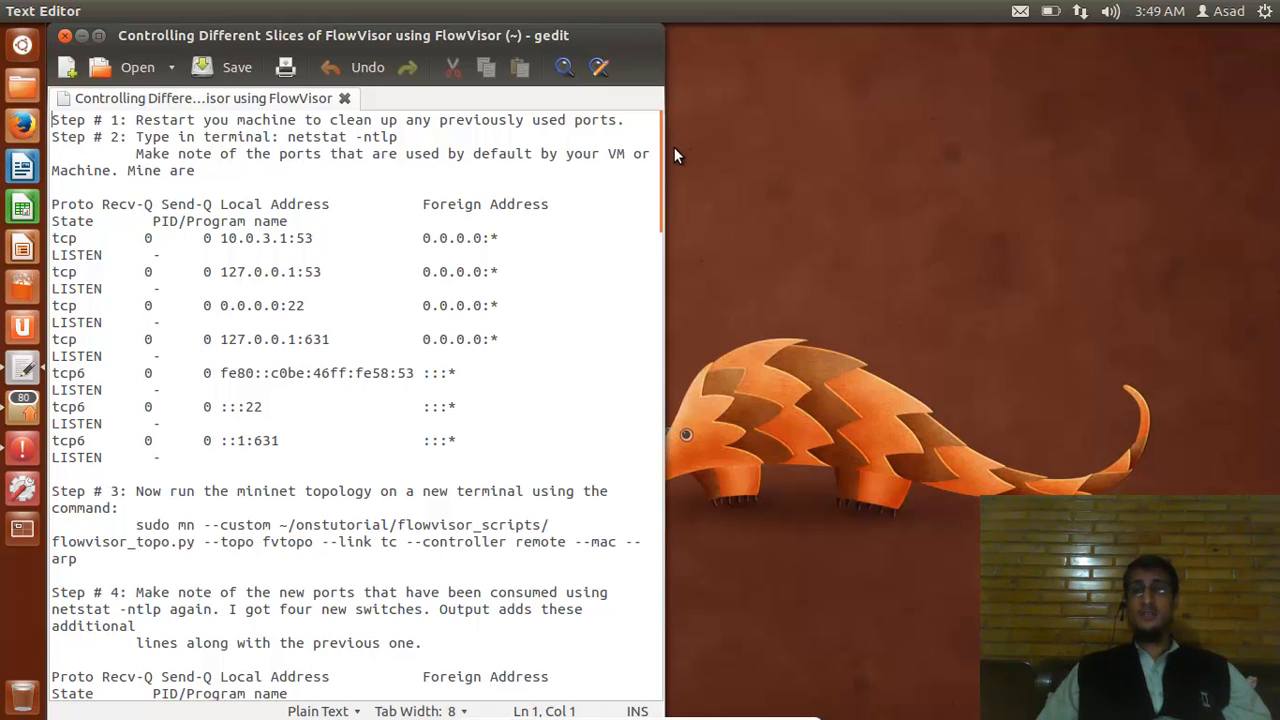
- Run netstat -ntlp in a terminal beside the notes and pick out listening port 6634
scroll("down", 3)
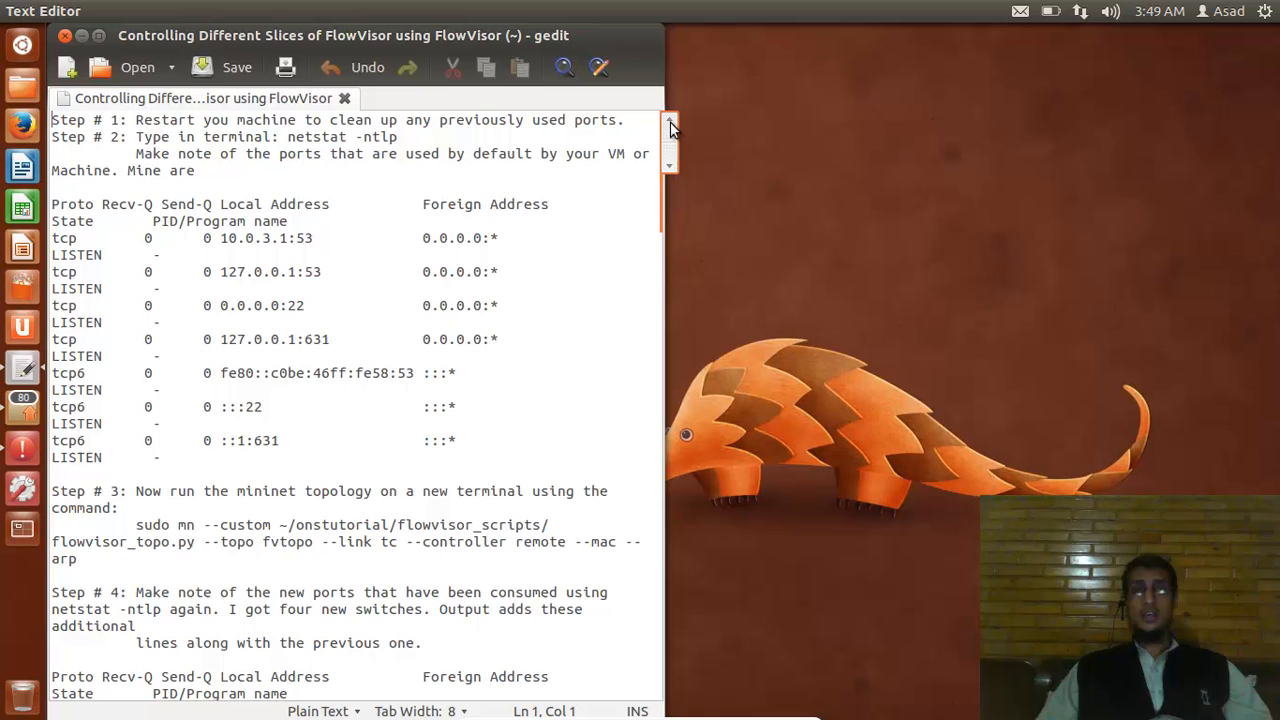
mouse_move(850, 320)
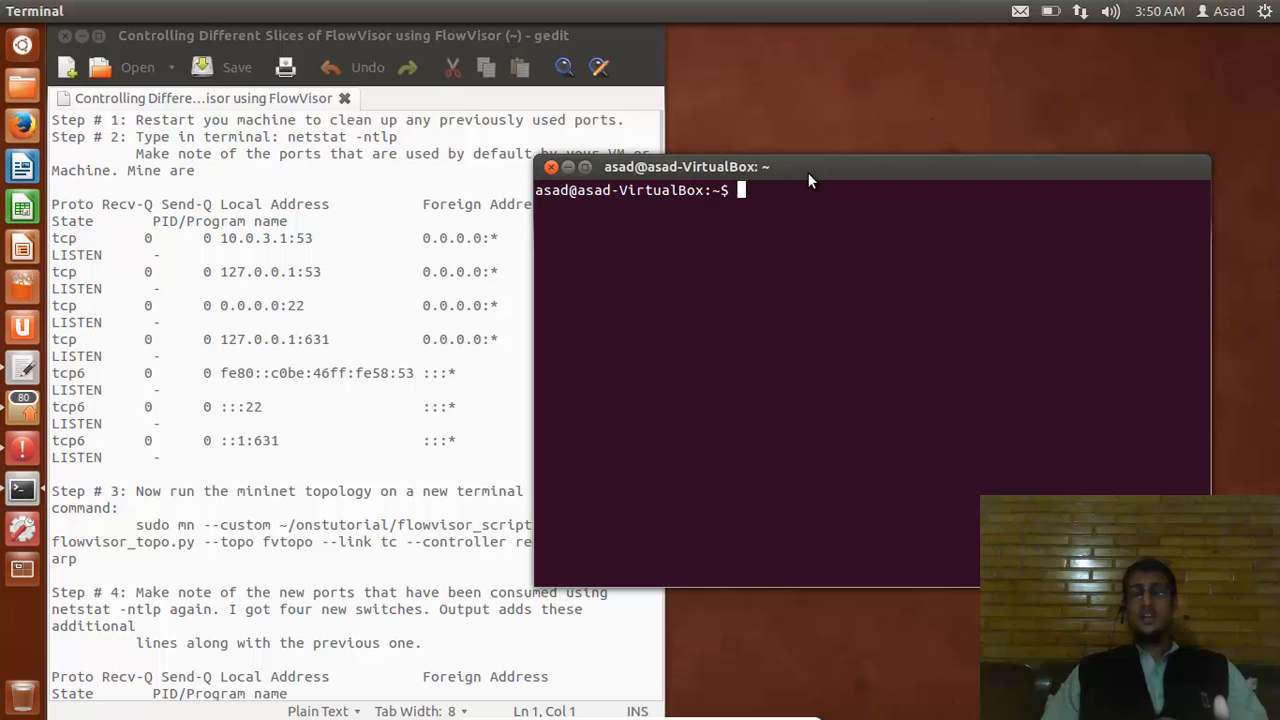
left_click_drag(810, 168, 936, 164)
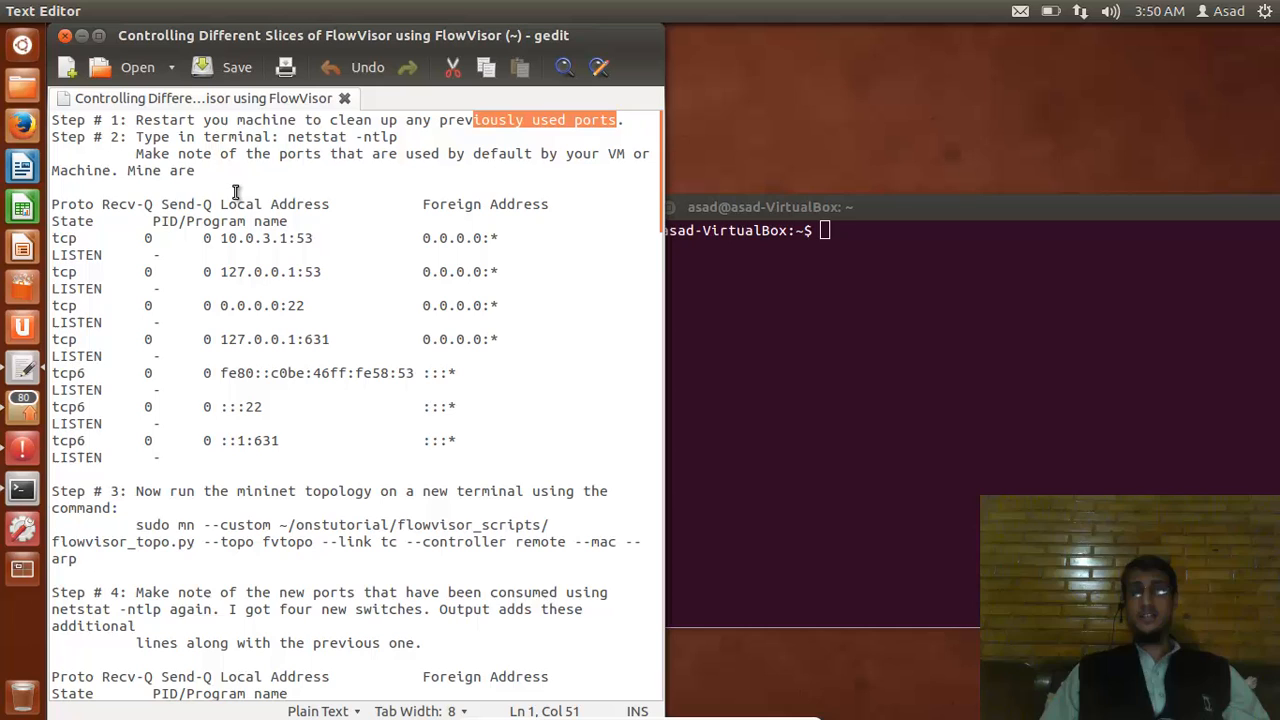
type("netstat -ntlp")
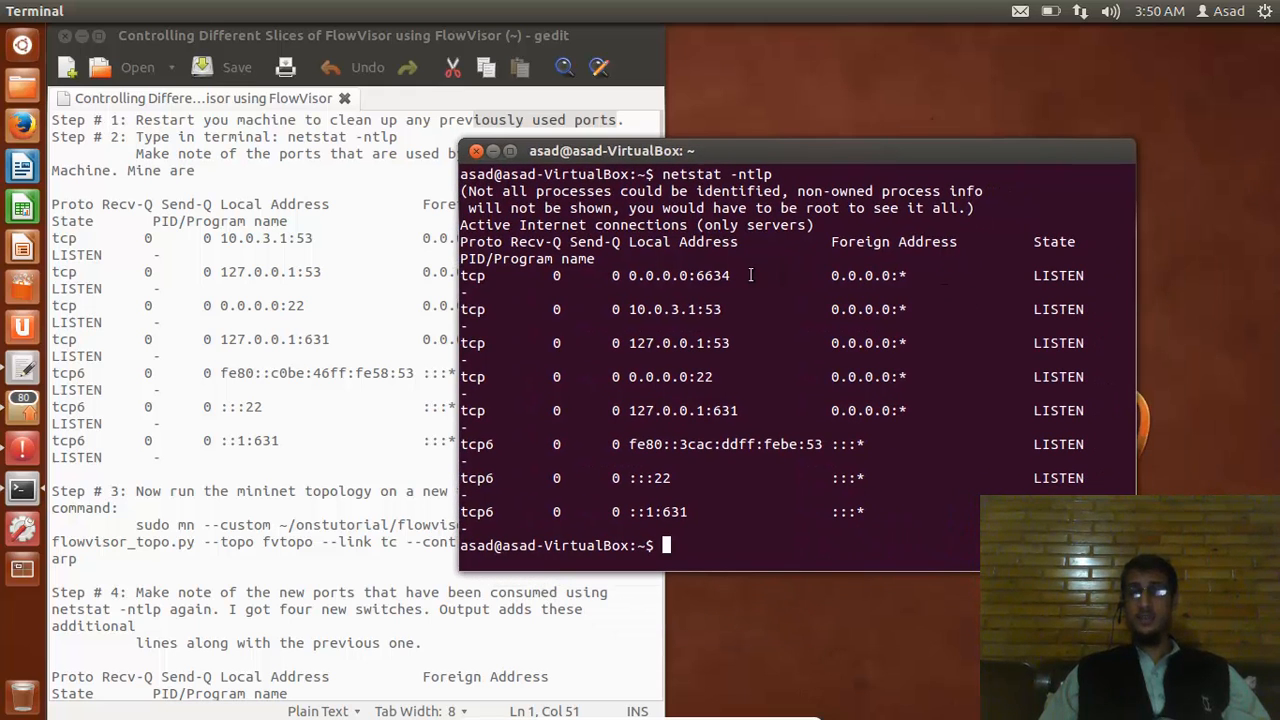
double_click(712, 276)
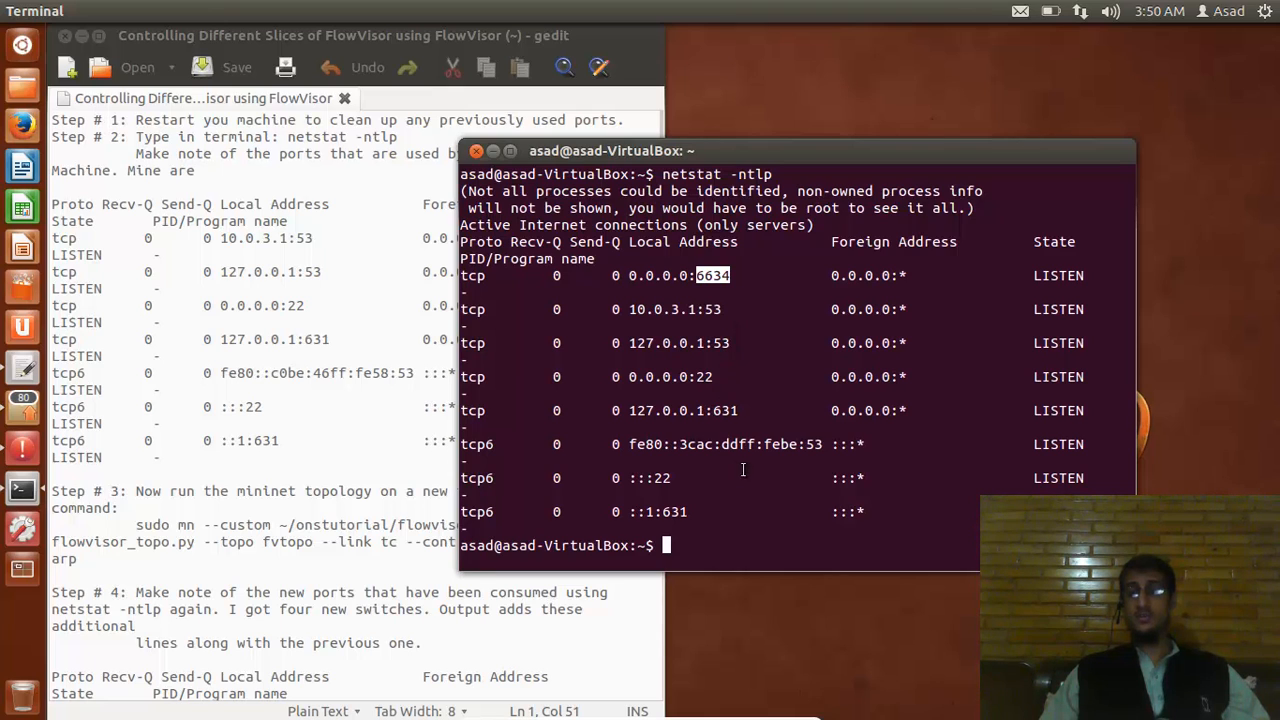
mouse_move(708, 502)
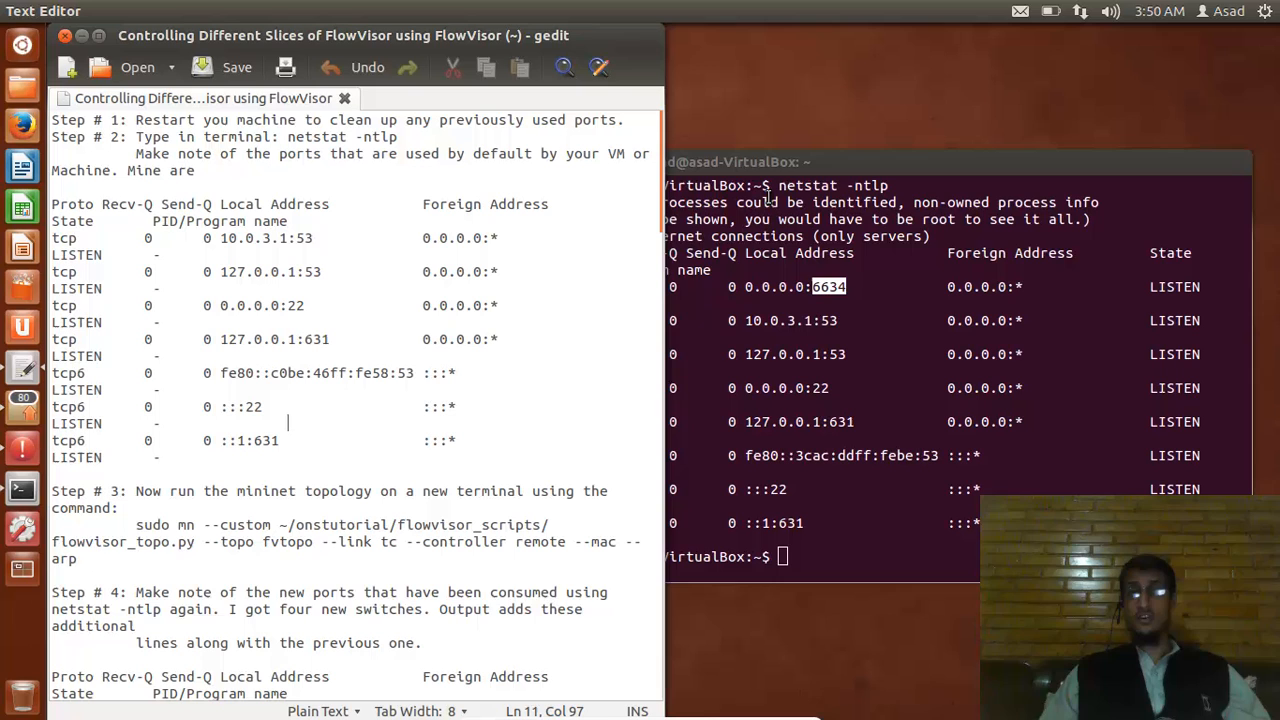
mouse_move(324, 468)
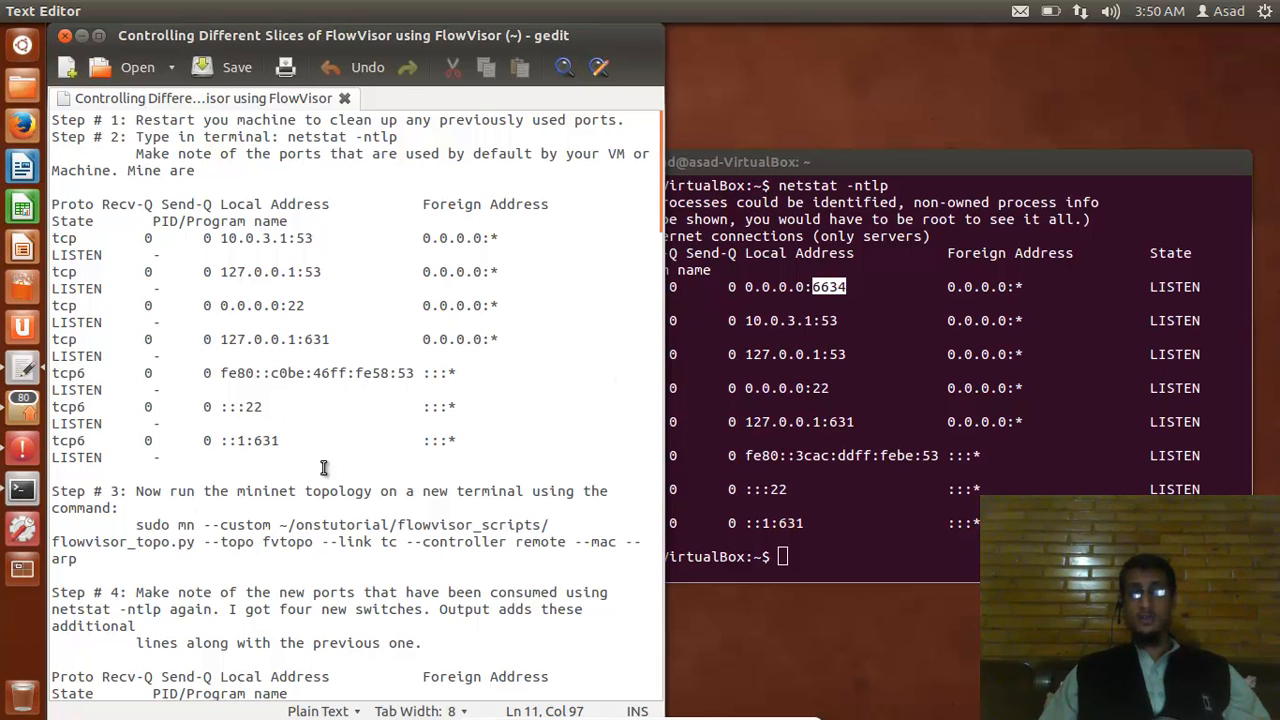
scroll("down", 3)
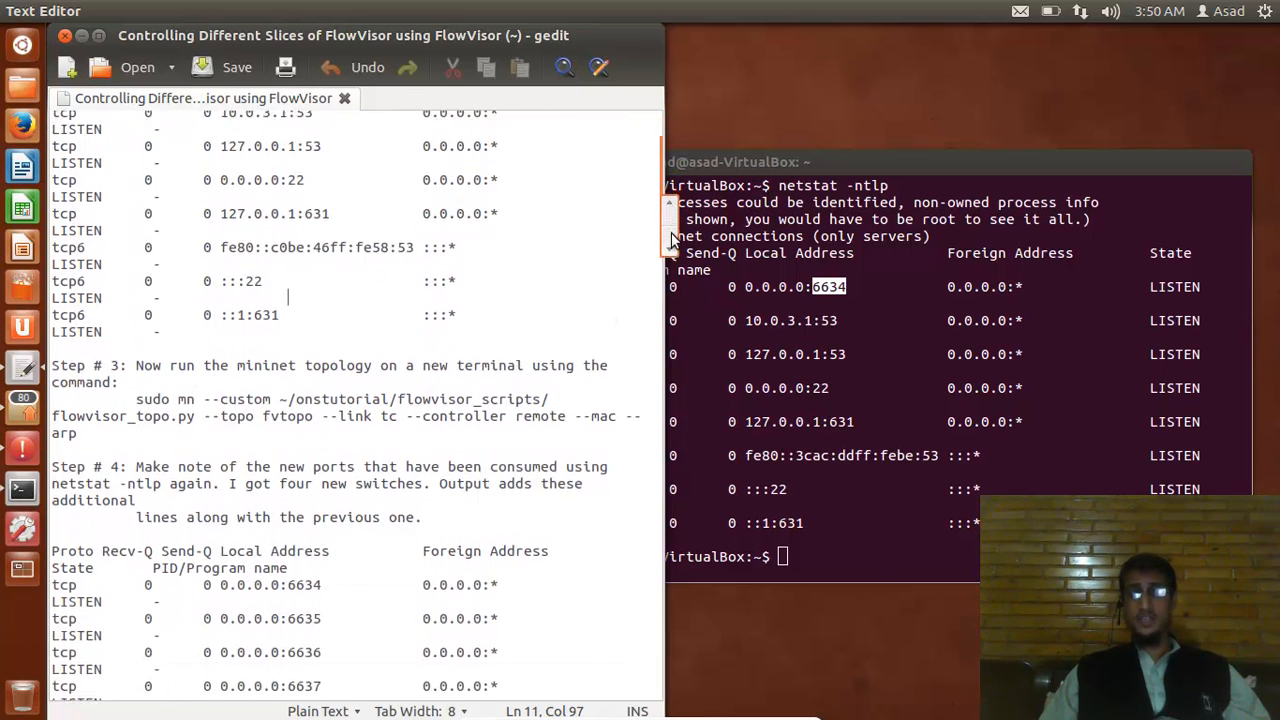
scroll("down", 3)
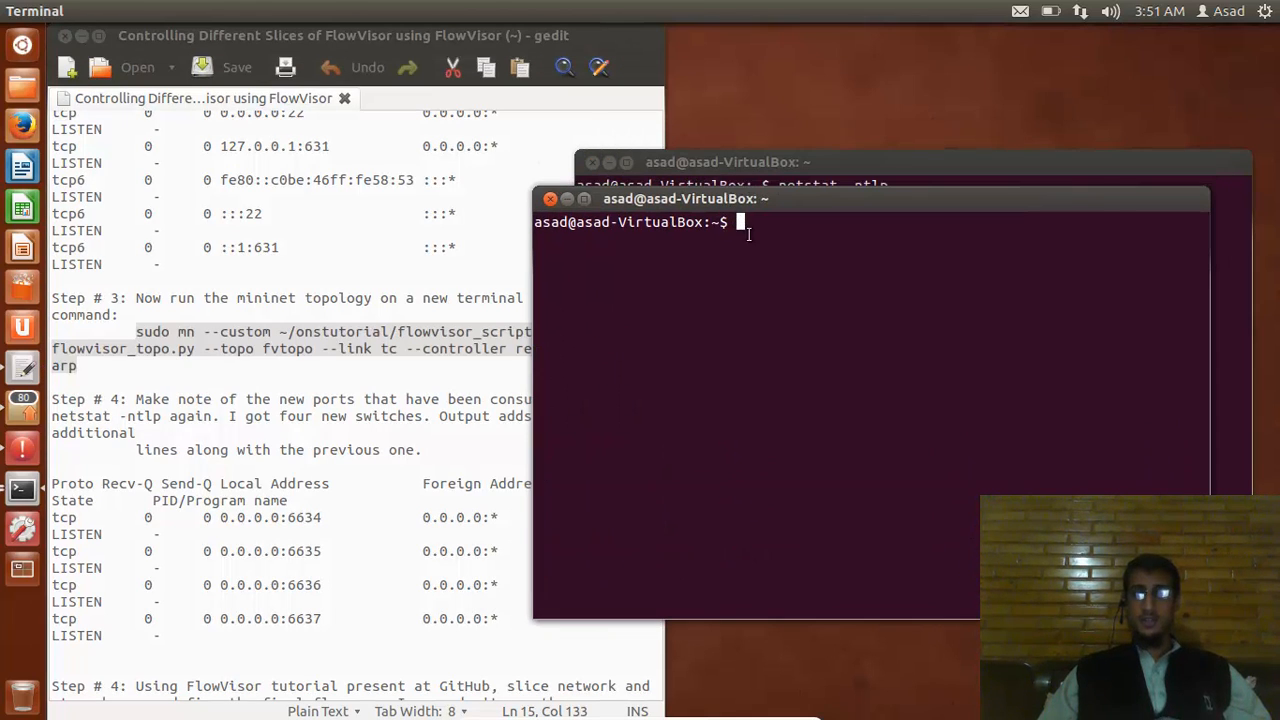
- Run sudo mn with flowvisor_topo.py, topo fvtopo, tc links, remote controller, --mac --arp
type("sudo mn --custom ~/onstutorial/flowvisor_scripts/flowvisor_topo.py --topo fvtopo --link tc --controller remote --mac --arp")
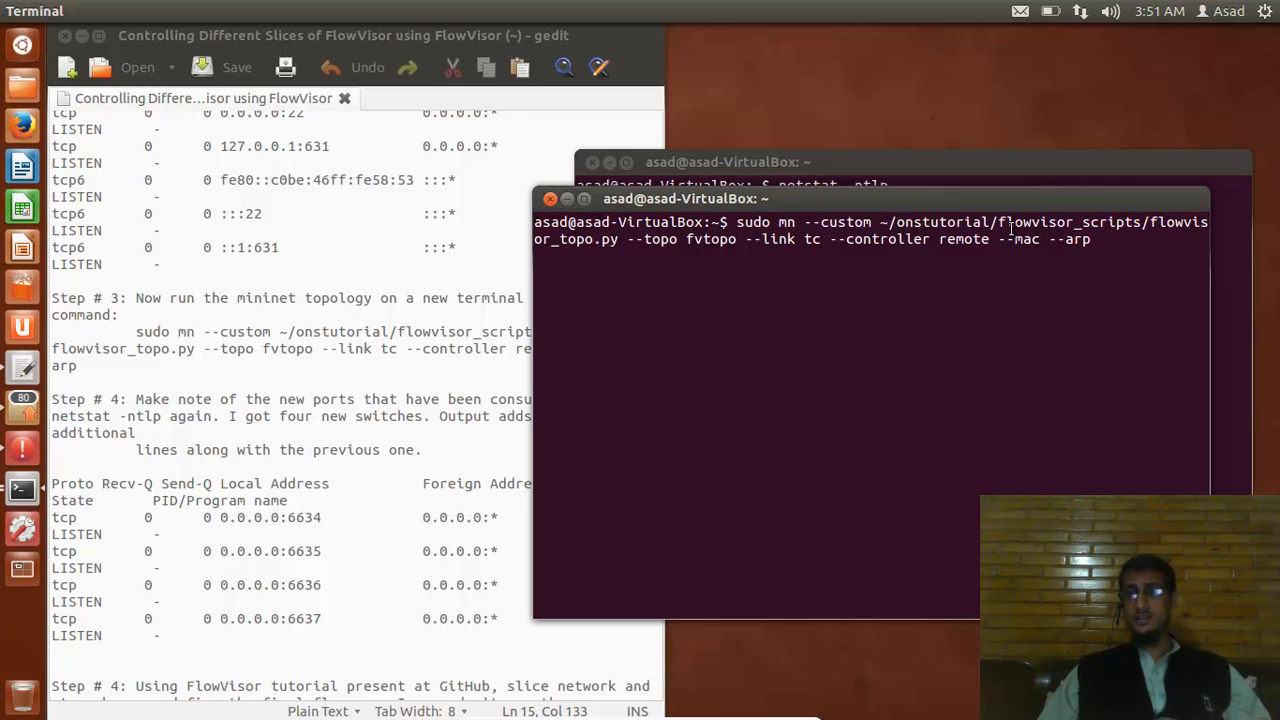
key("Return")
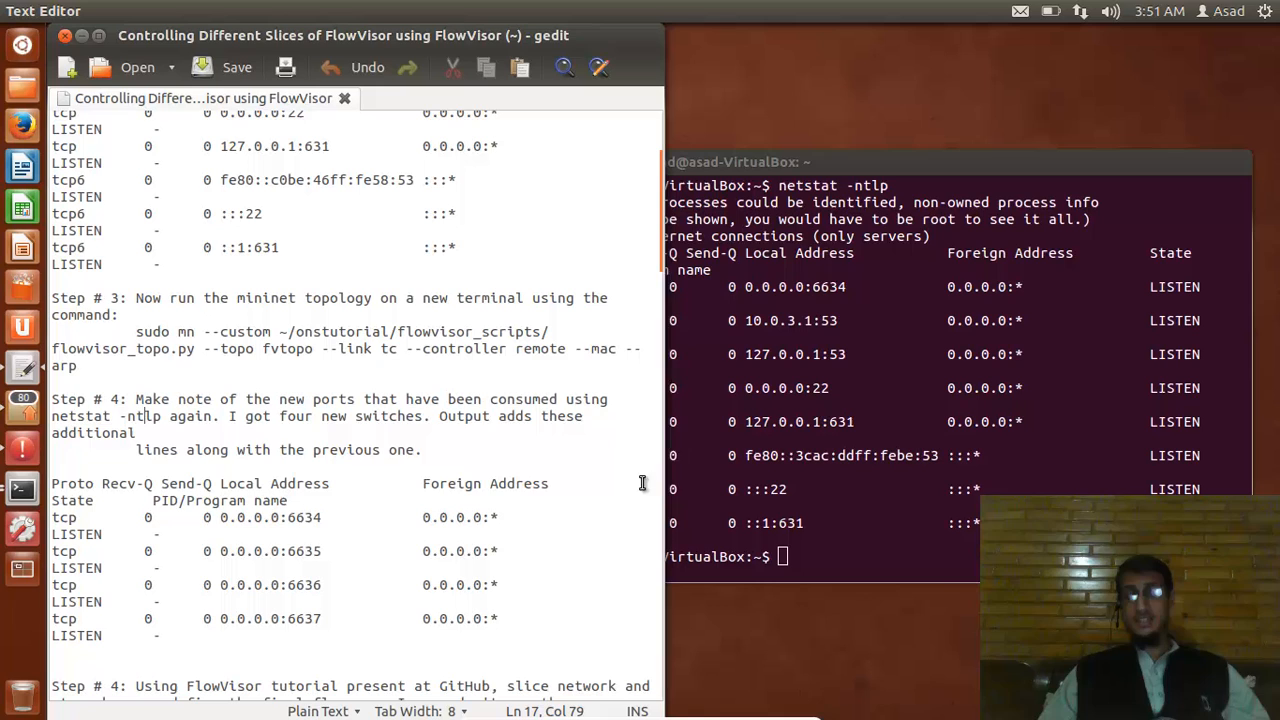
- Re-run netstat -ntlp to show switch ports 6634–6637, then move the notes to Step 4
type("netstat -ntlp")
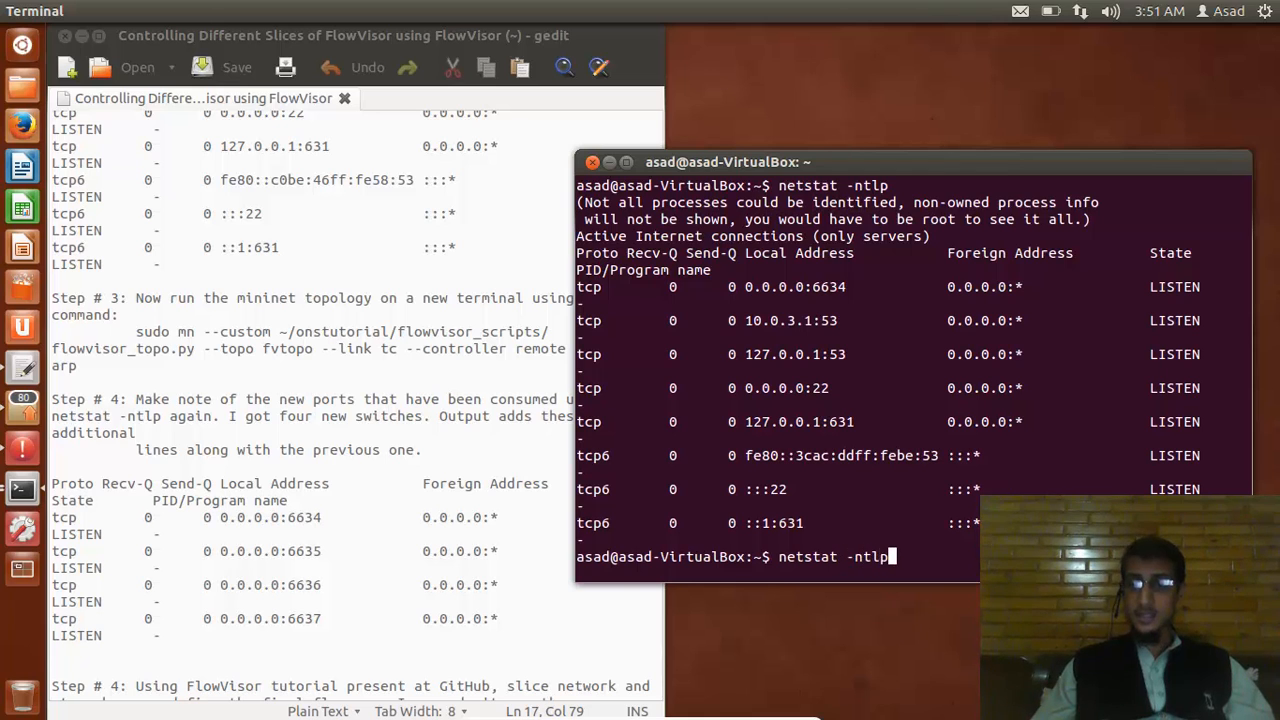
key("Return")
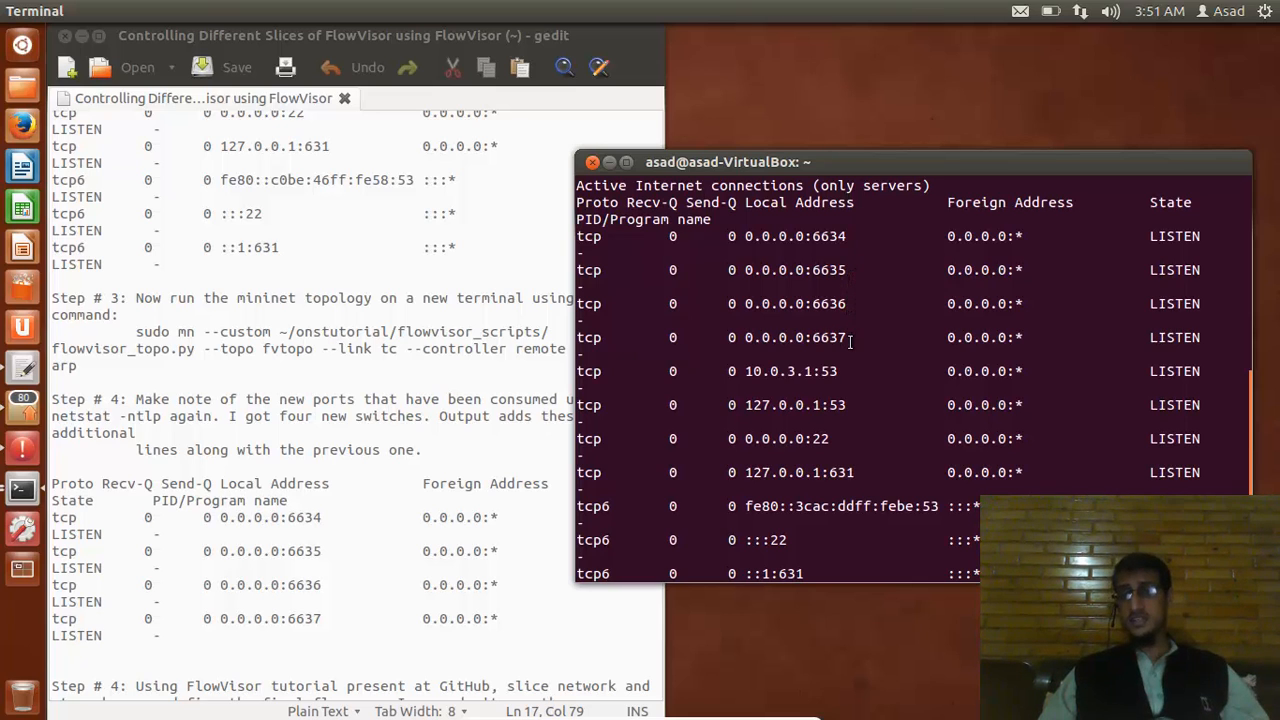
mouse_move(1178, 420)
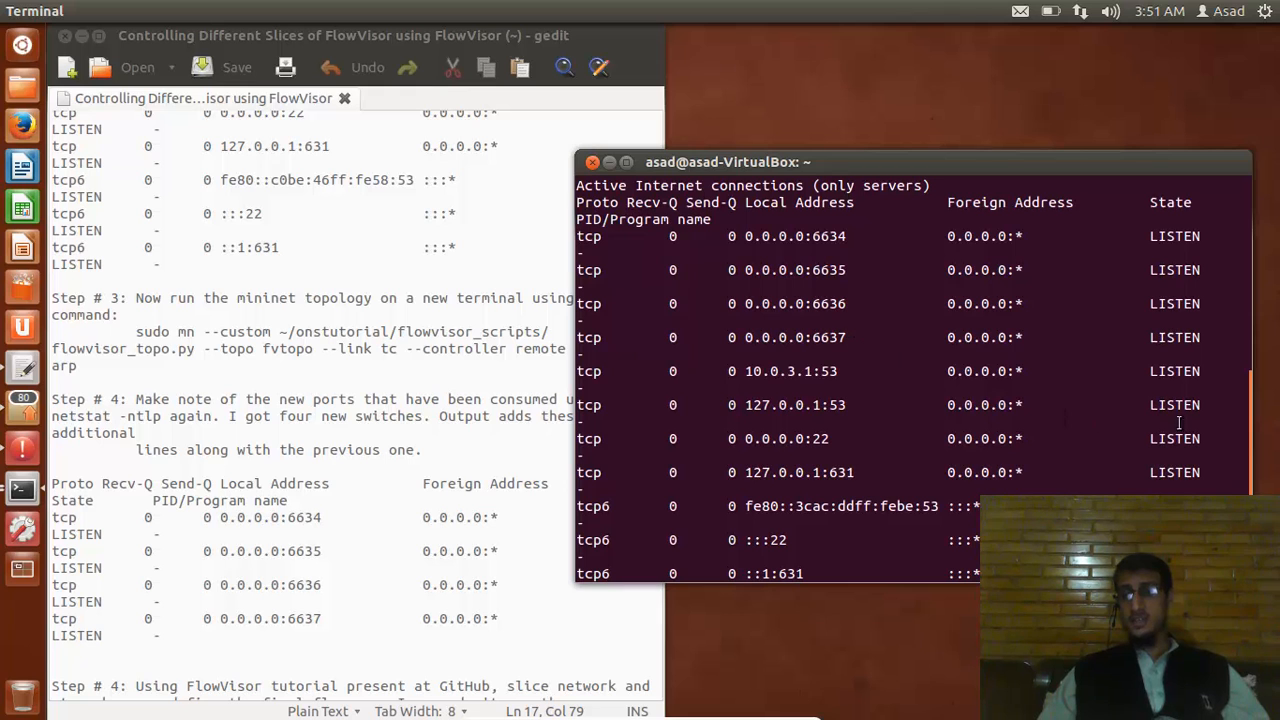
scroll("down", 3)
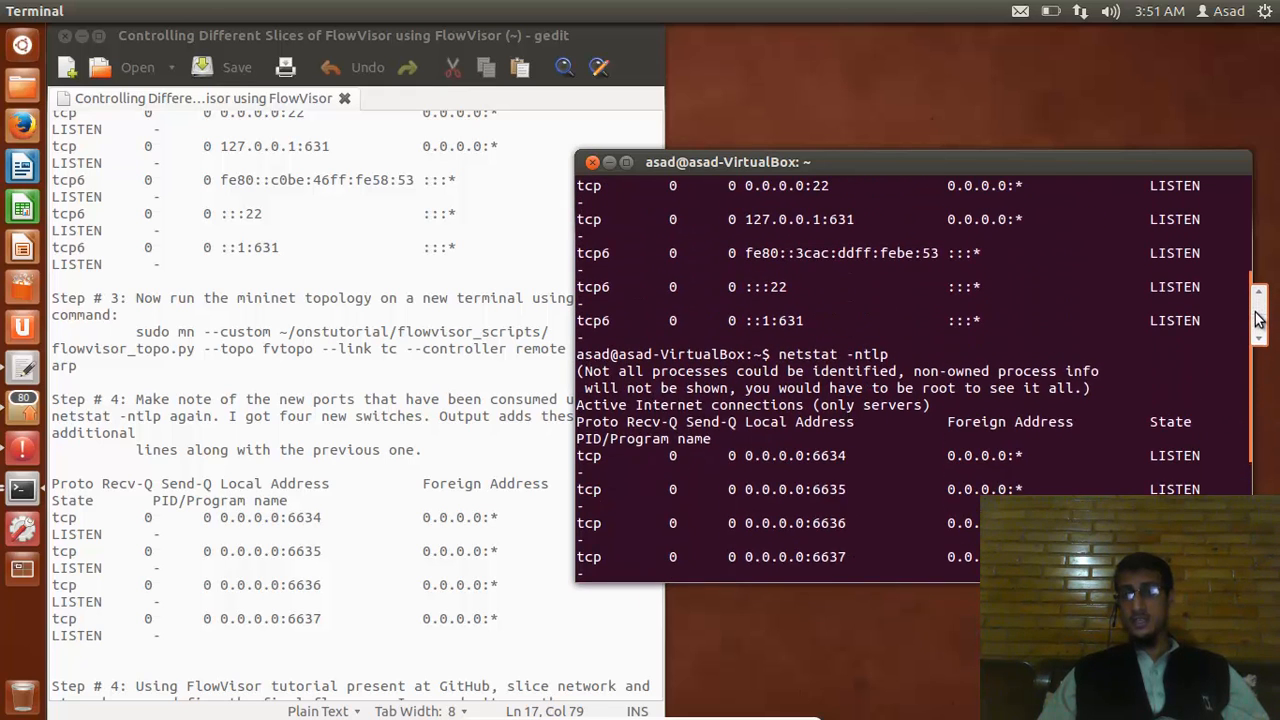
scroll("down", 3)
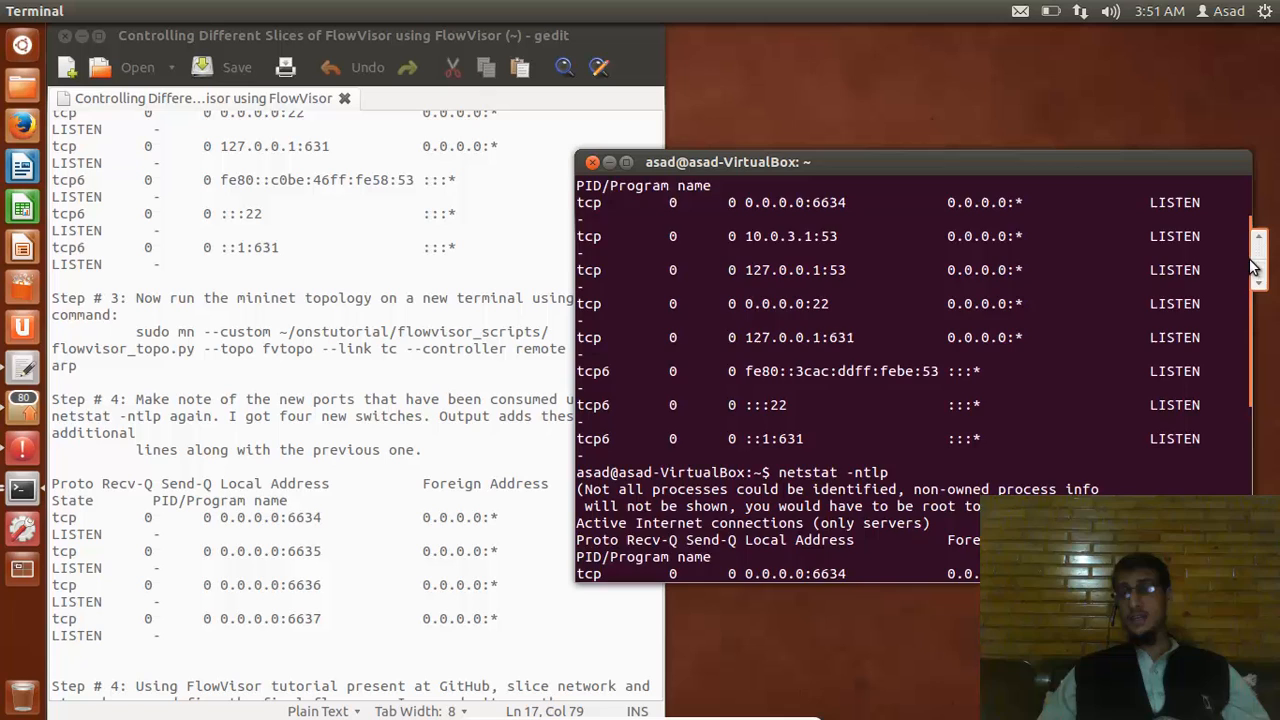
scroll("down", 3)
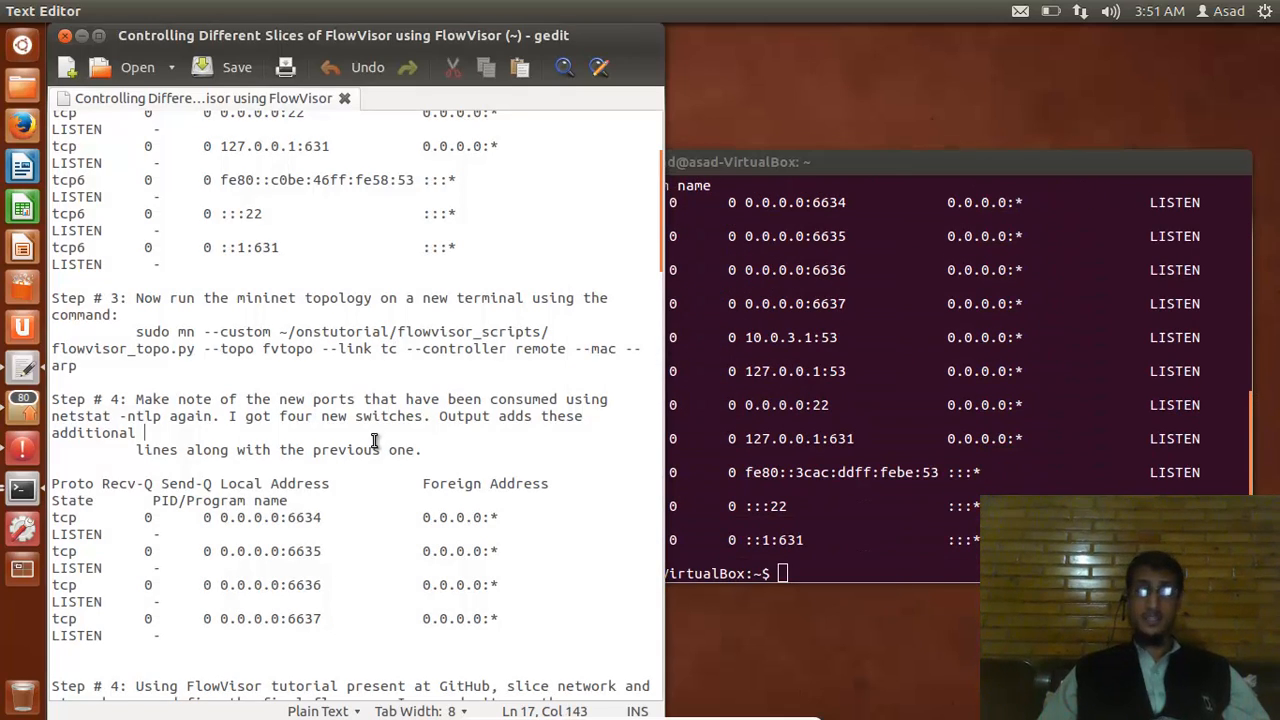
scroll("down", 3)
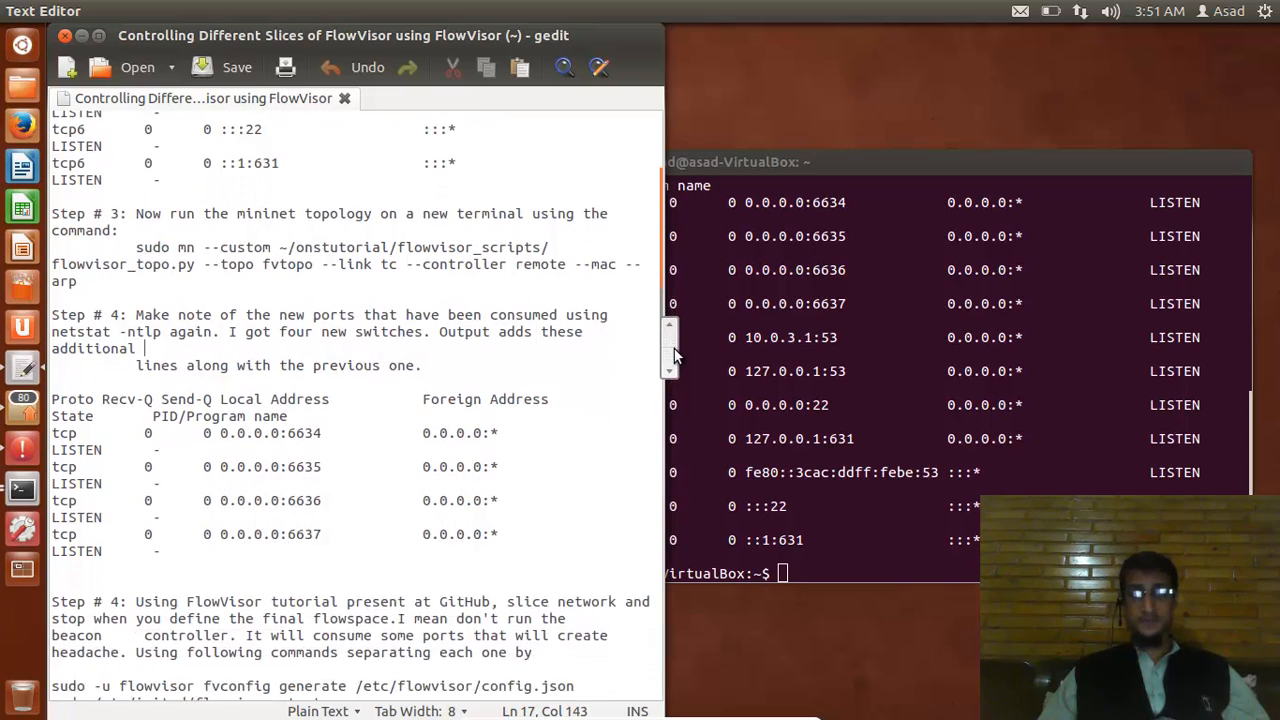
scroll("down", 3)
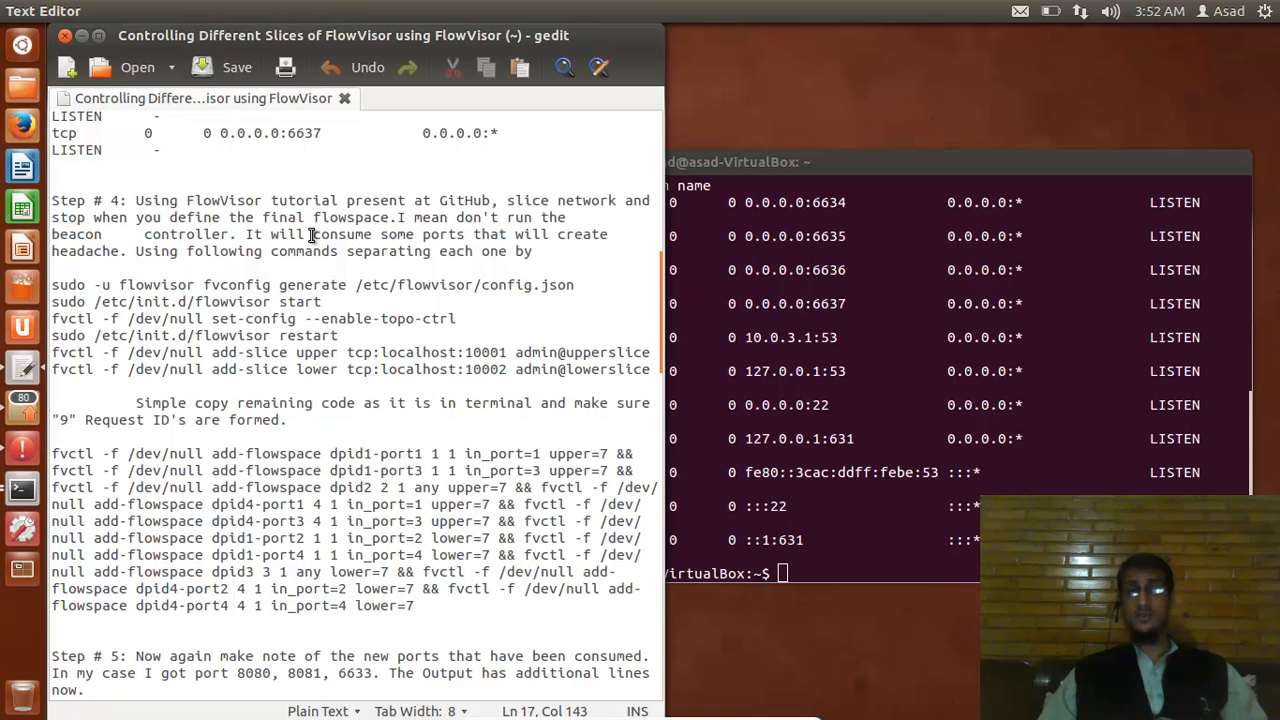
mouse_move(396, 228)
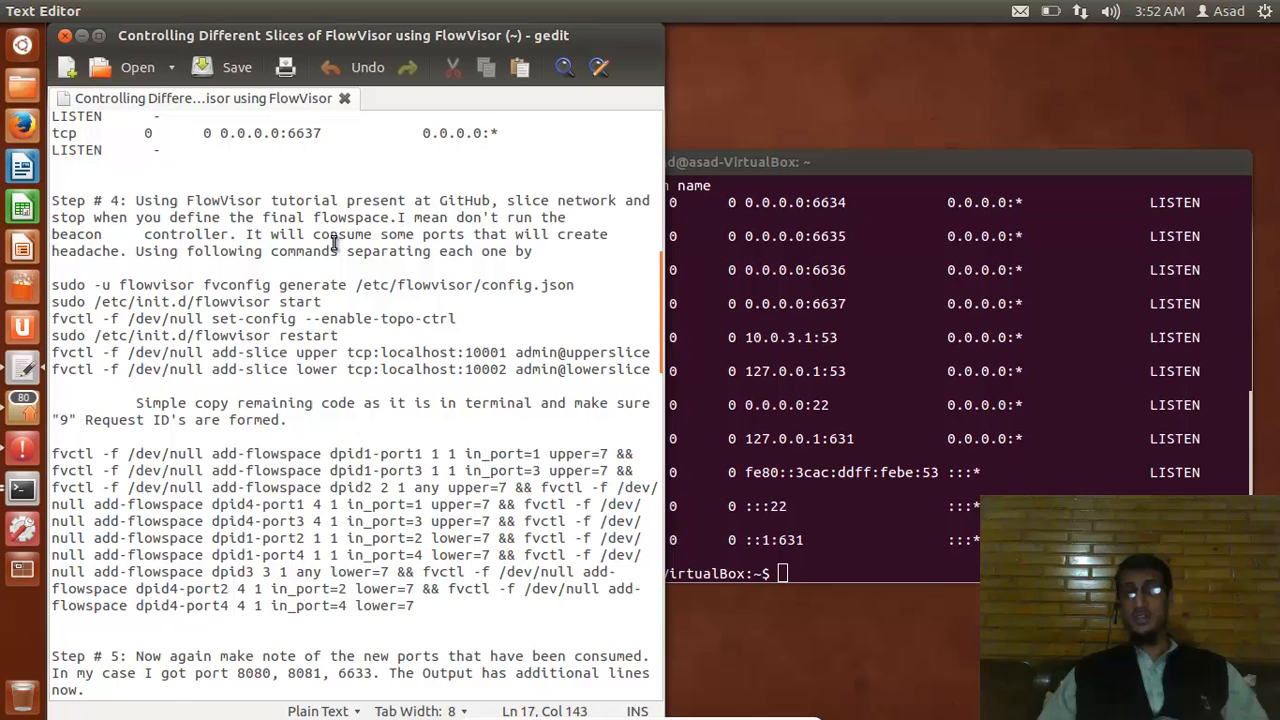
mouse_move(366, 276)
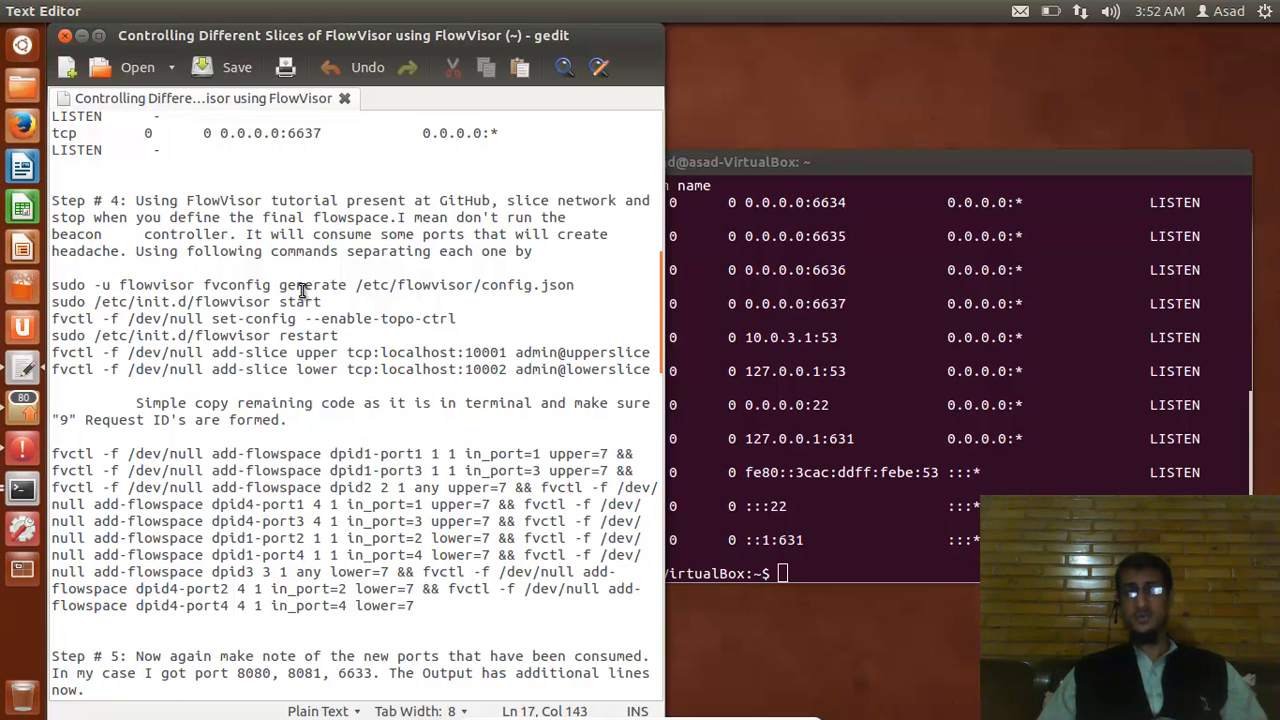
- Run sudo -u flowvisor fvconfig generate /etc/flowvisor/config.json with sudo and fvadmin passwords
left_click_drag(52, 284, 322, 302)
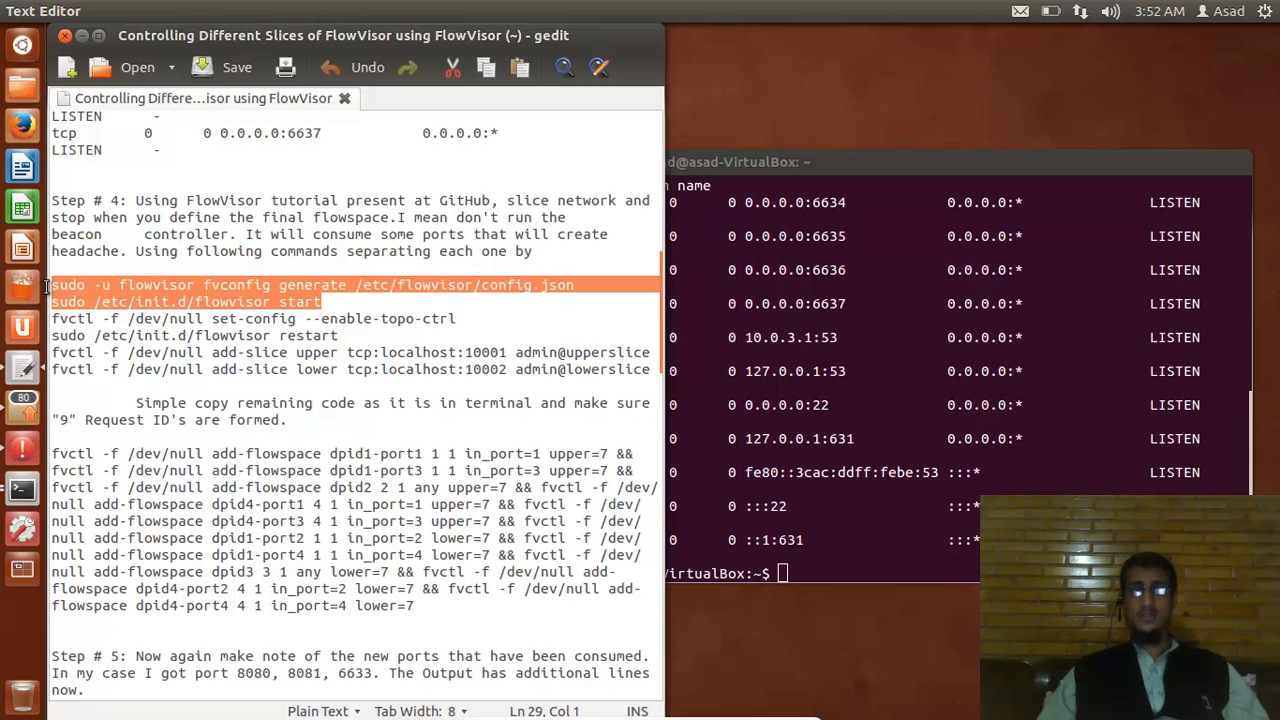
mouse_move(832, 152)
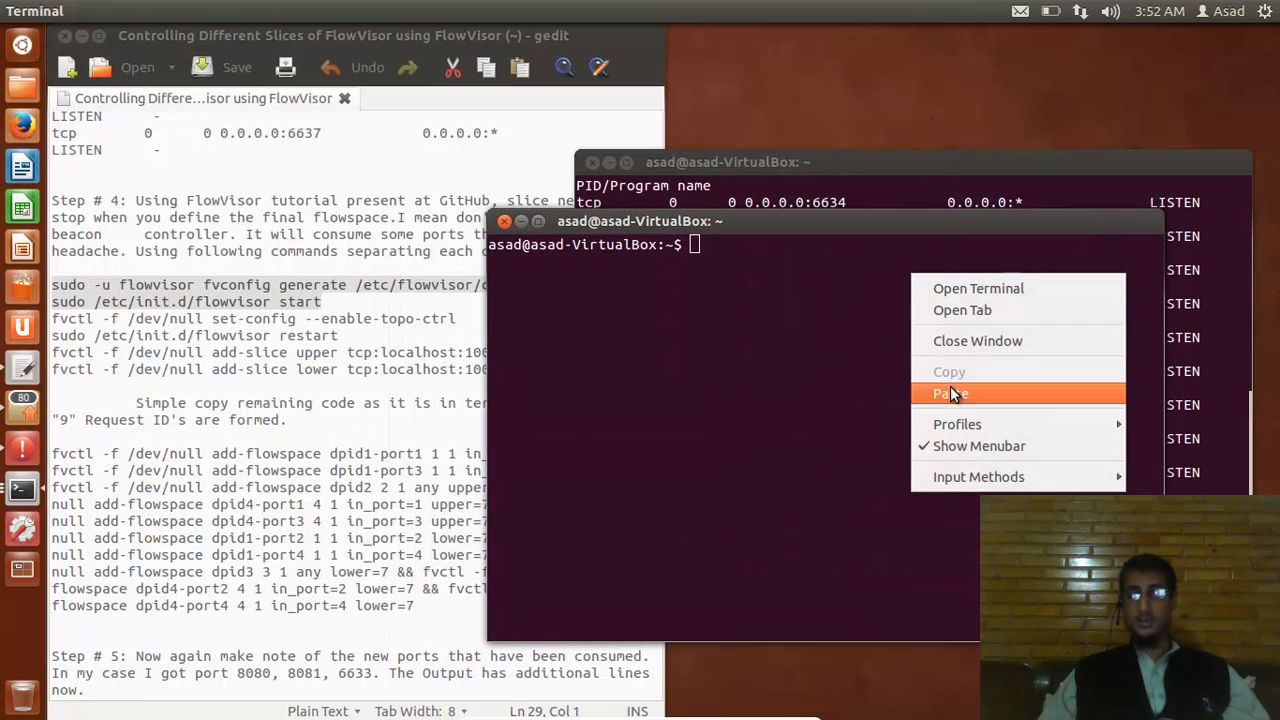
left_click(950, 392)
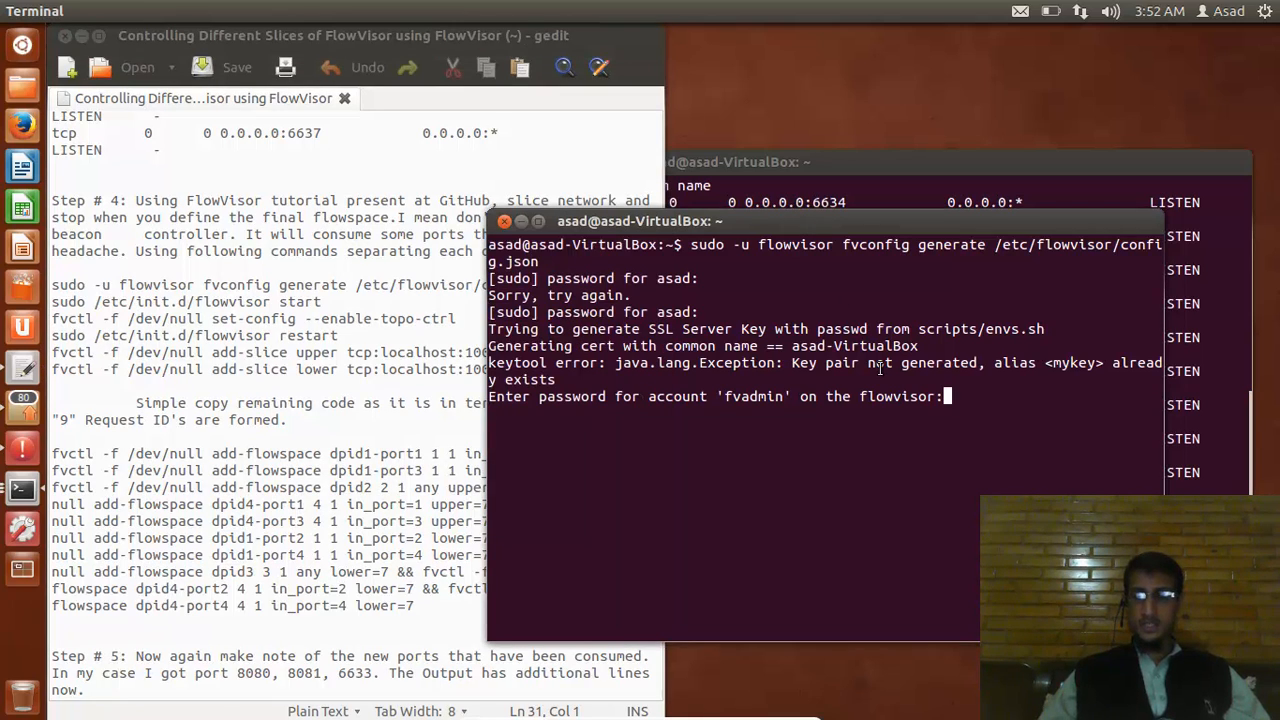
key("Return")
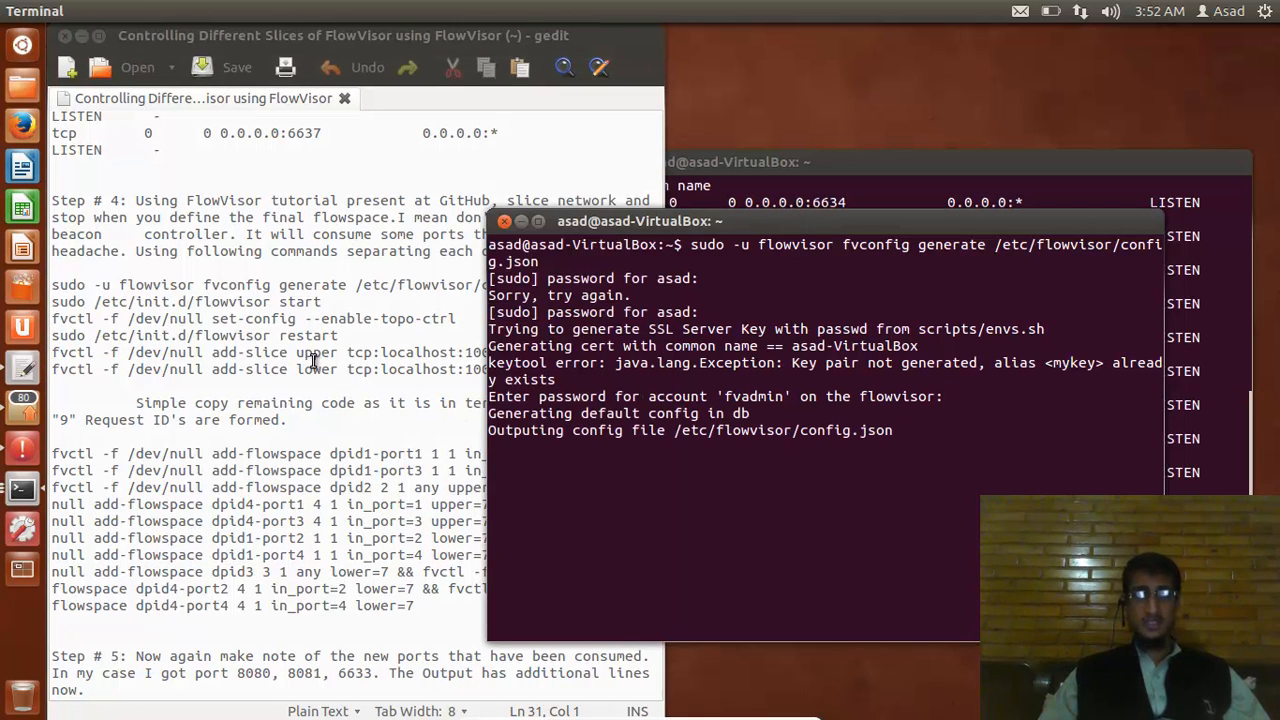
key("Return")
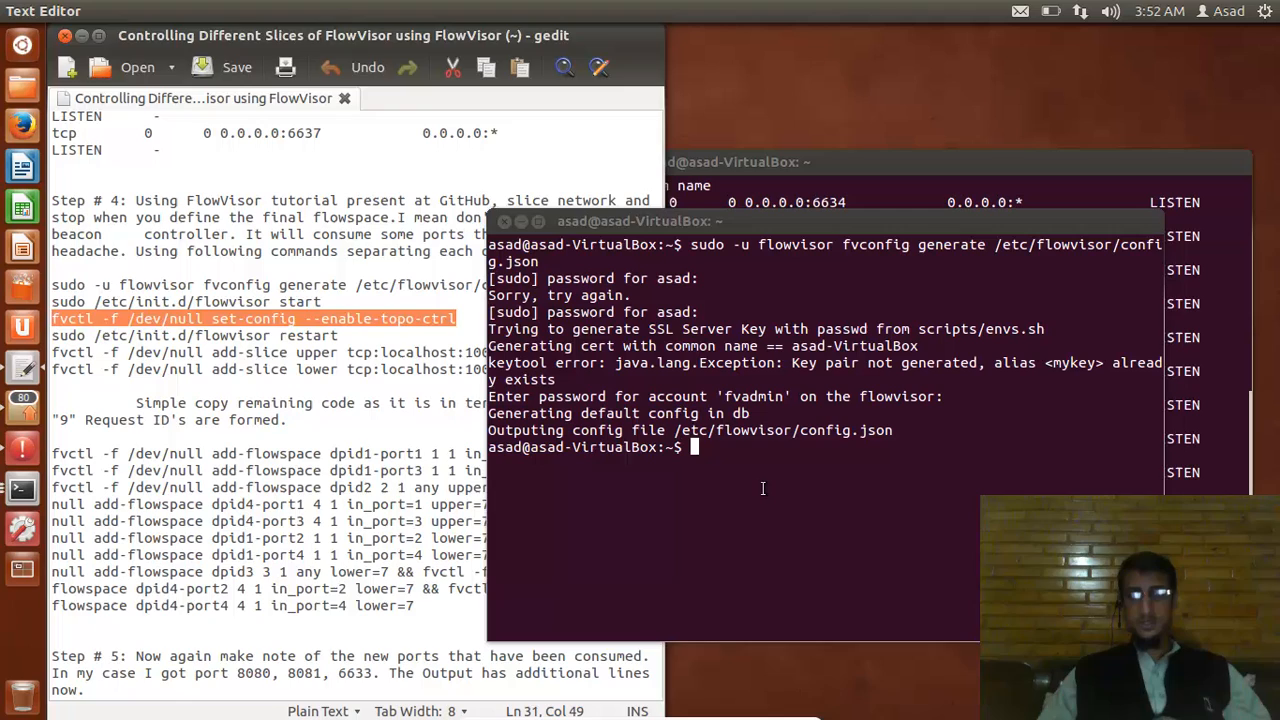
key("Return")
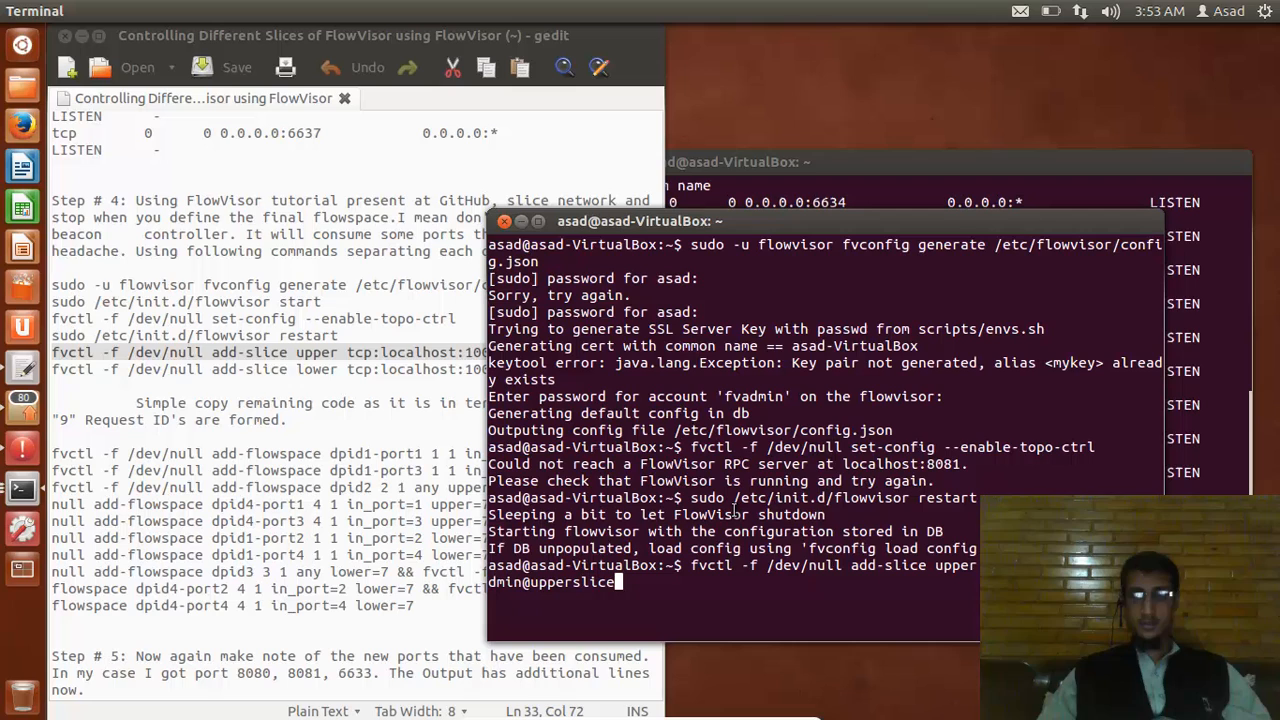
- Create the upper and lower FlowVisor slices with the fvctl add-slice commands from the notes
key("Return")
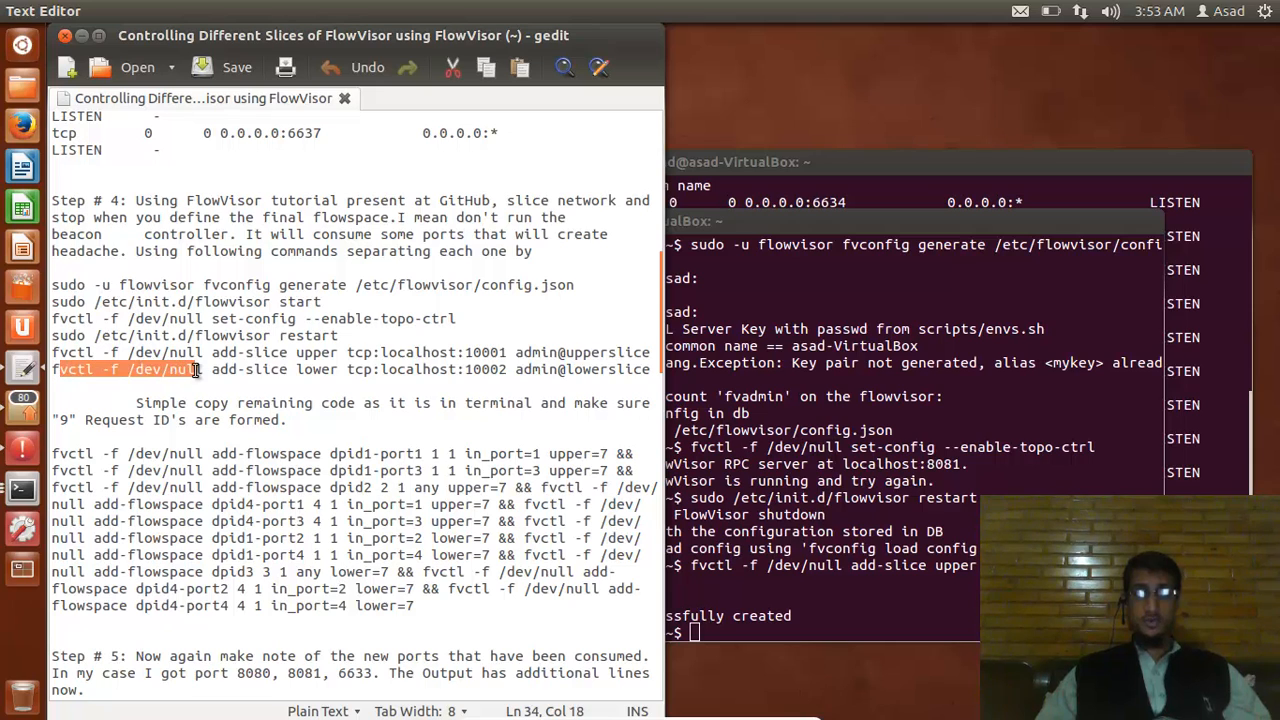
left_click_drag(196, 368, 400, 404)
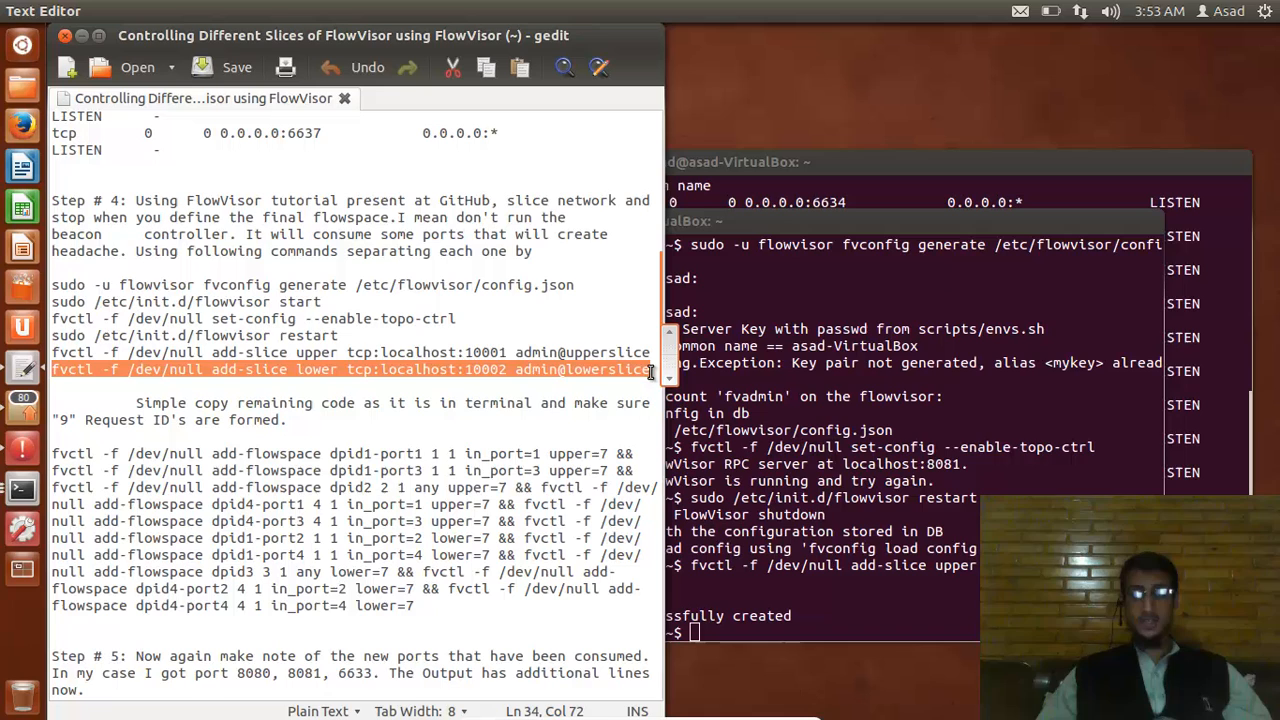
right_click(796, 630)
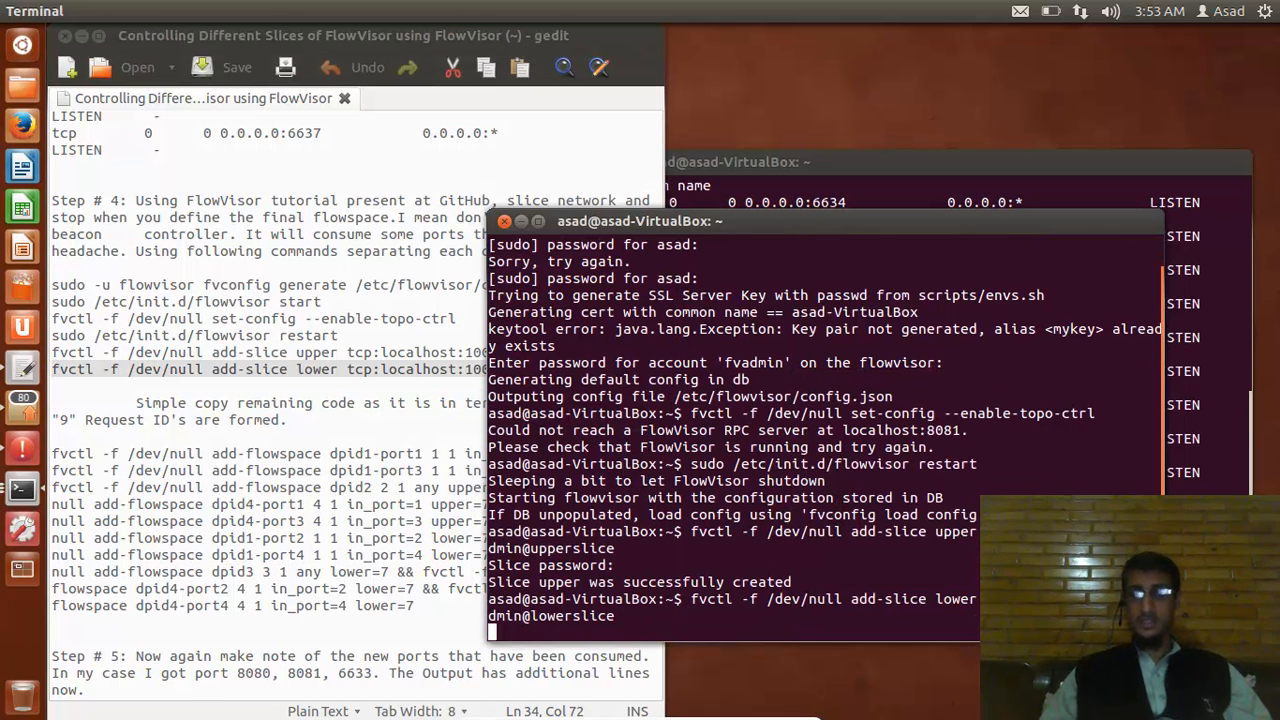
key("Return")
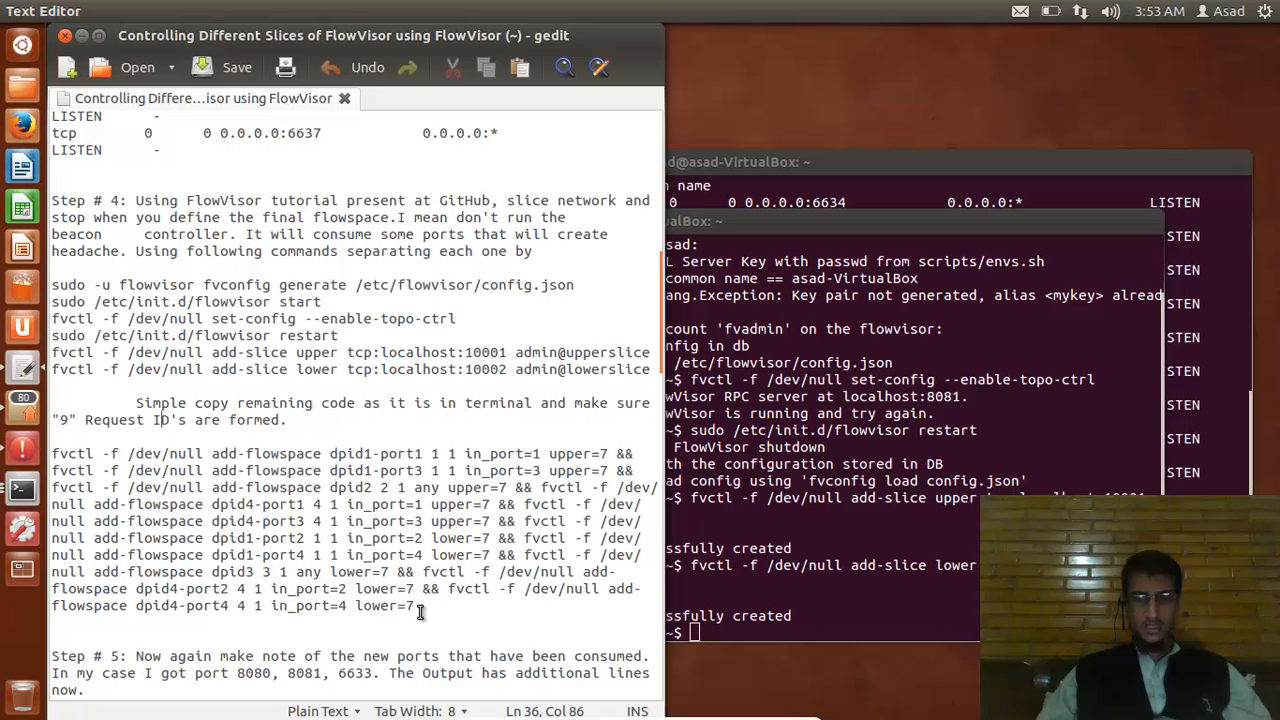
- Add the nine flowspaces from the notes' add-flowspace block and list ports 6633, 8080, 8081
left_click_drag(52, 452, 420, 604)
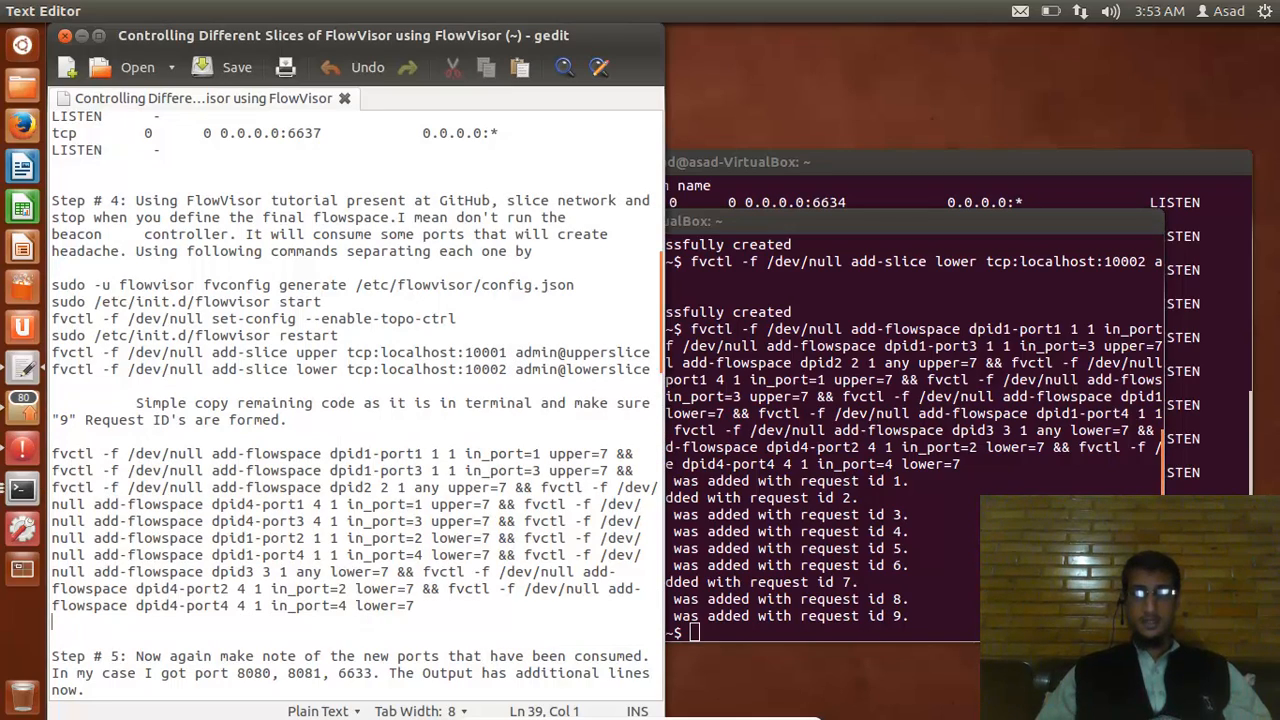
scroll("down", 3)
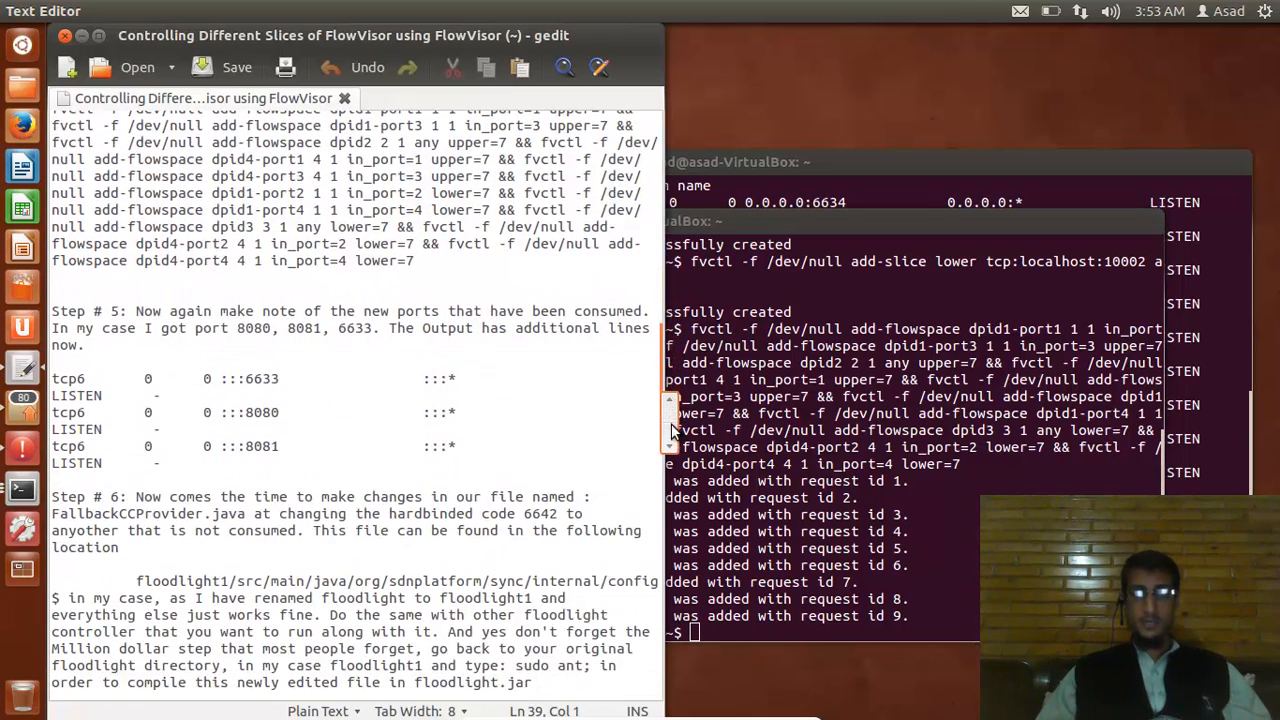
scroll("down", 3)
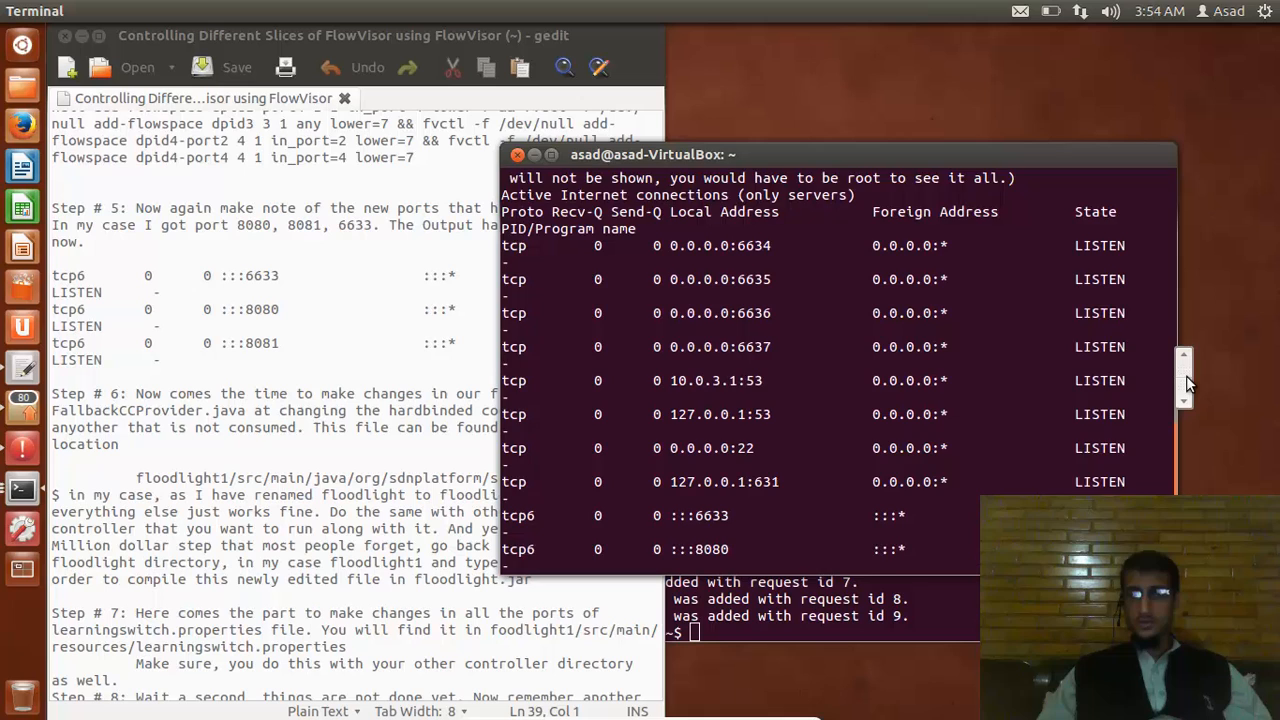
scroll("down", 3)
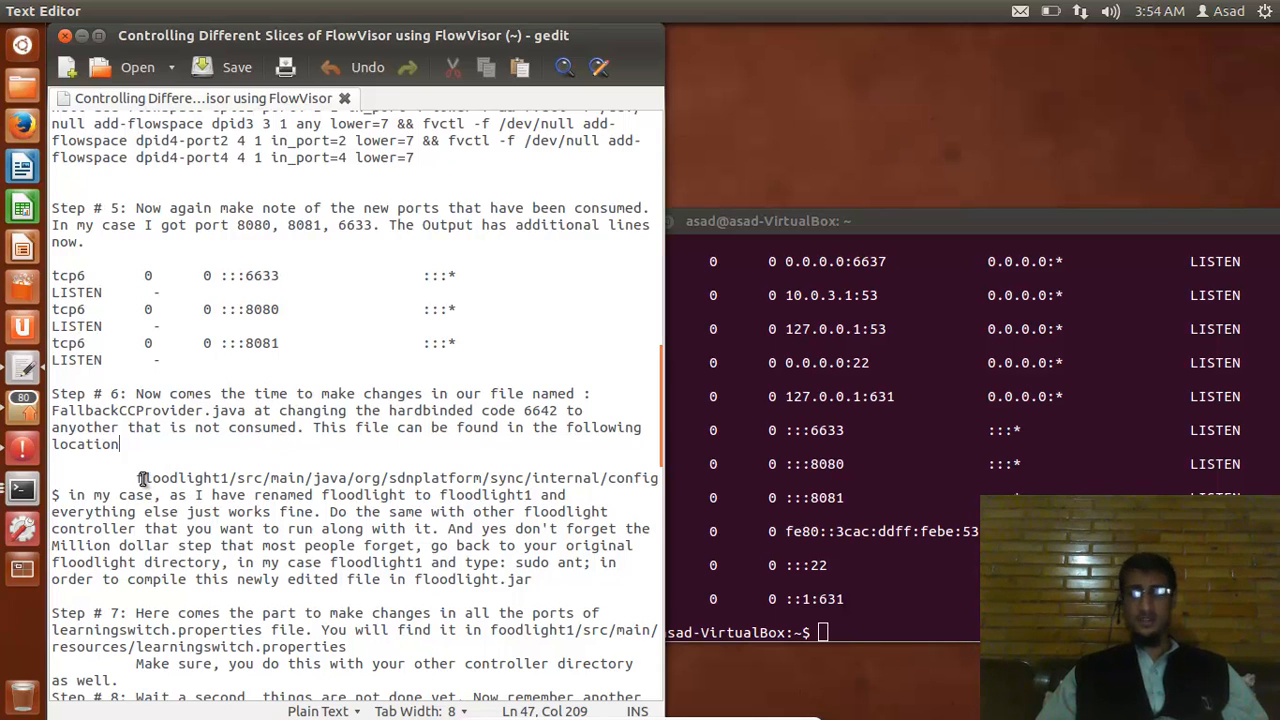
- Clear the terminal and sudo gedit src/main/java/org/sdnplatform/sync/internal/config/FallbackCCProvider.java
left_click(770, 220)
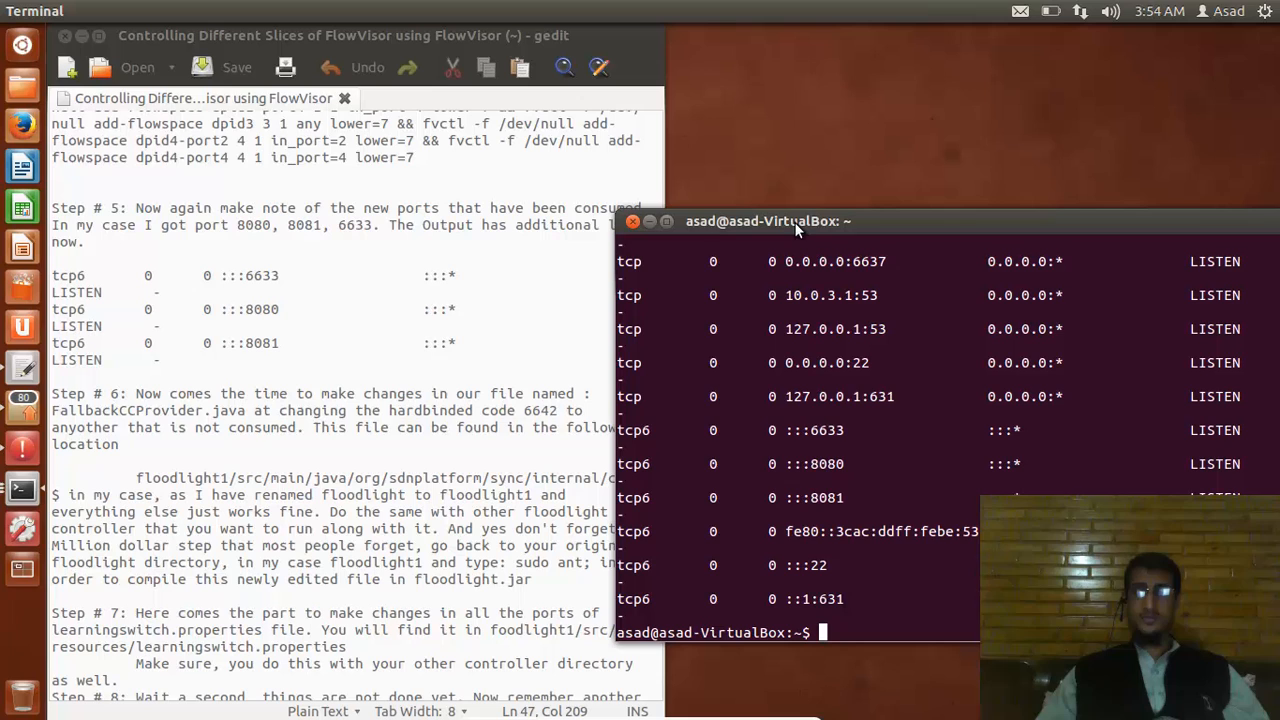
type("clear")
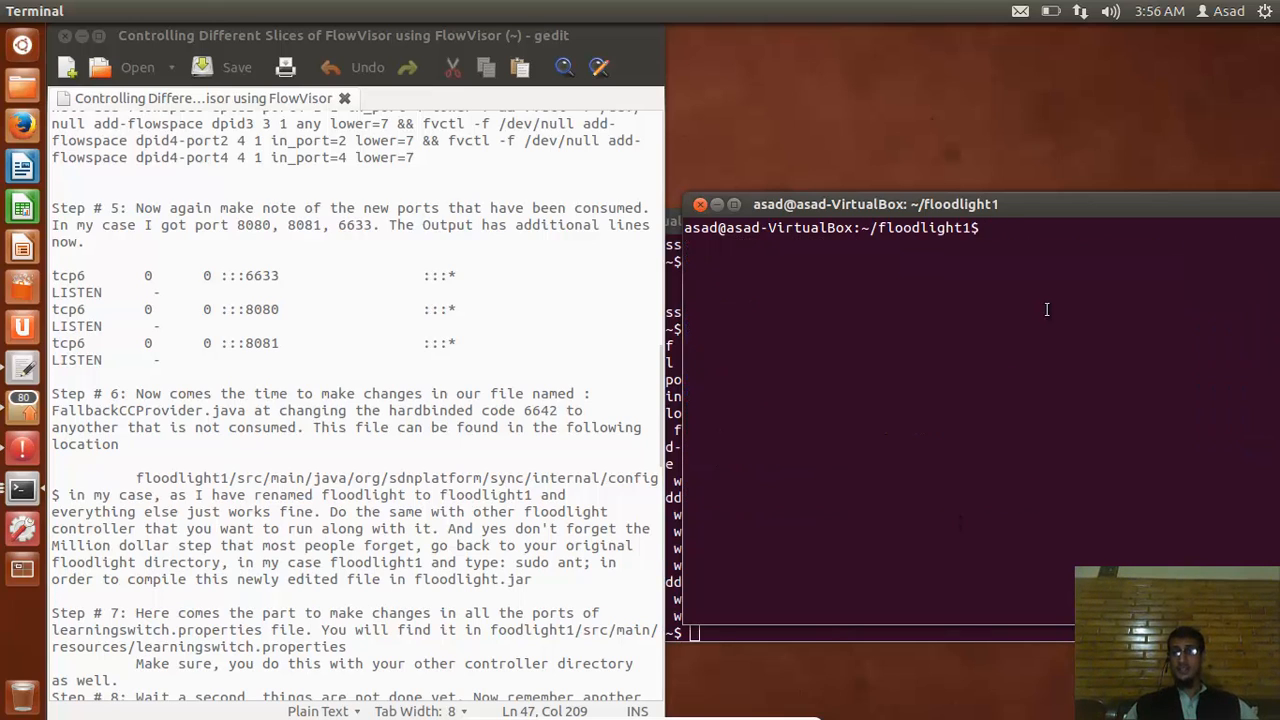
type("s")
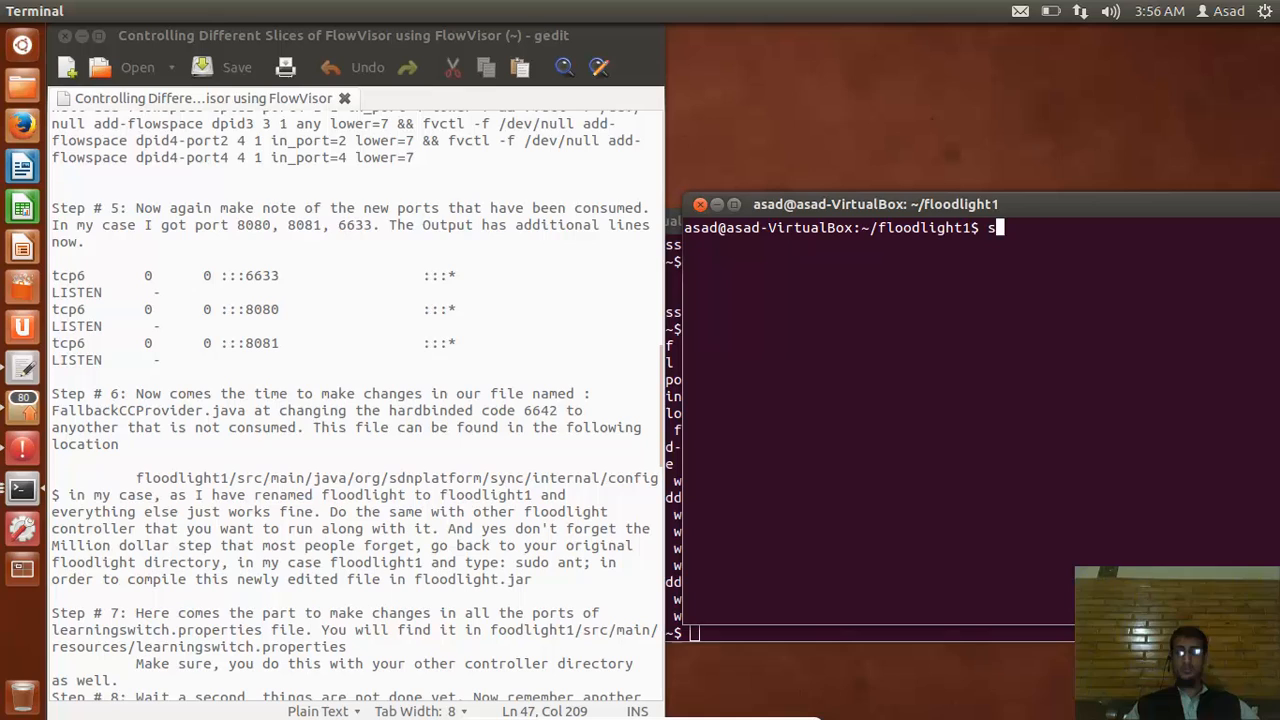
type("udo gedit")
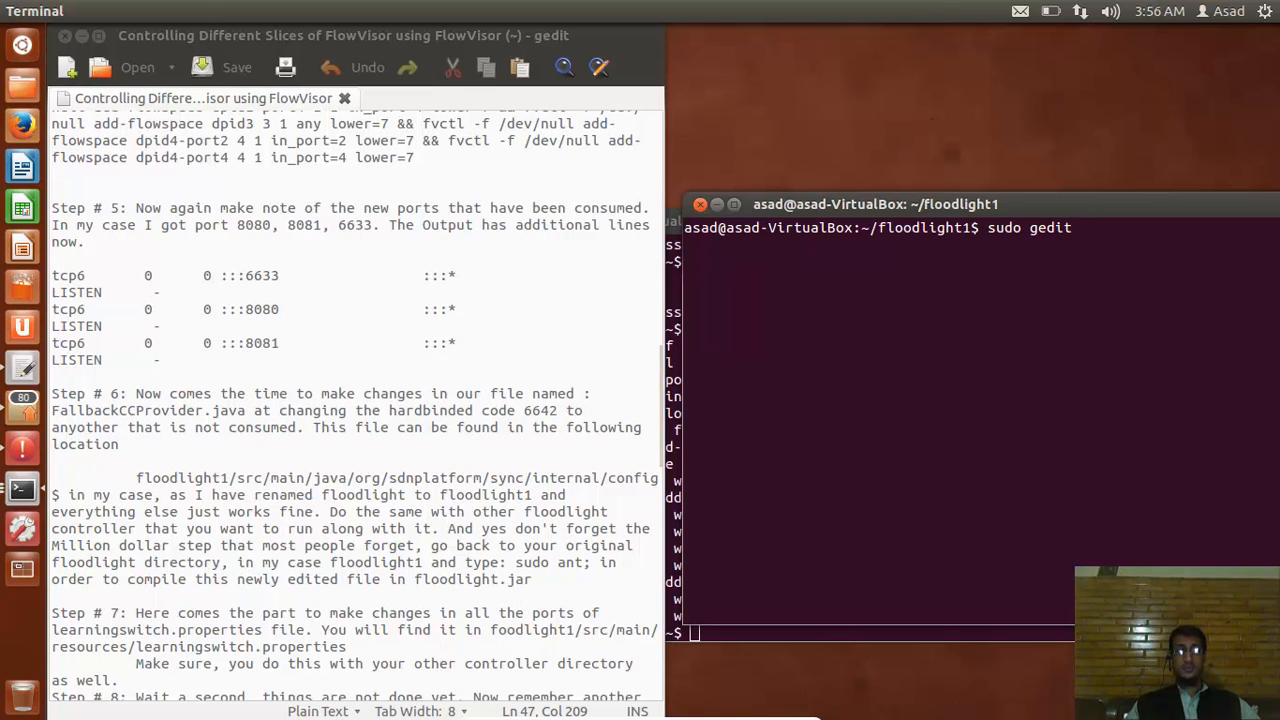
type("sr")
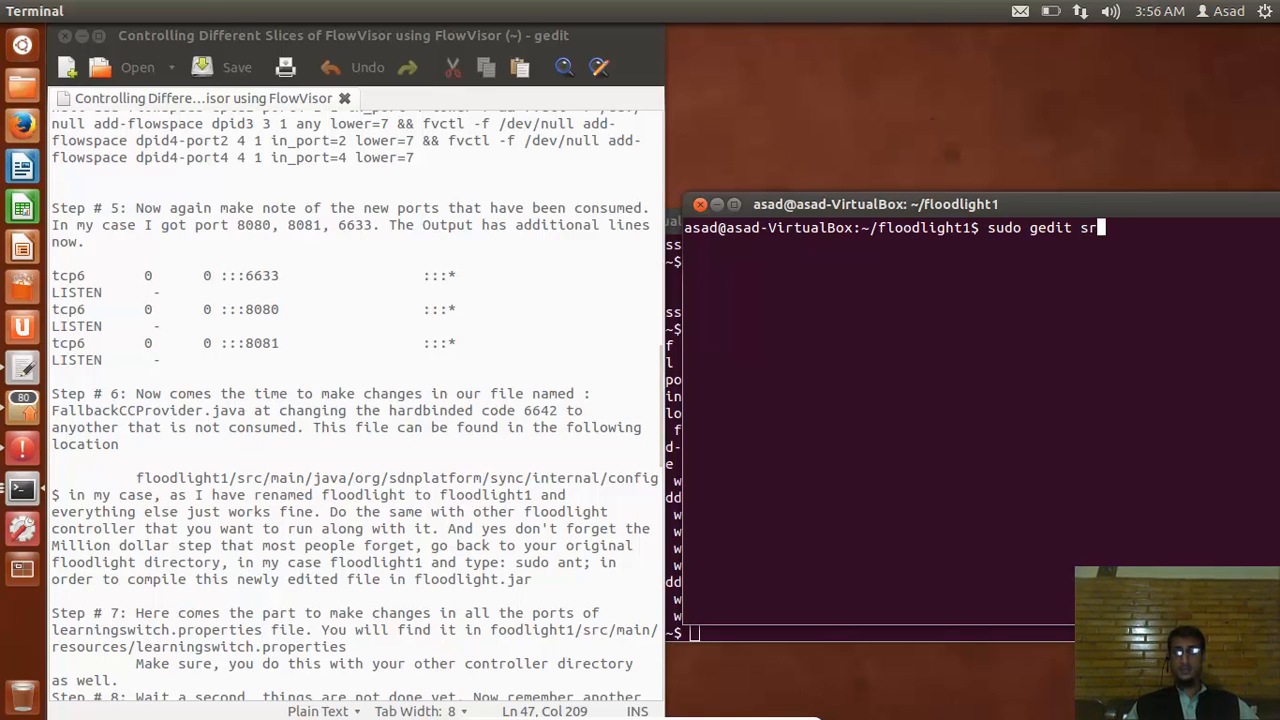
type("c/main/")
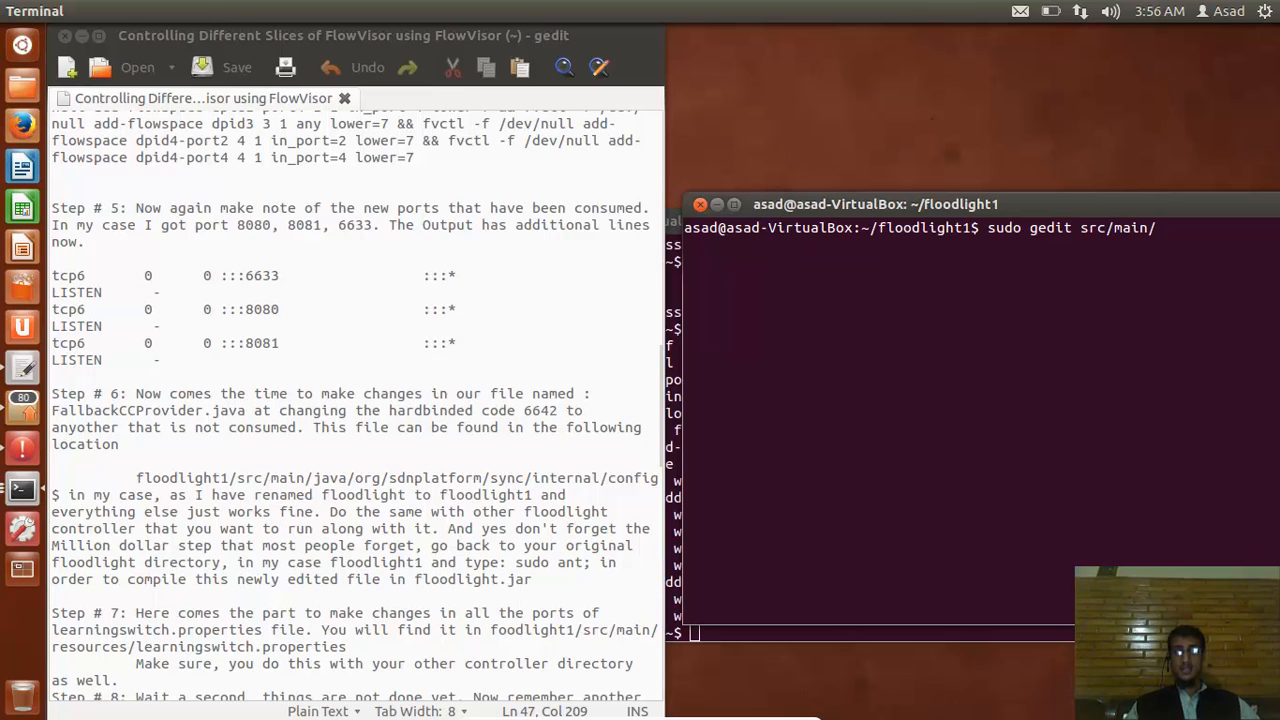
type("java/org/sdnpla")
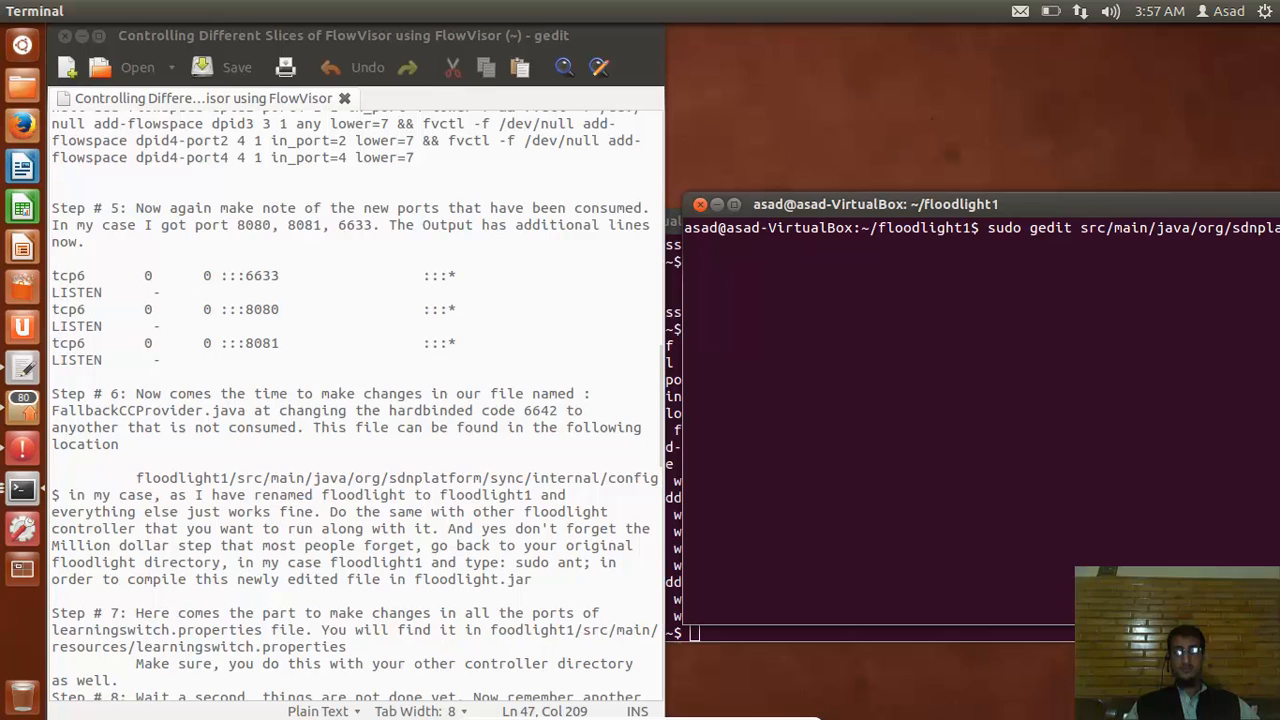
type("c/internal/")
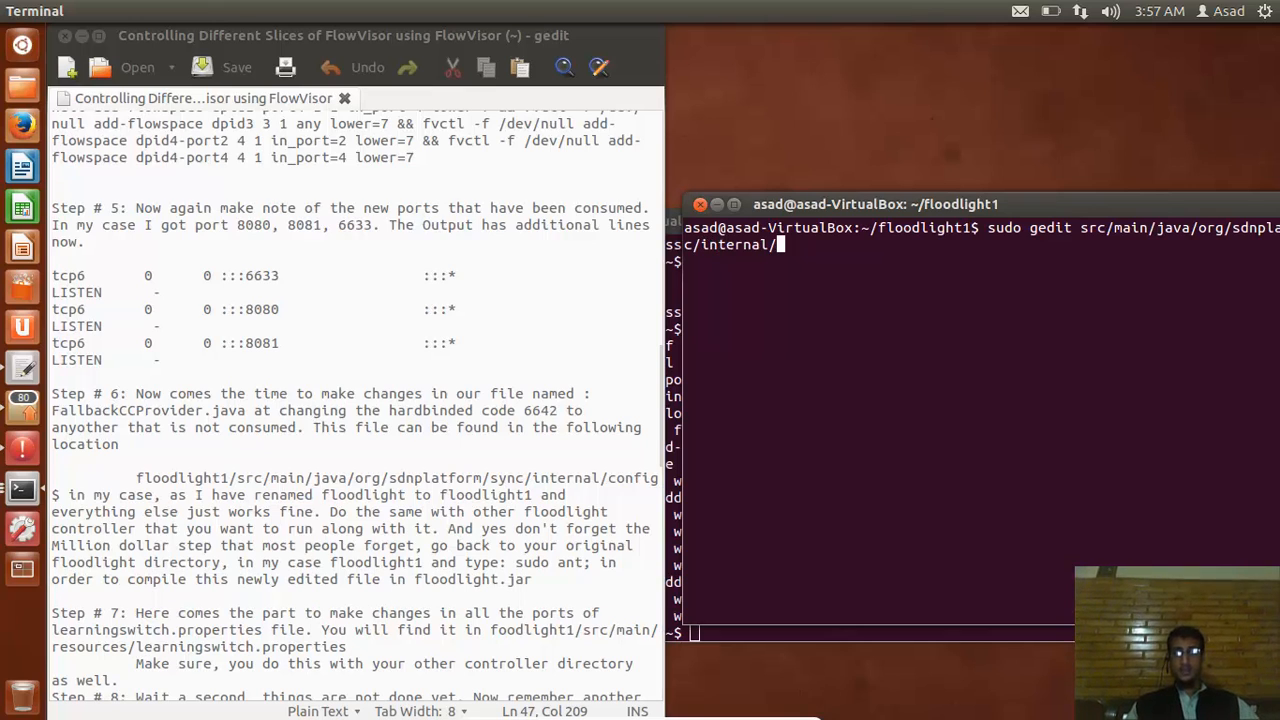
type("config/")
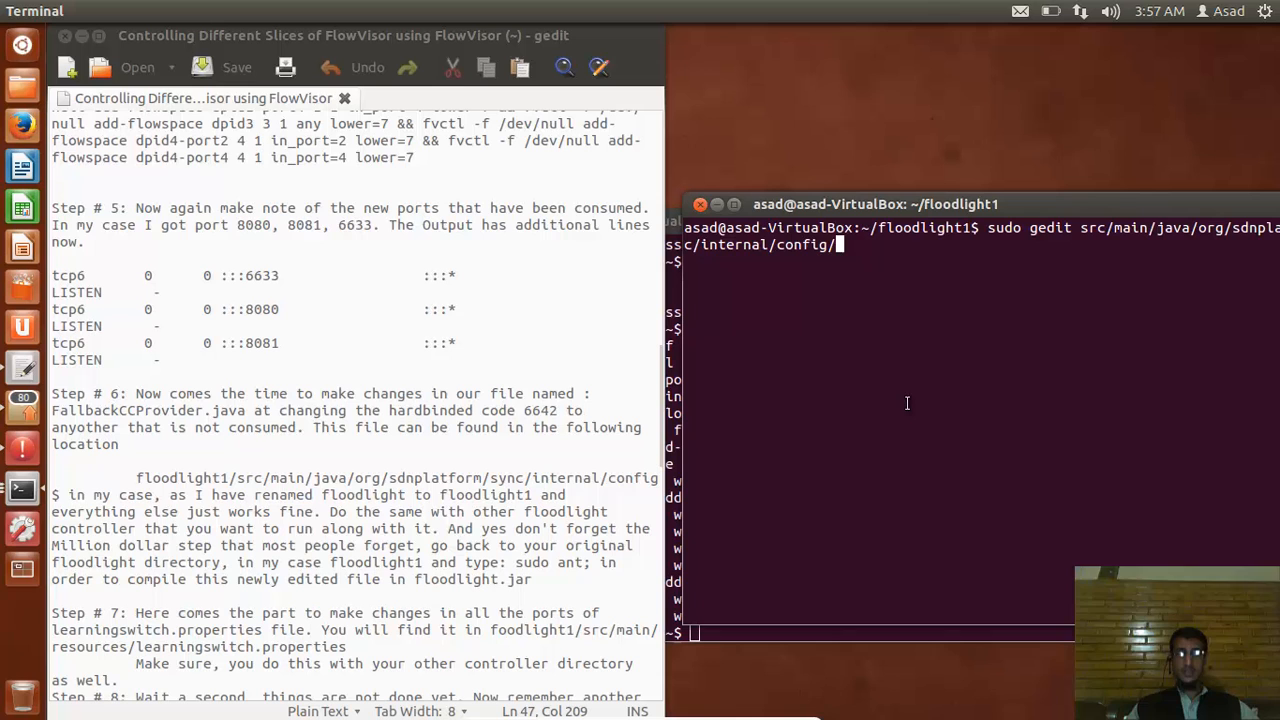
type("FallbackCCProvider.java")
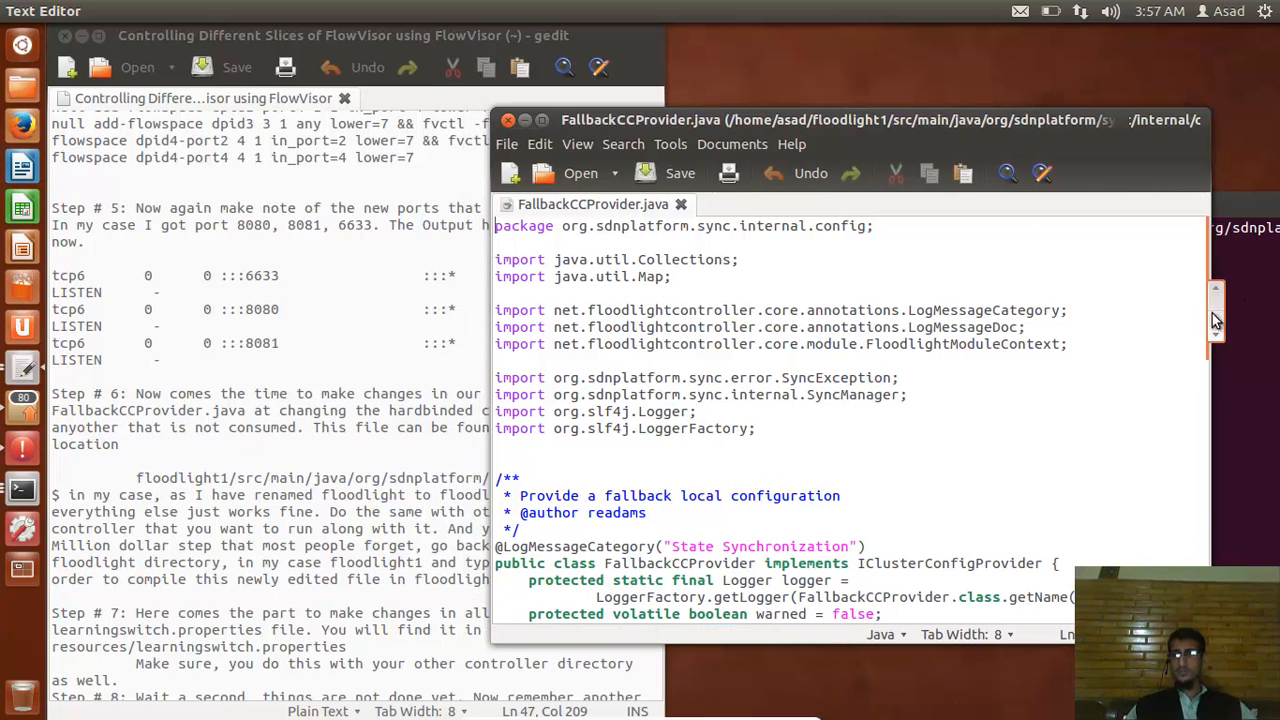
- Change the hardcoded syncPort 6650 in FallbackCCProvider.java, save it and close the file
scroll("down", 3)
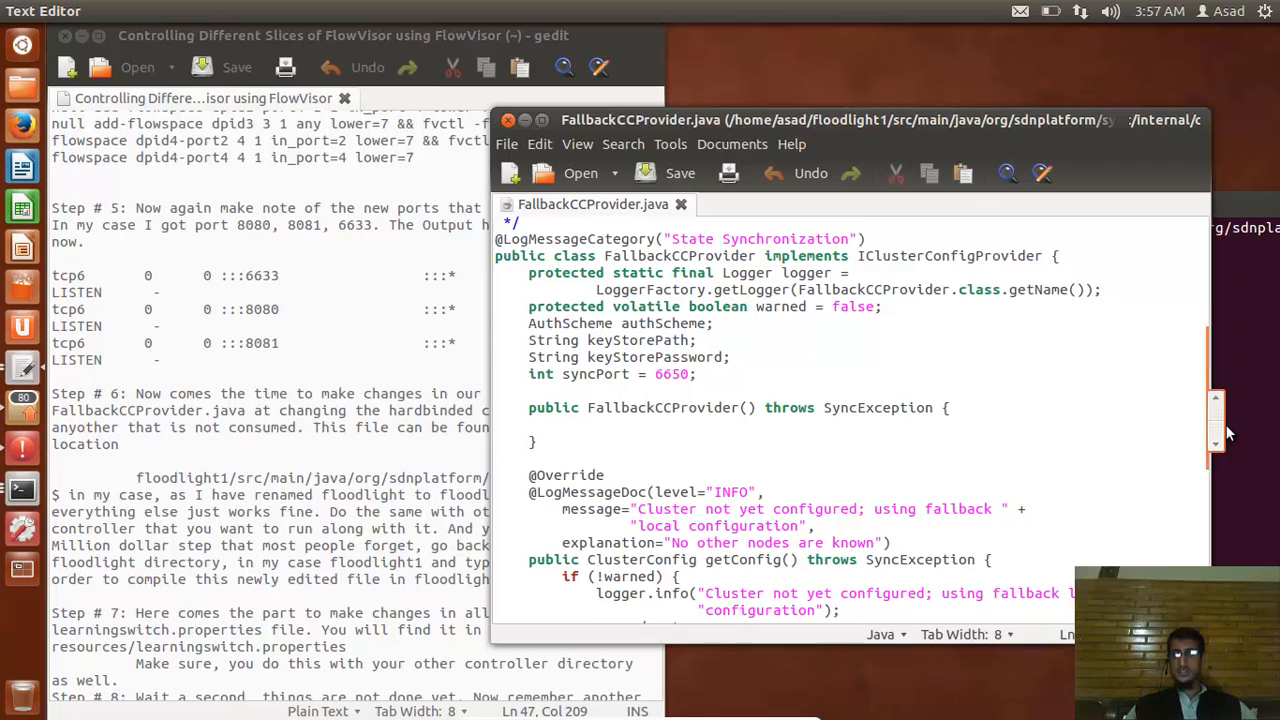
scroll("down", 3)
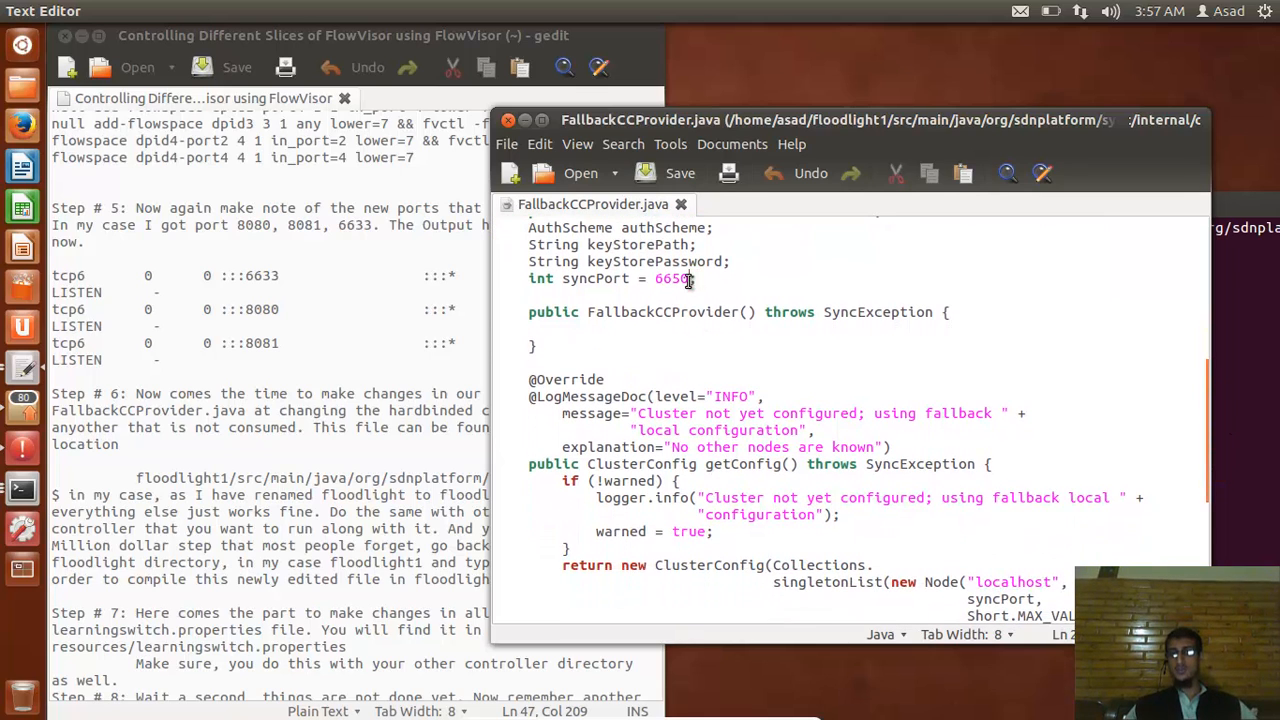
double_click(672, 278)
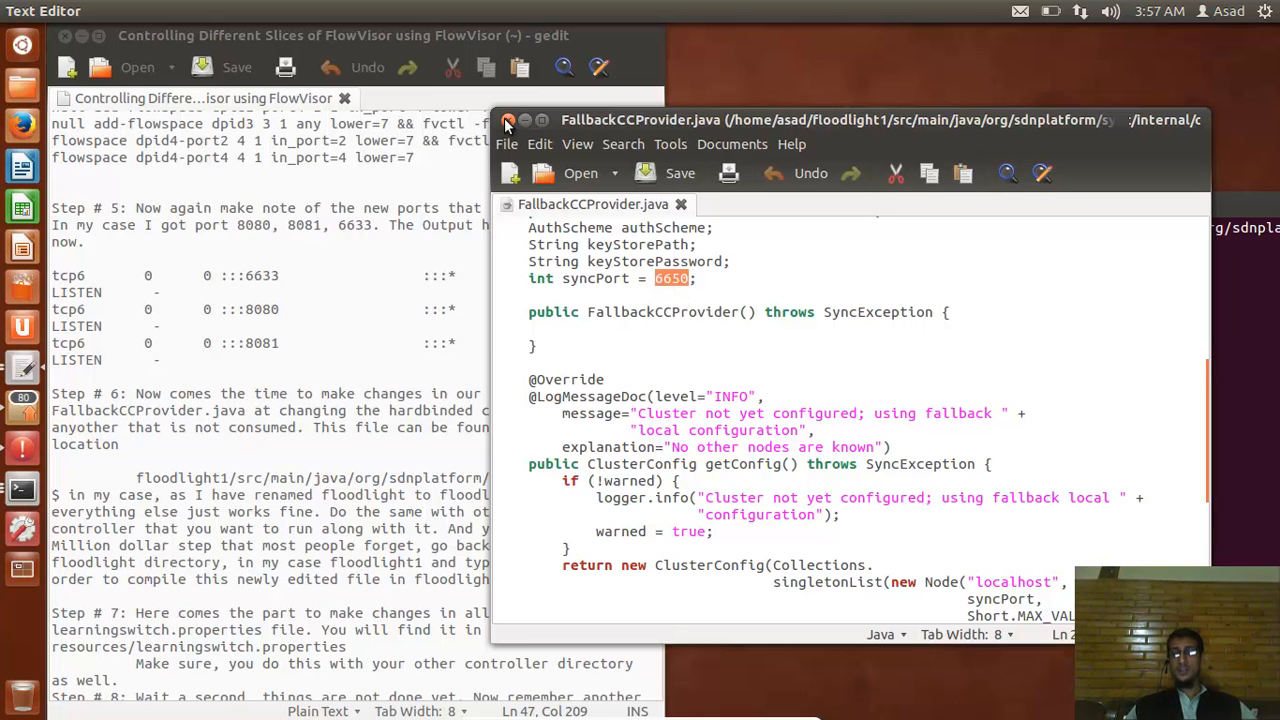
left_click(680, 172)
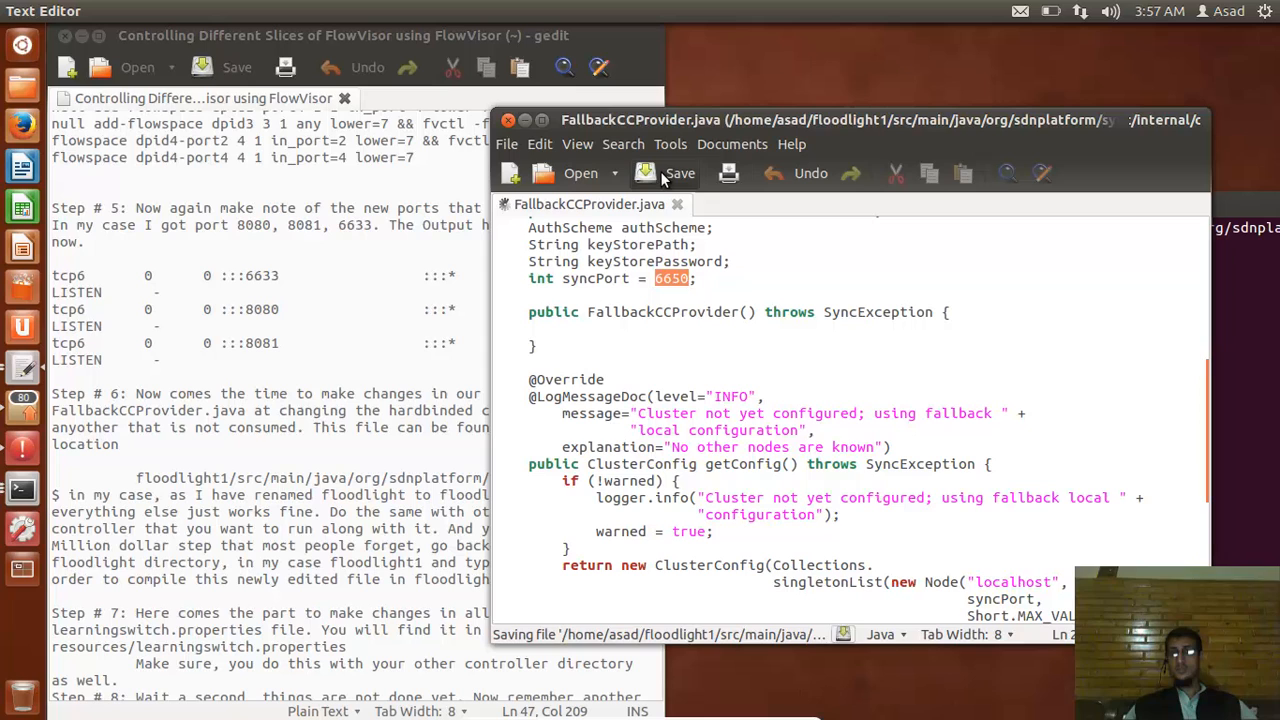
left_click(680, 172)
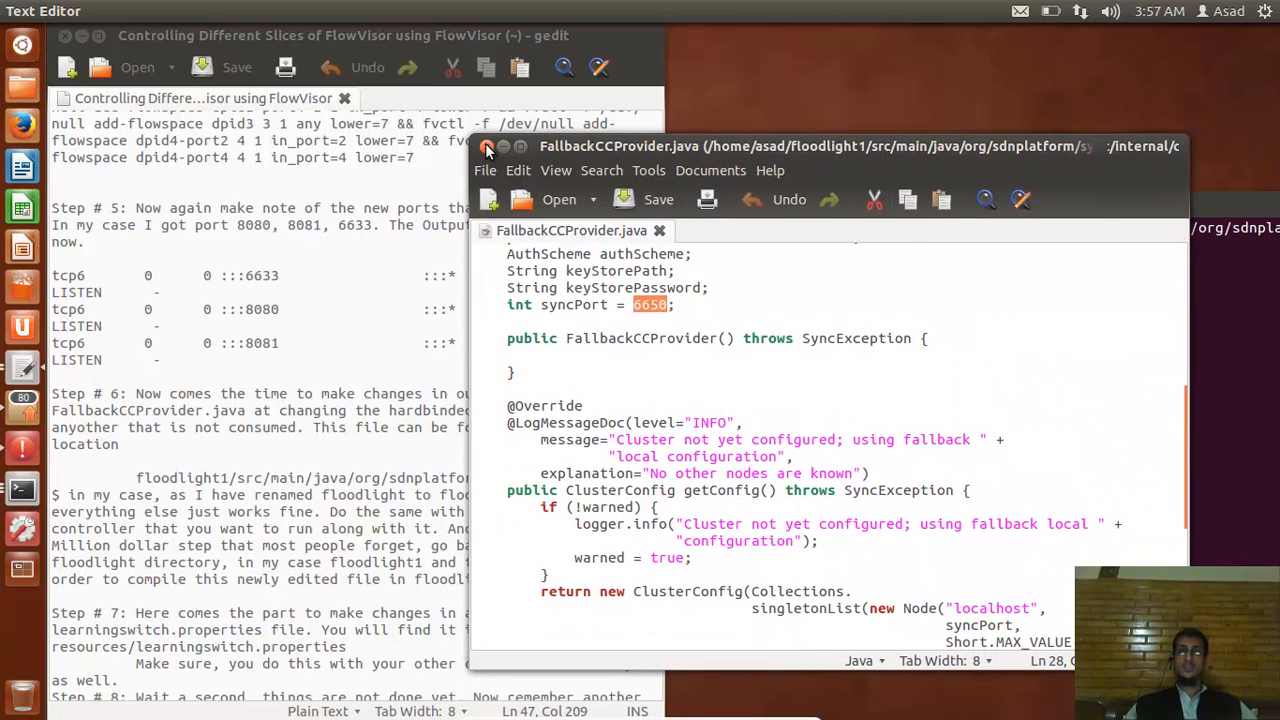
left_click(488, 148)
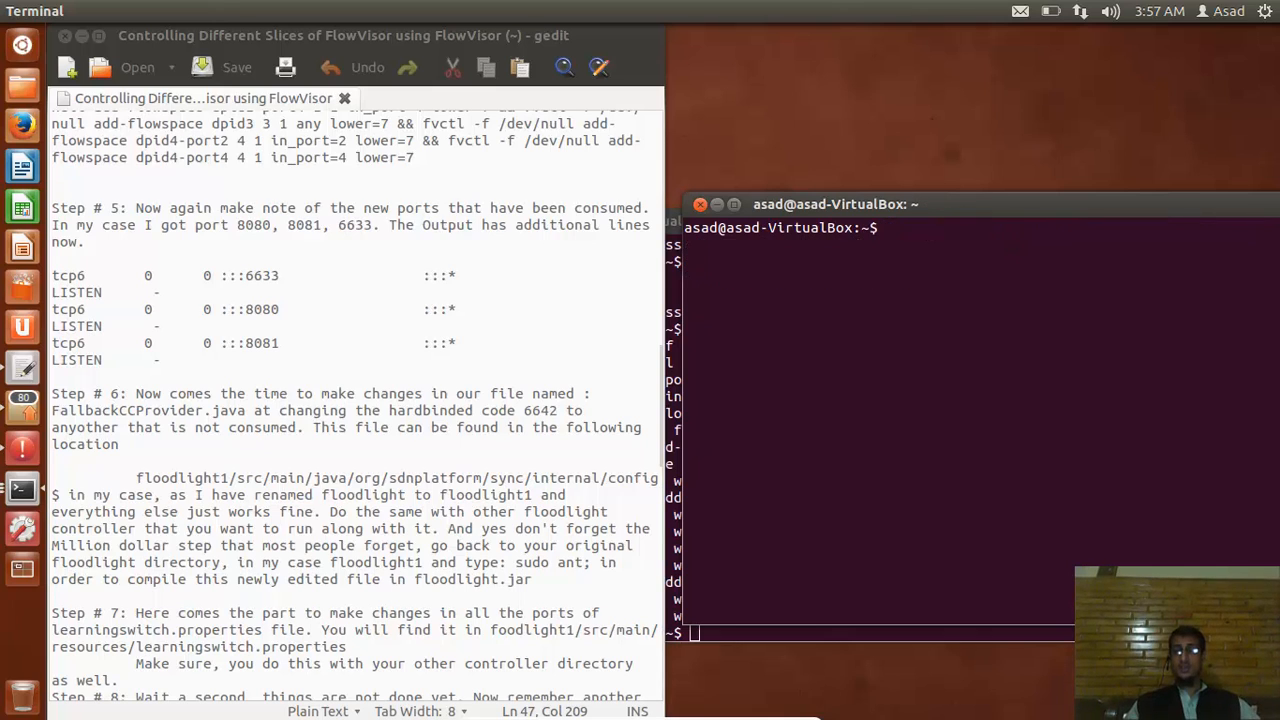
- Change into the floodlight directory and list its files with ls
type("cd floodlight1")
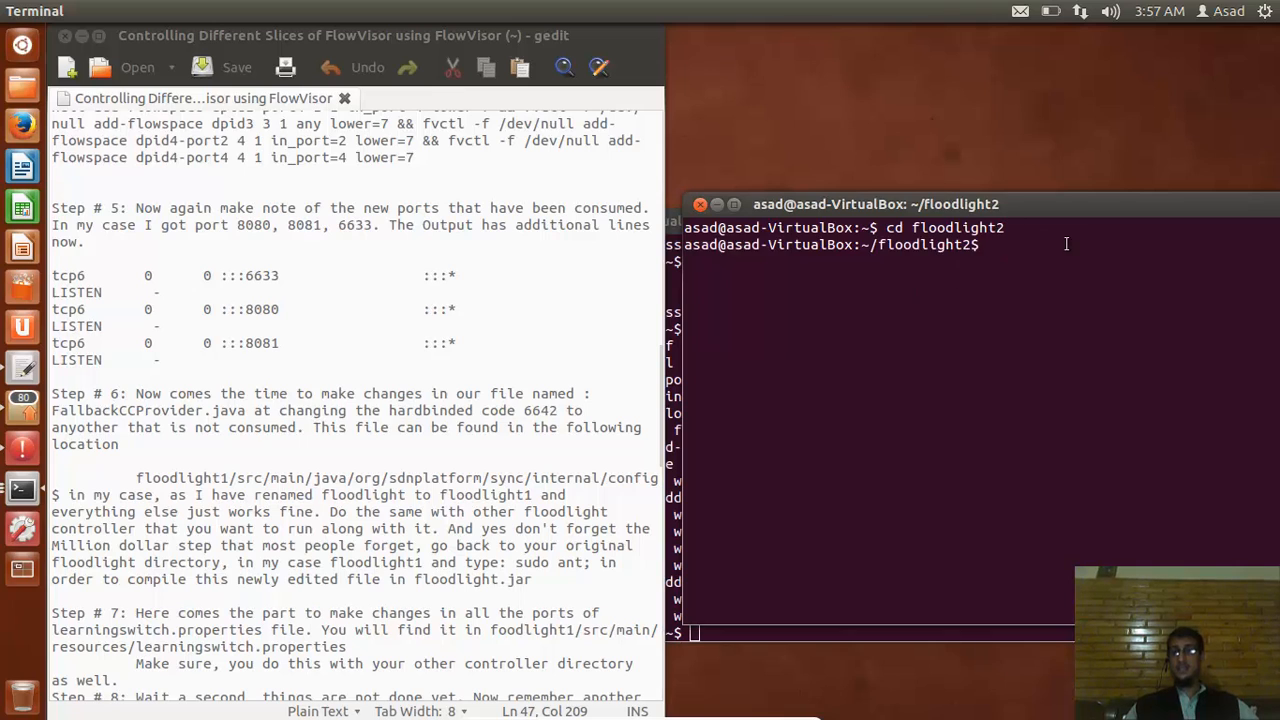
type("l")
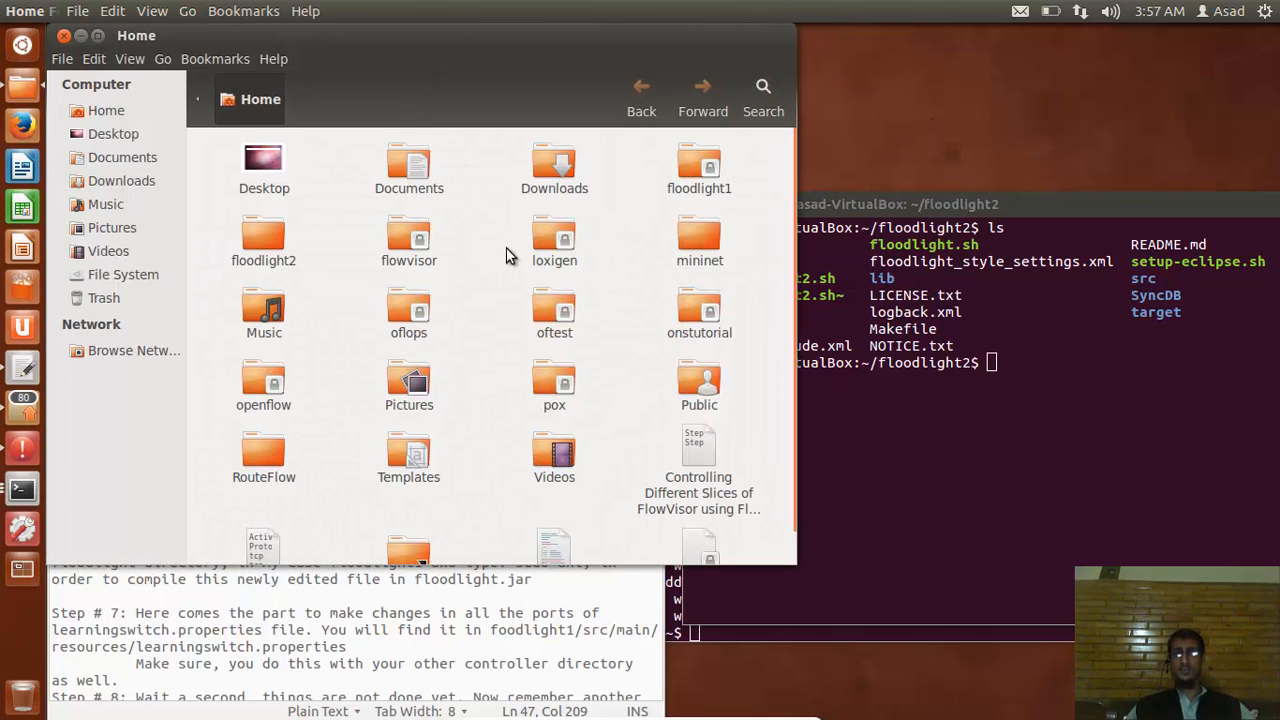
- Select floodlight1 then floodlight2 in the Home folder to inspect their contents
left_click(700, 164)
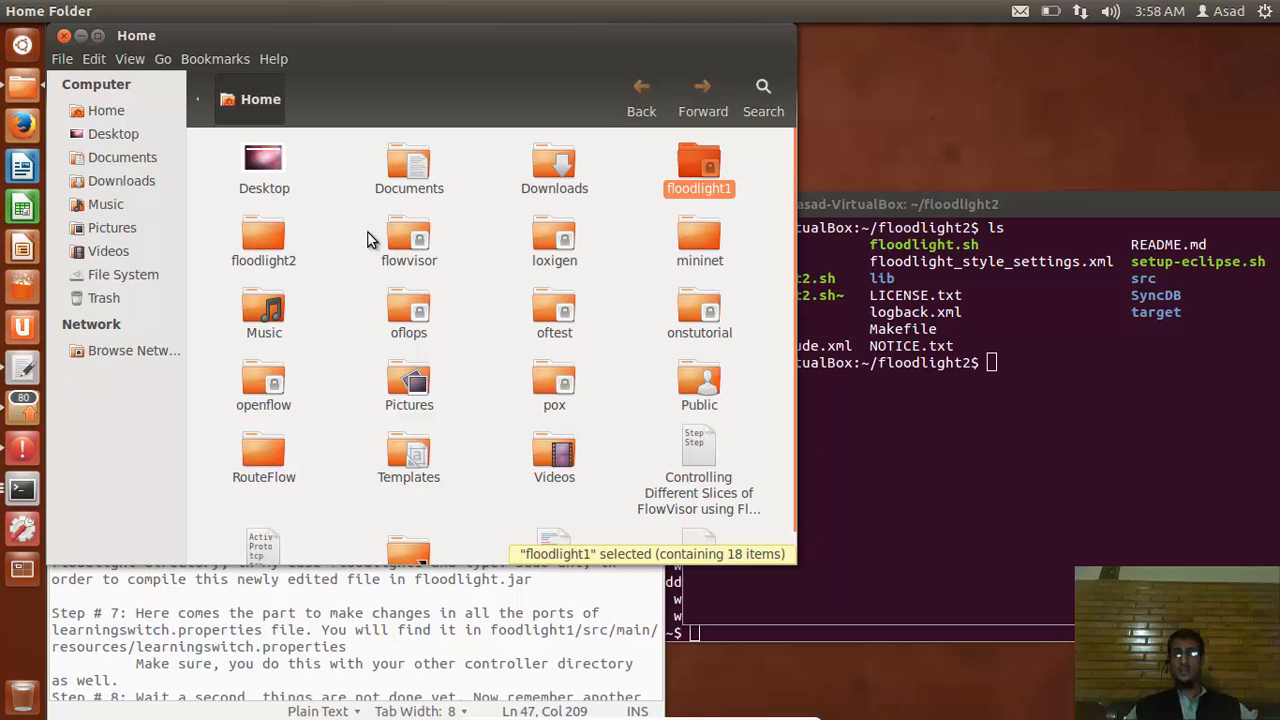
left_click(264, 240)
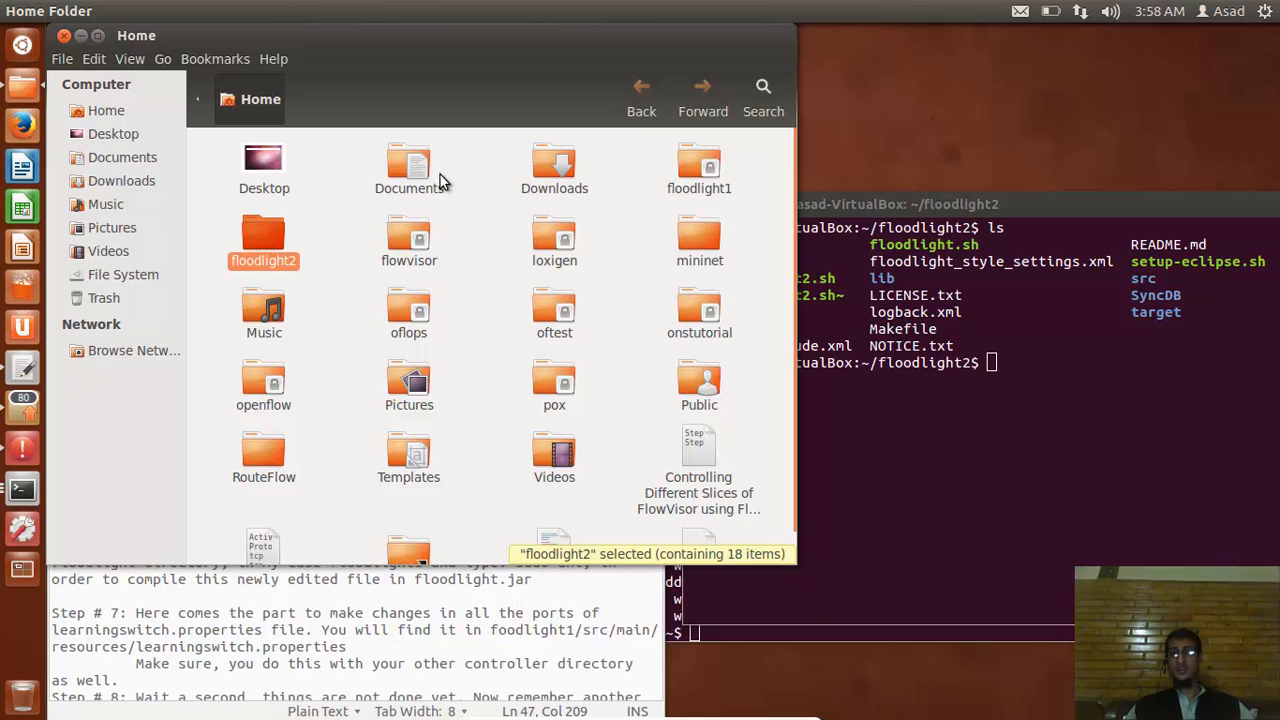
mouse_move(64, 36)
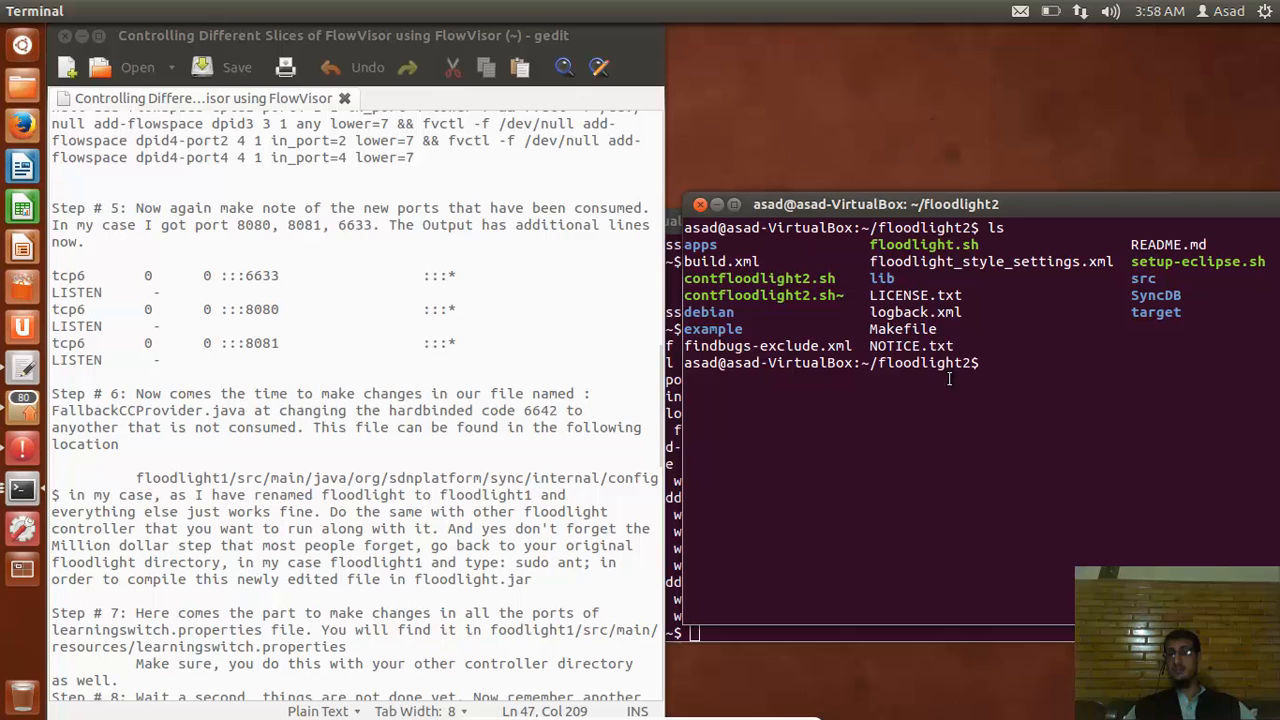
double_click(924, 362)
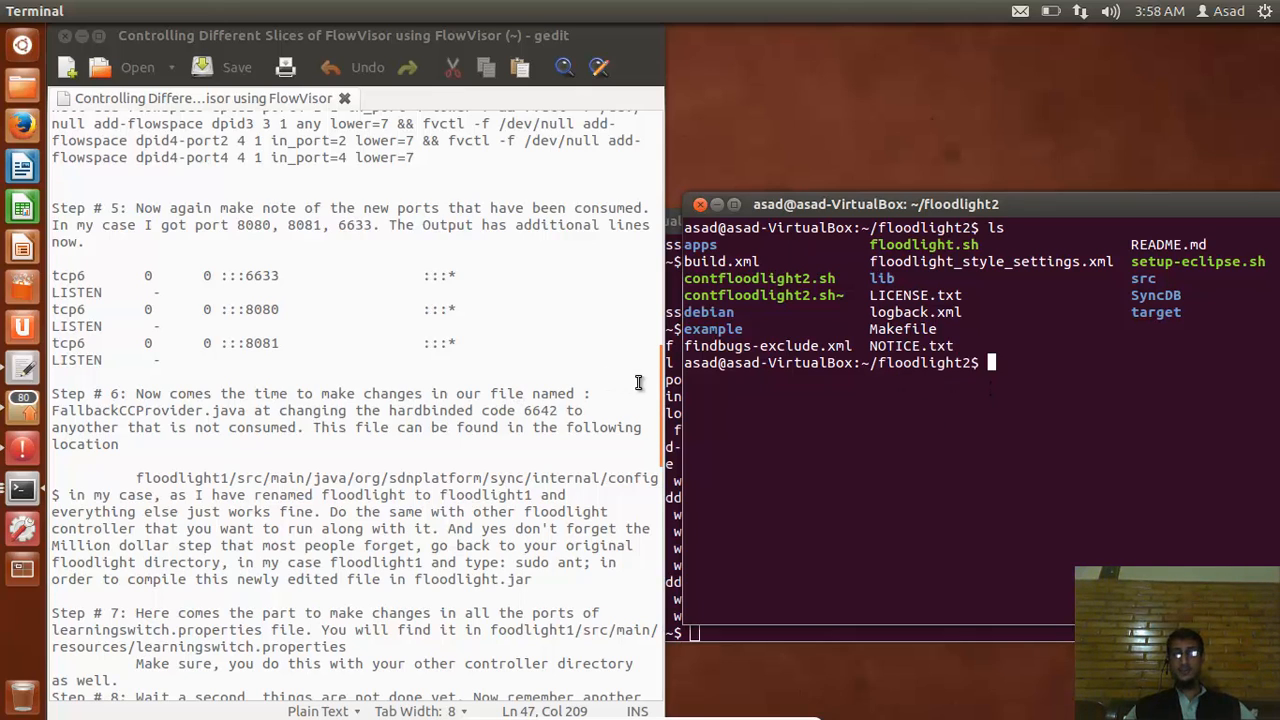
scroll("down", 3)
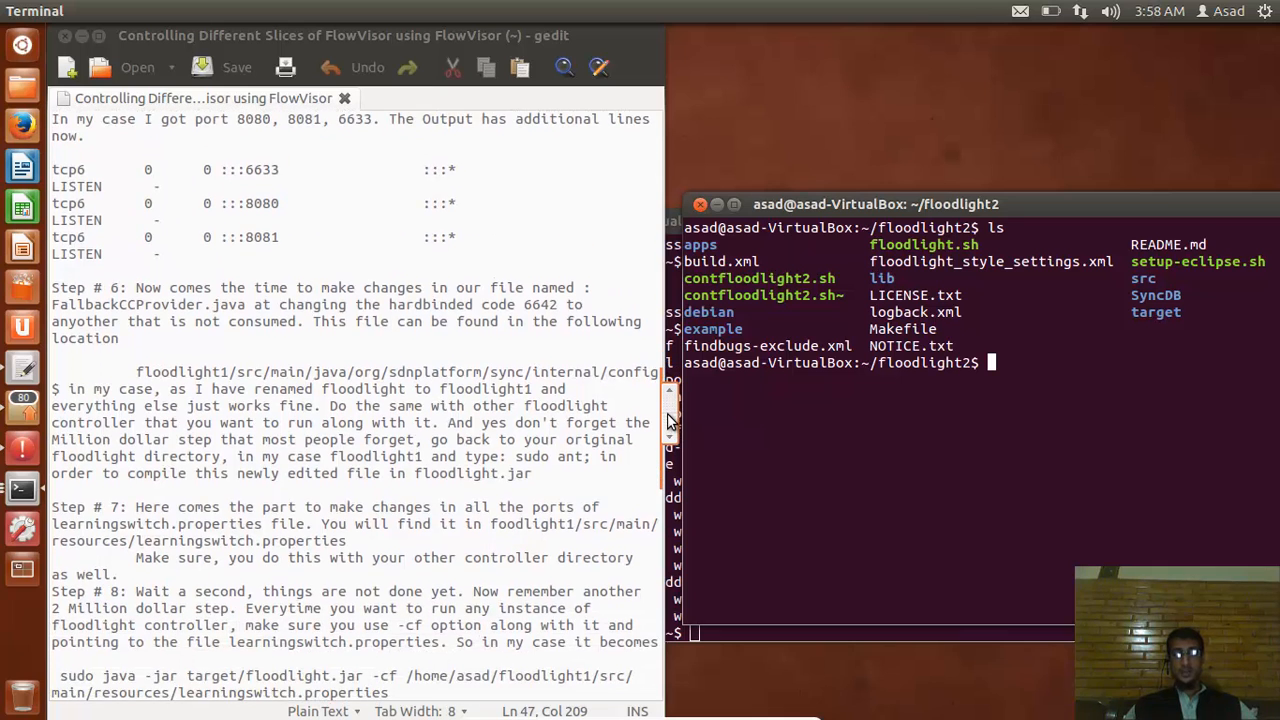
scroll("down", 3)
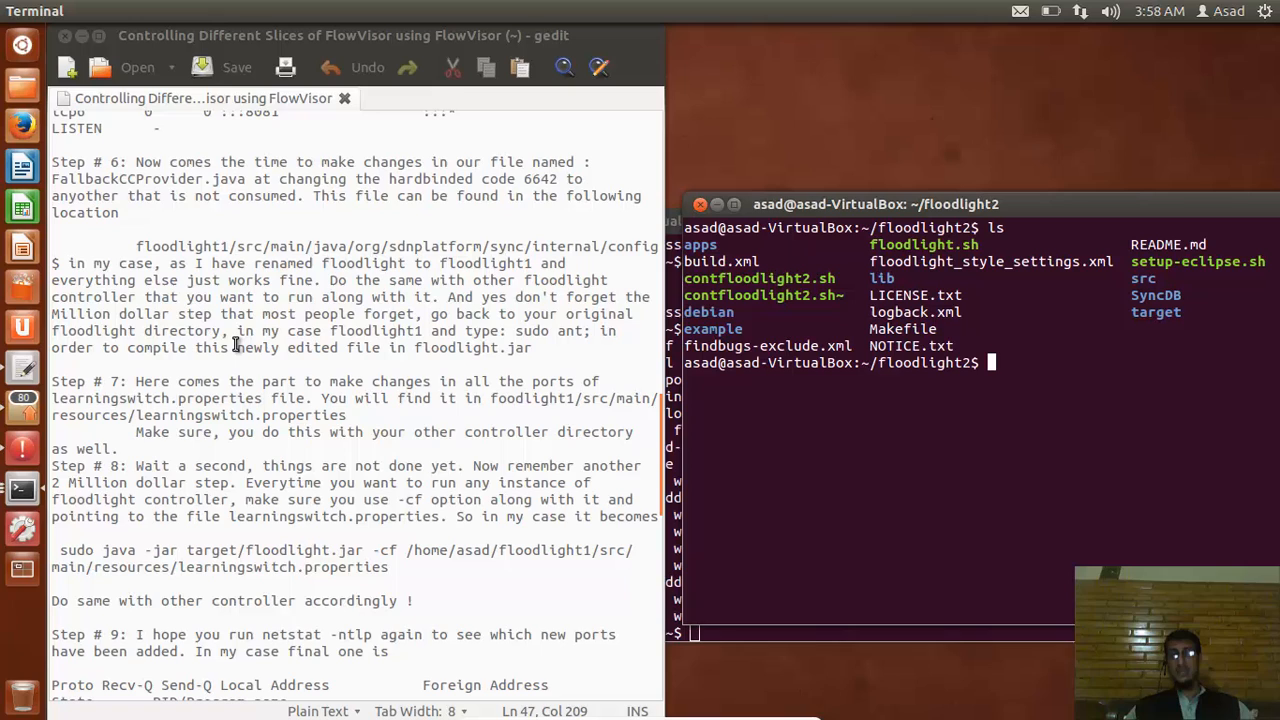
mouse_move(248, 368)
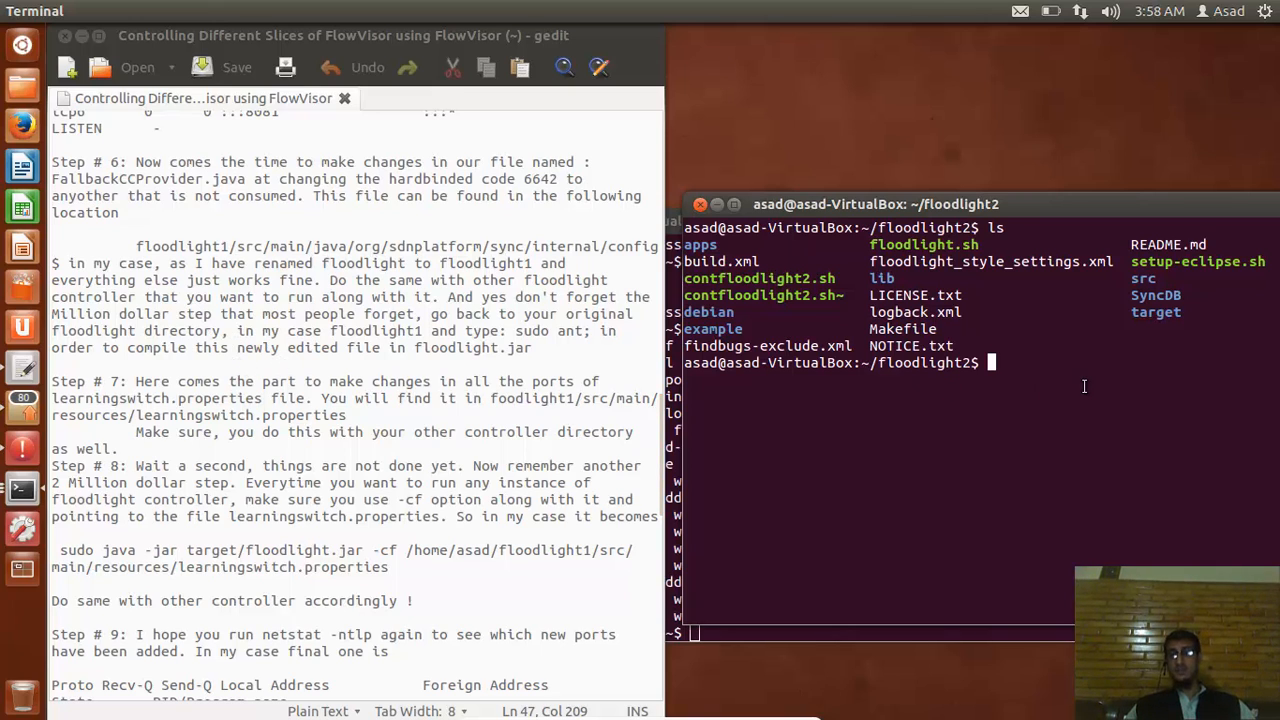
- Clear the terminal, cd into floodlight1 and run sudo ant to rebuild floodlight.jar
key("ctrl+l")
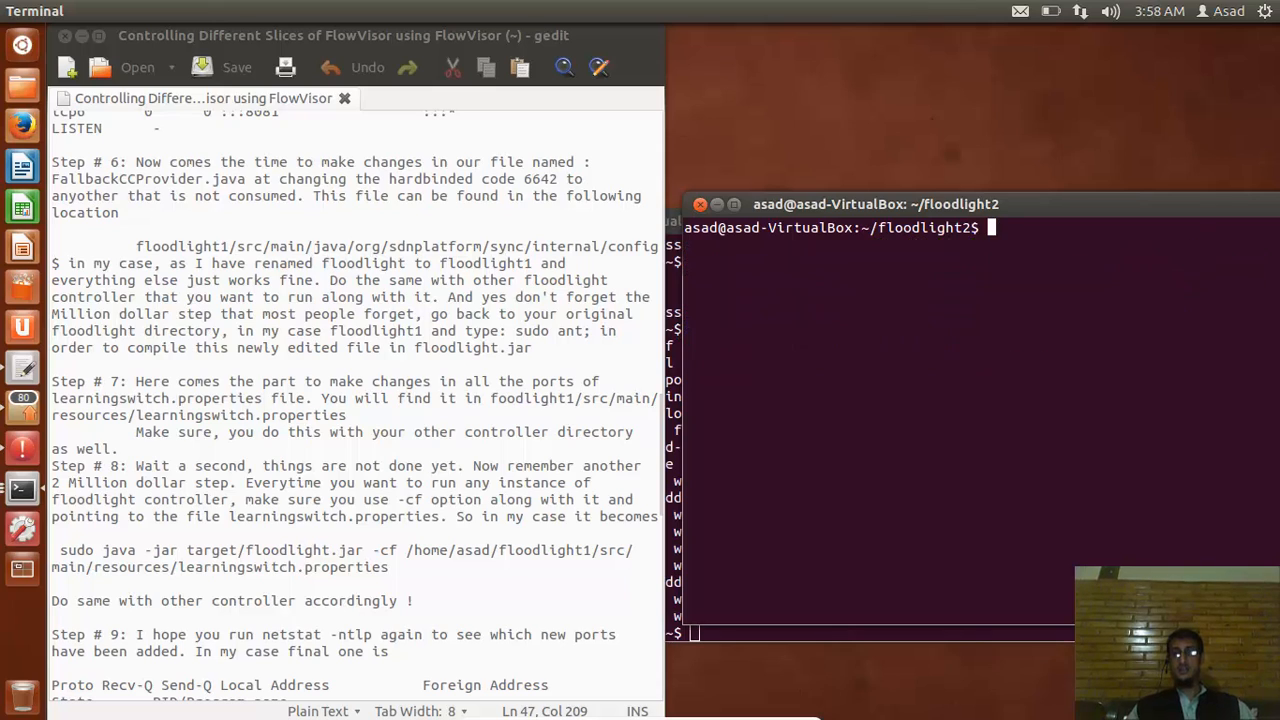
type("cd floo")
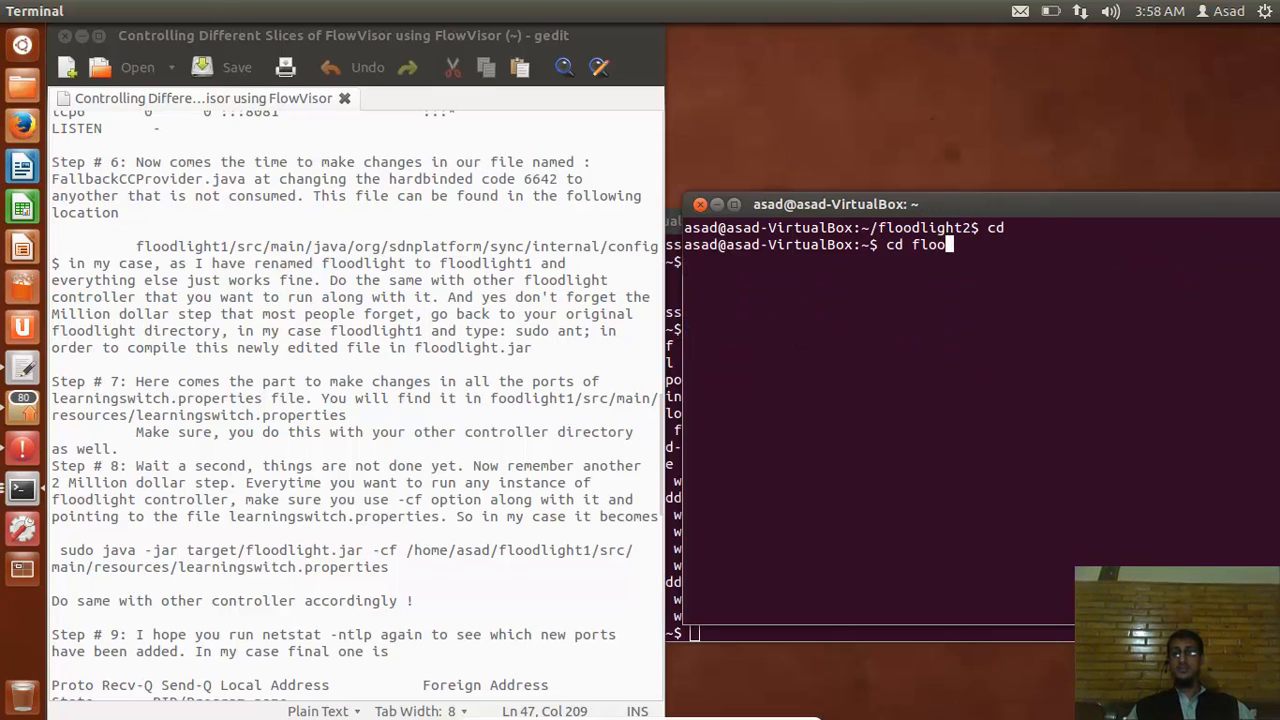
type("clear")
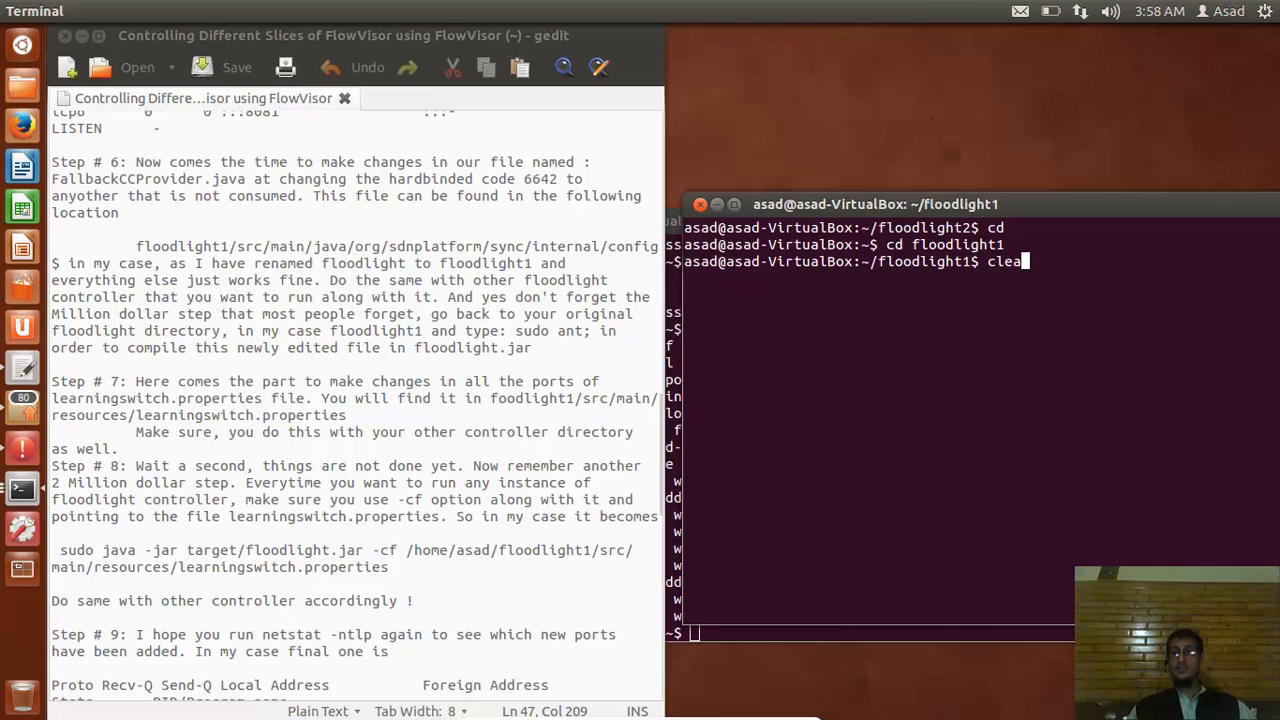
key("Return")
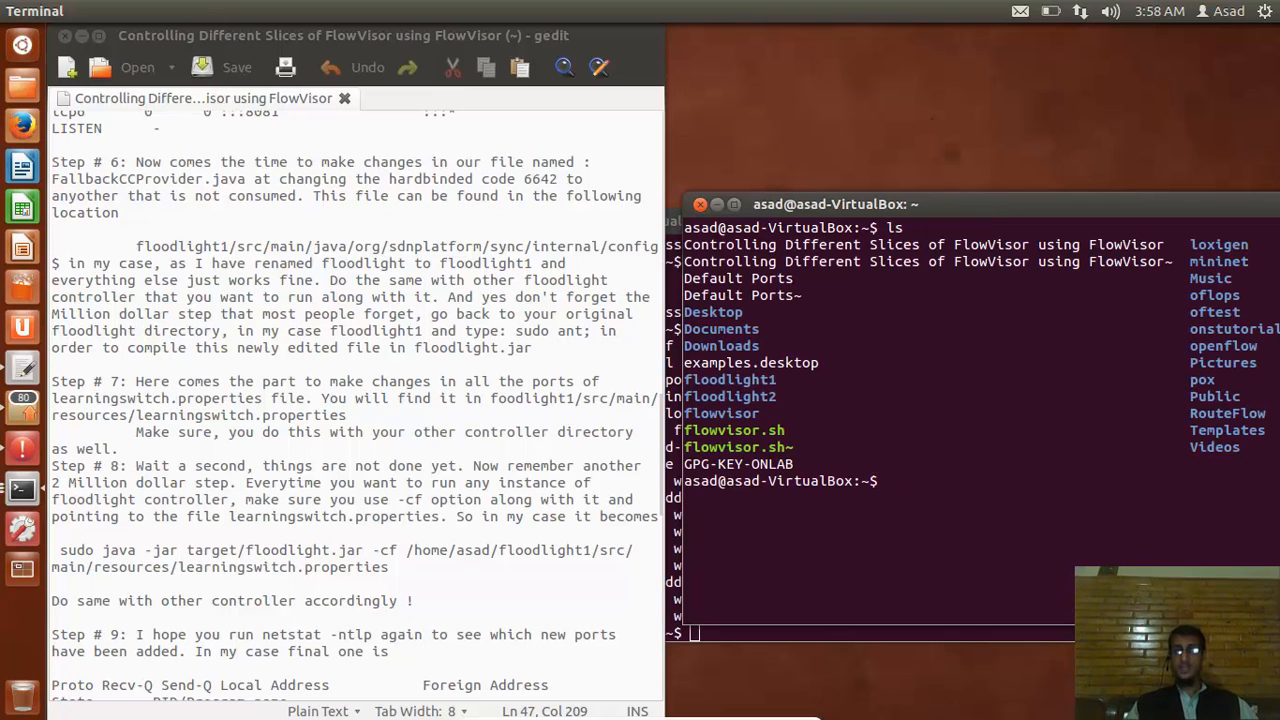
type("cd floodlight1")
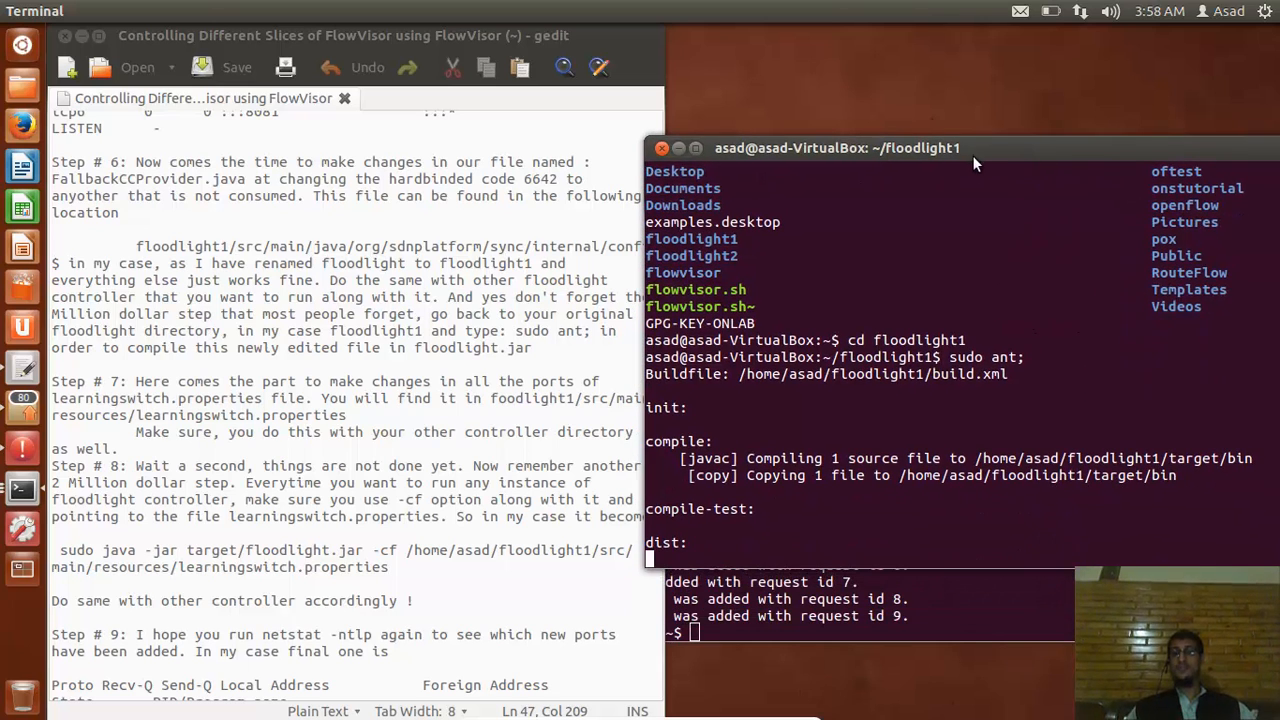
left_click_drag(836, 148, 772, 132)
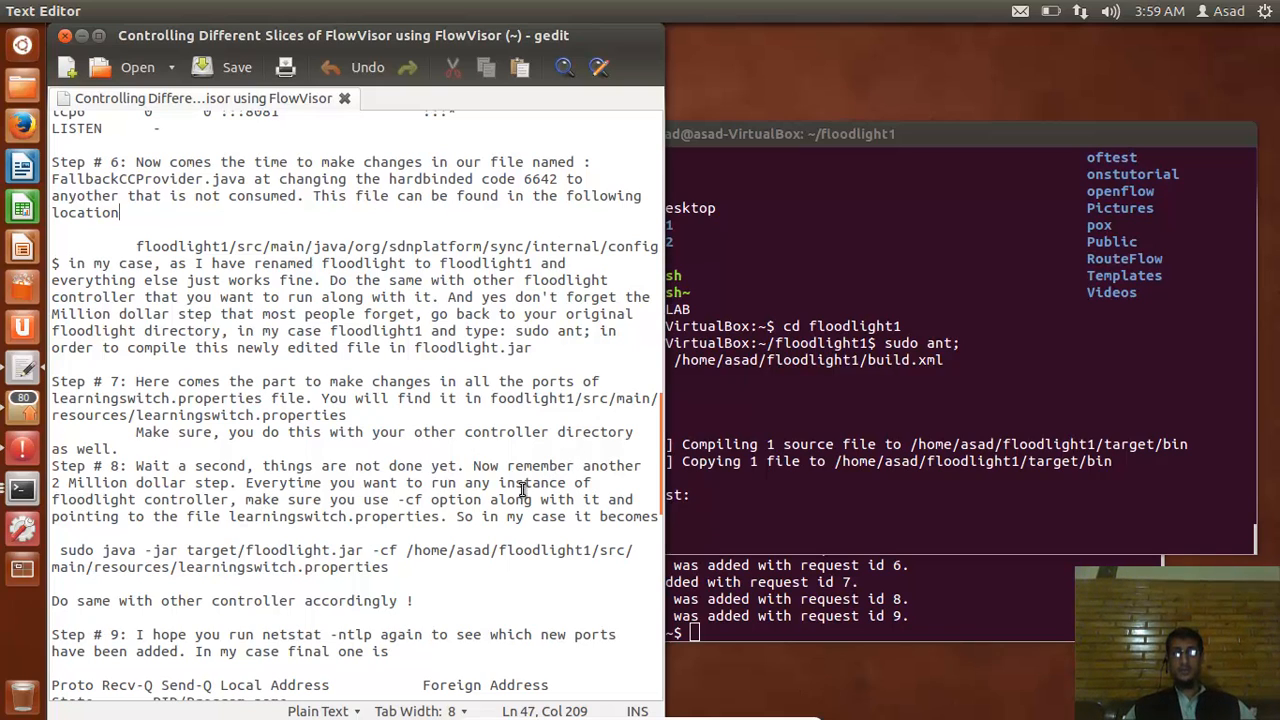
mouse_move(398, 510)
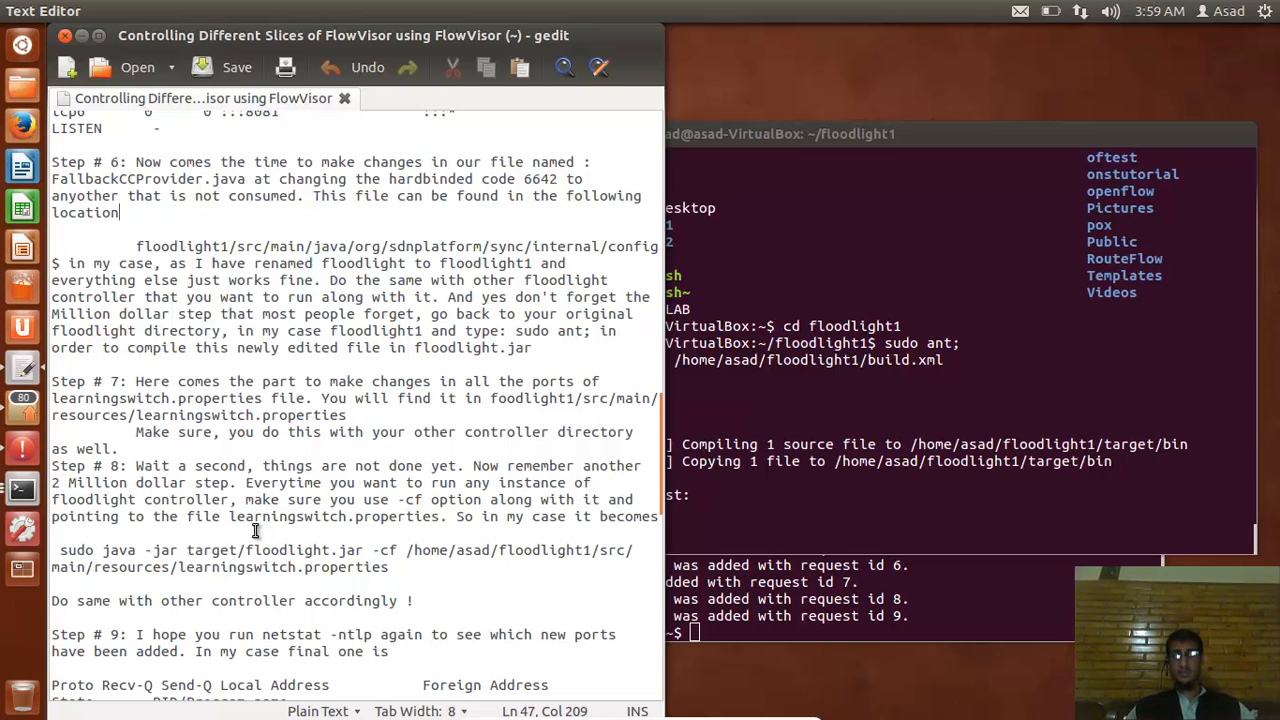
mouse_move(440, 580)
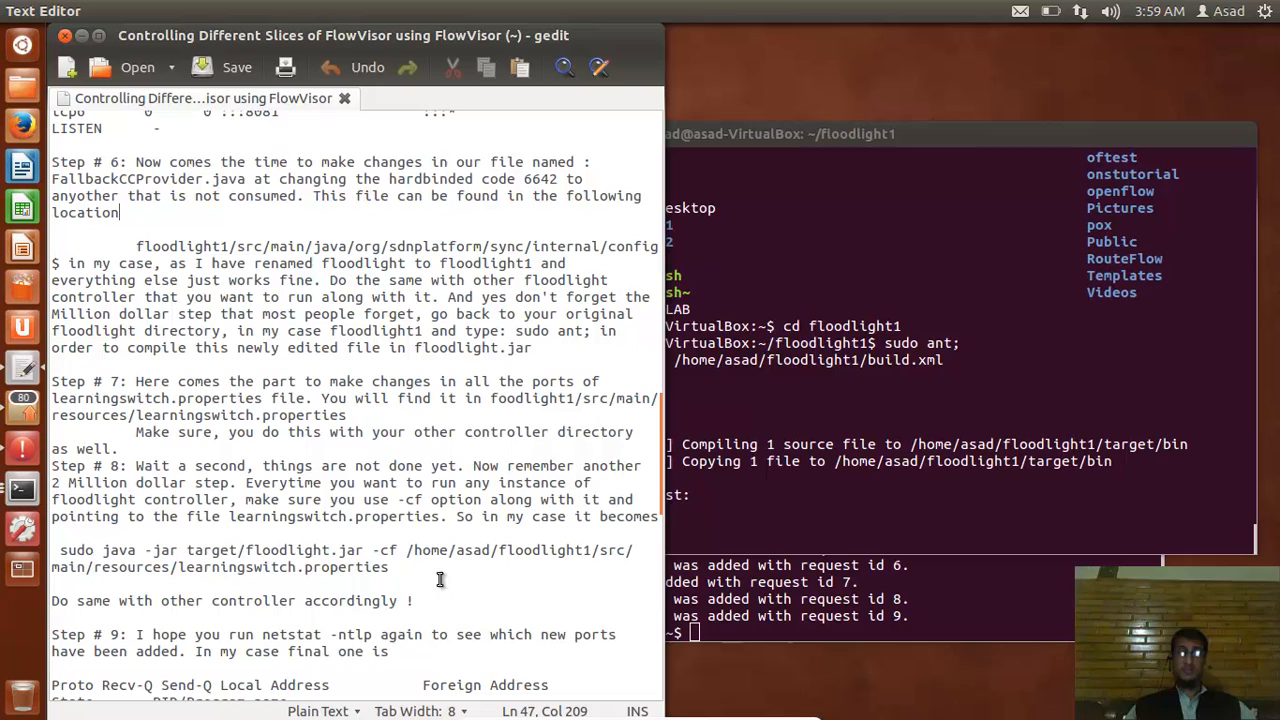
mouse_move(484, 600)
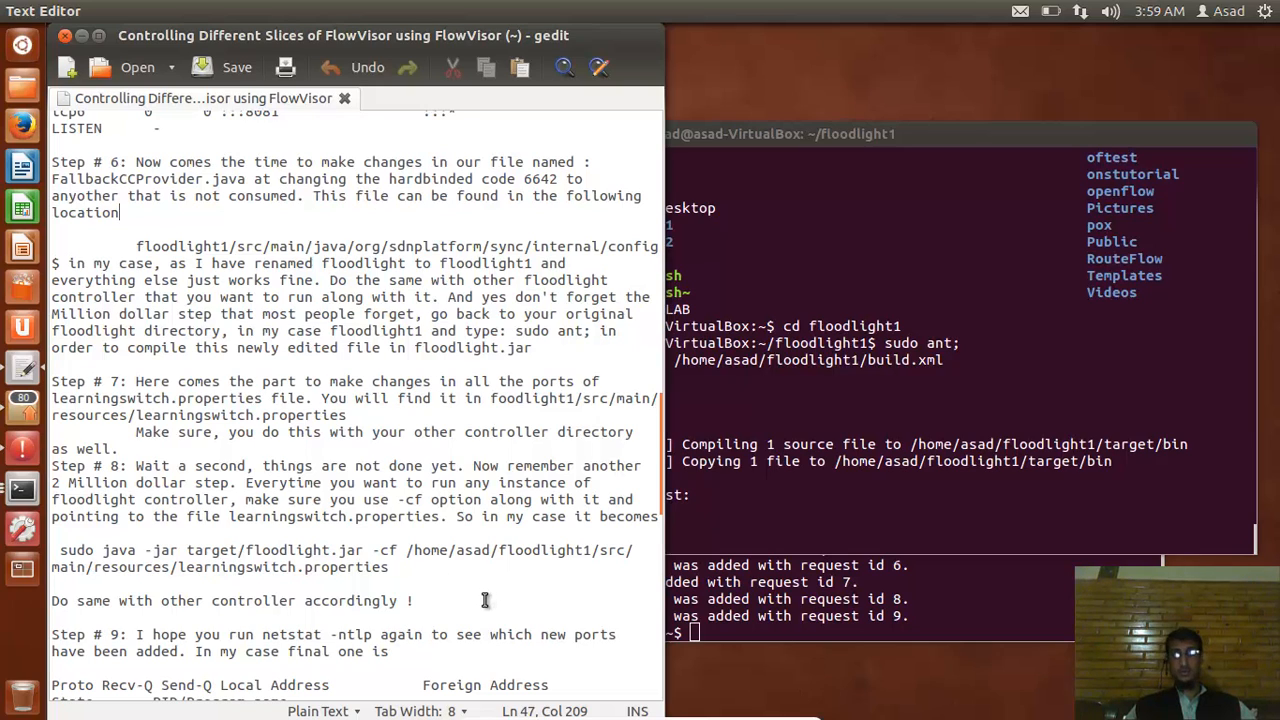
mouse_move(444, 588)
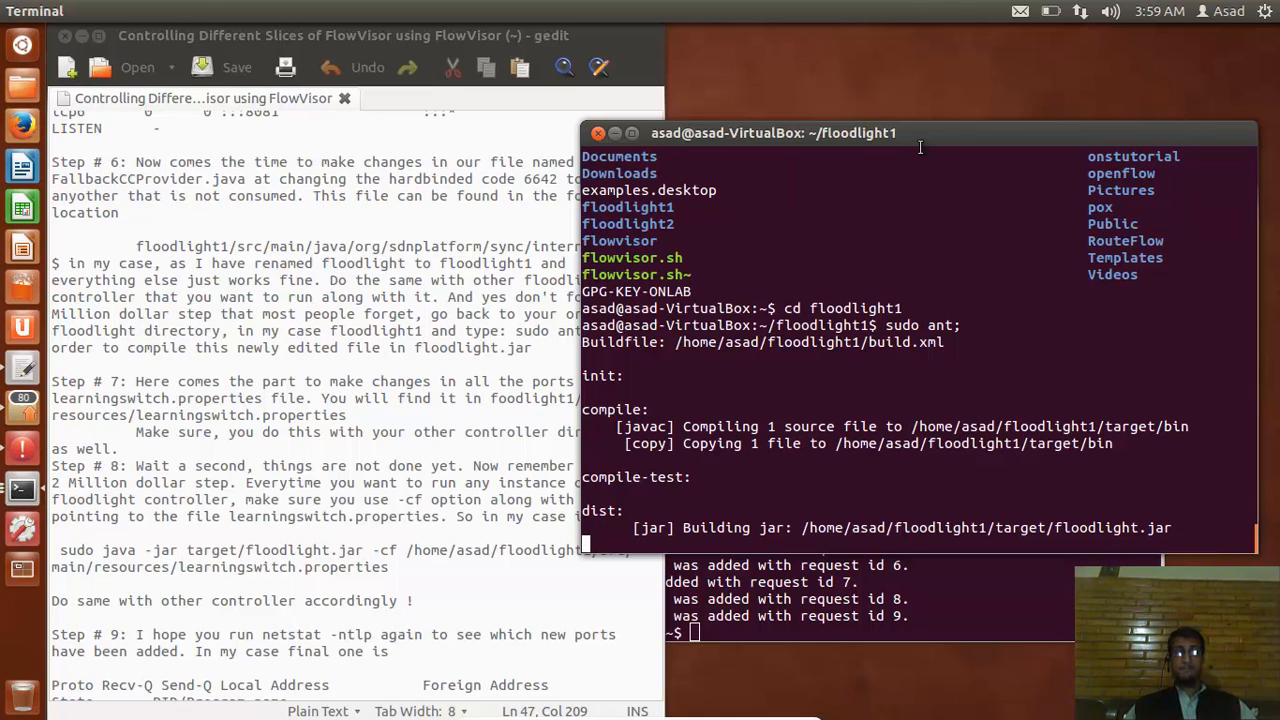
mouse_move(436, 558)
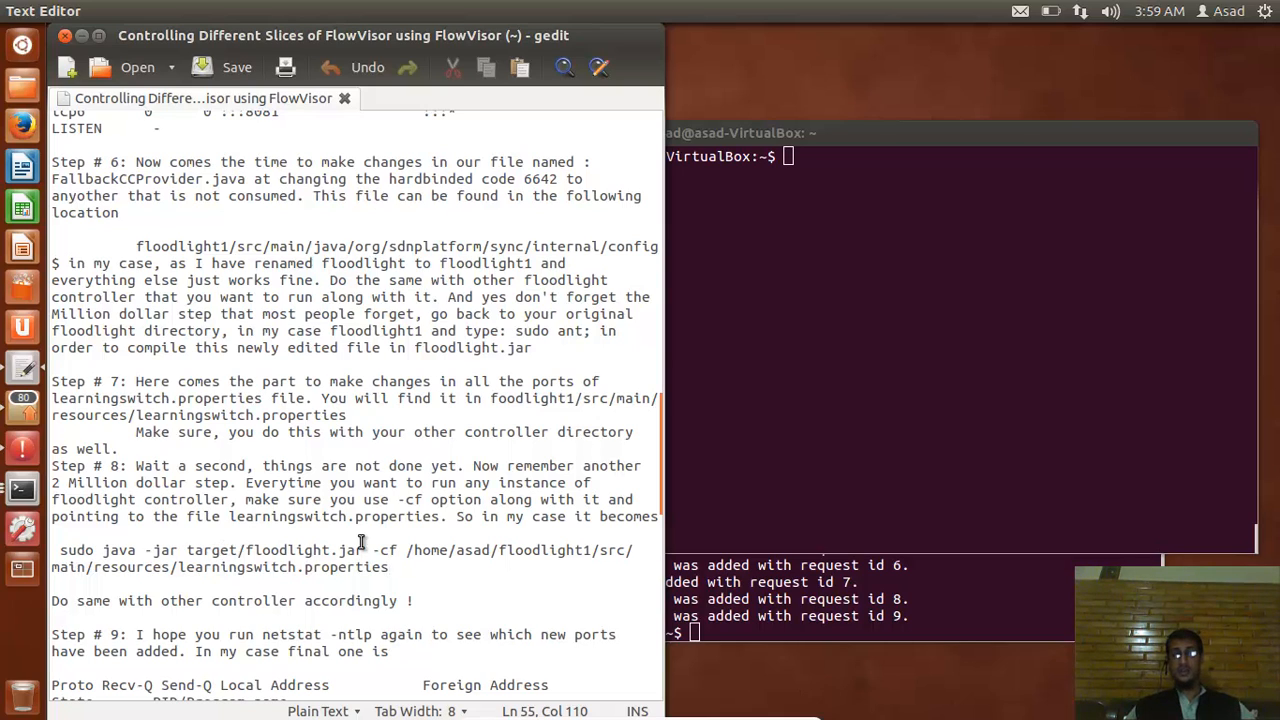
- Run sudo gedit on /home/asad/floodlight1/src/main/resources/learningswitch.properties from the terminal
left_click_drag(376, 550, 390, 568)
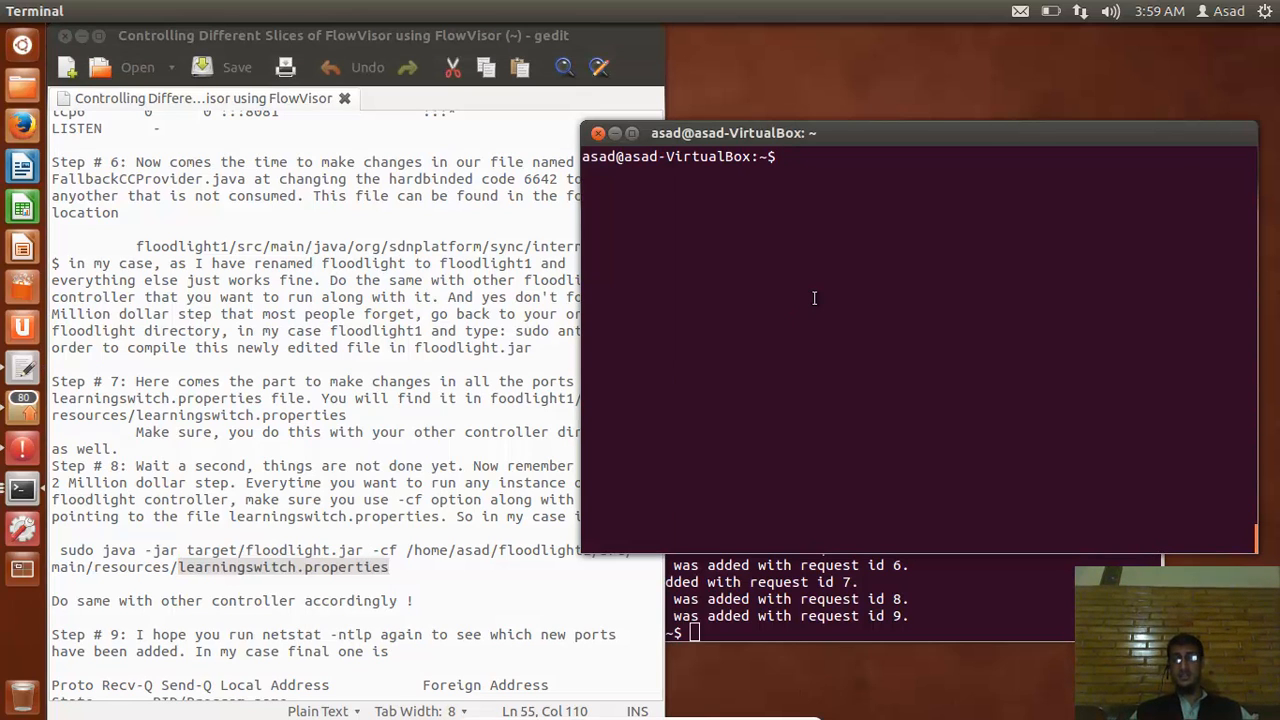
left_click_drag(730, 132, 796, 184)
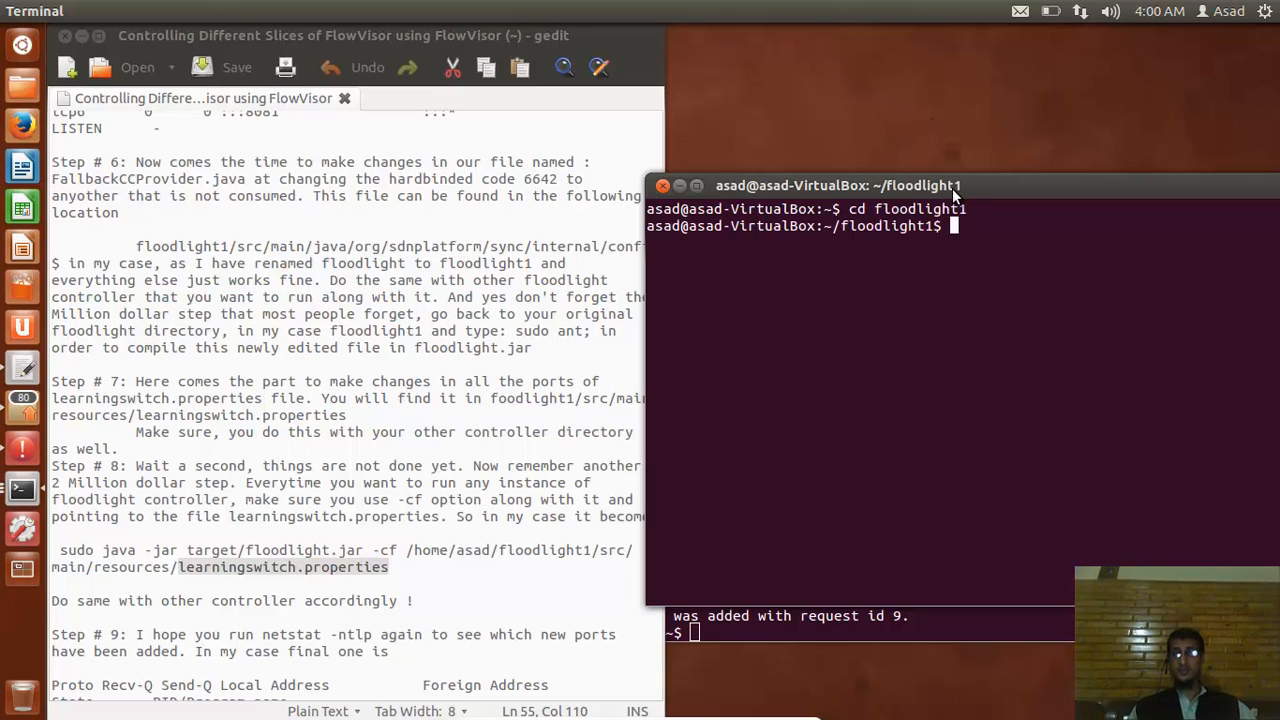
type("sudo")
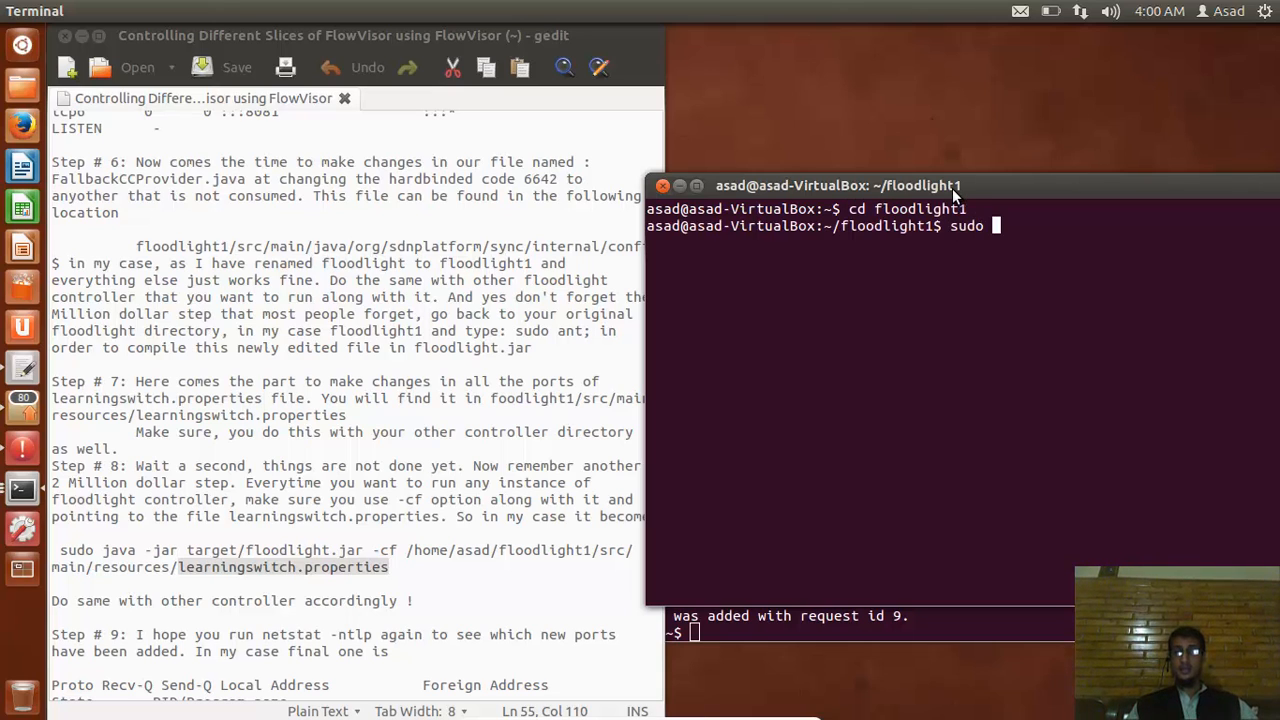
type("gedit")
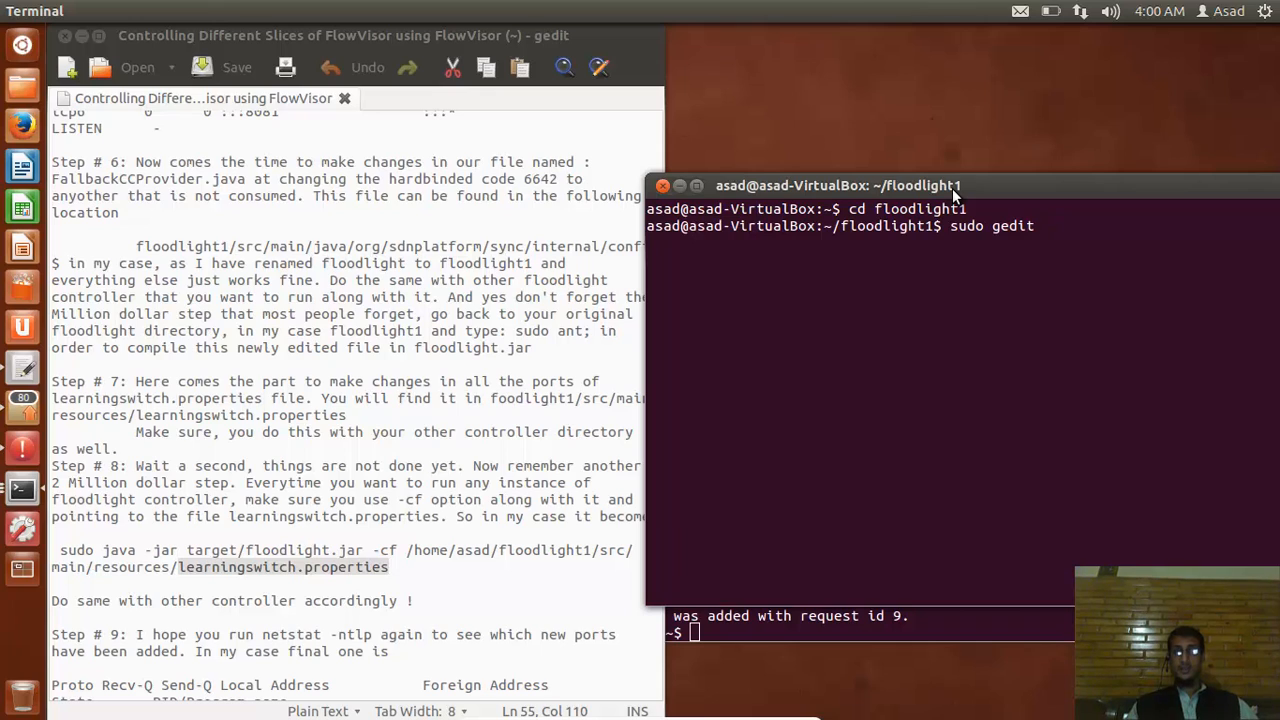
type("/home/")
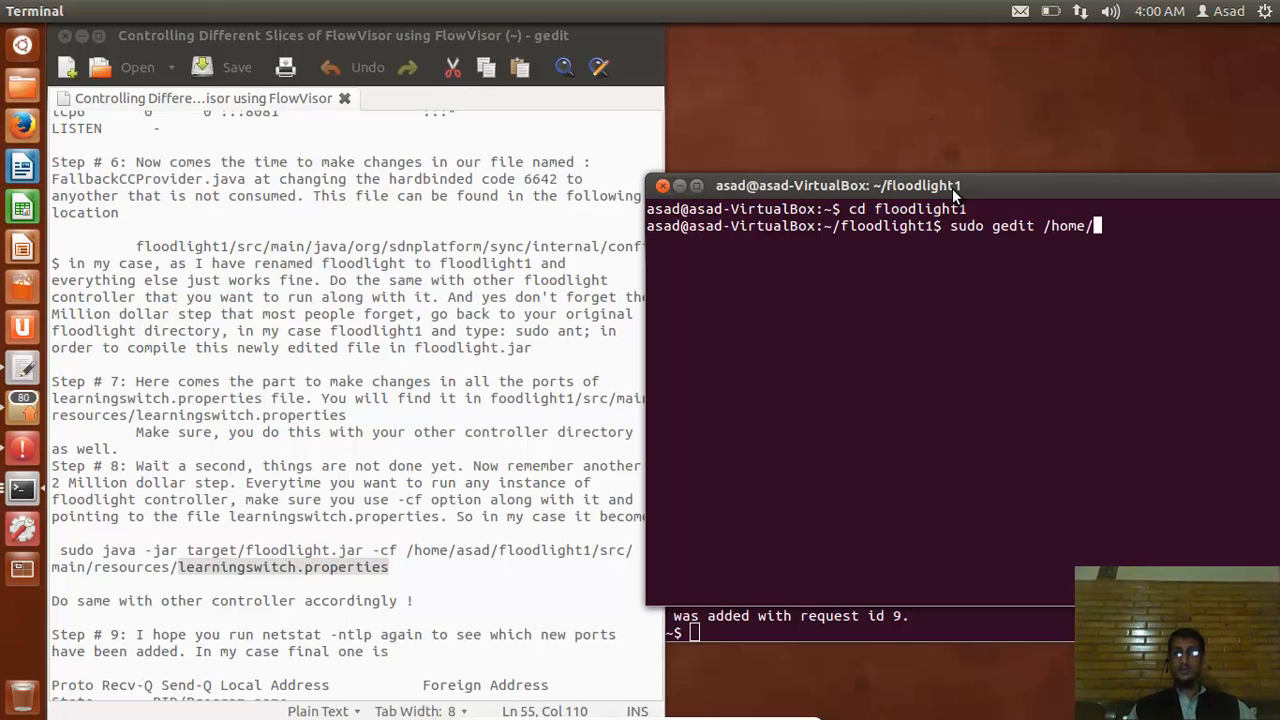
type("asad/f")
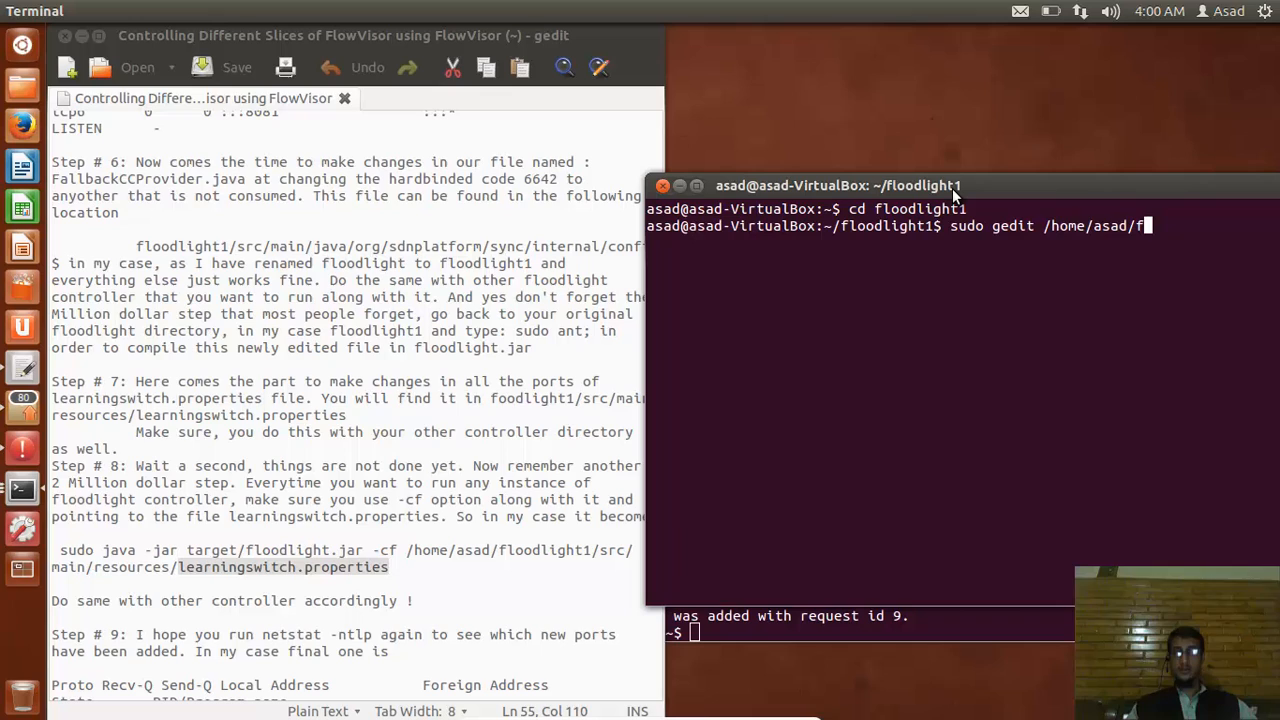
type("oodlight1")
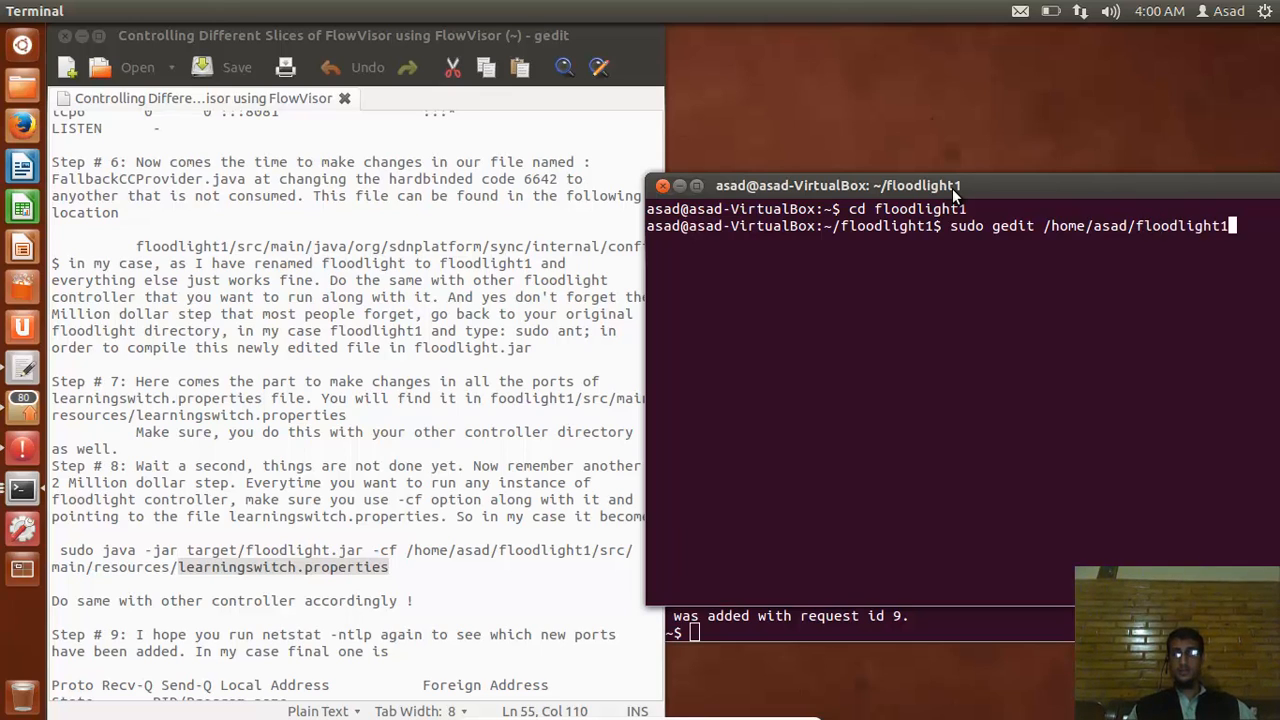
type("/src/m")
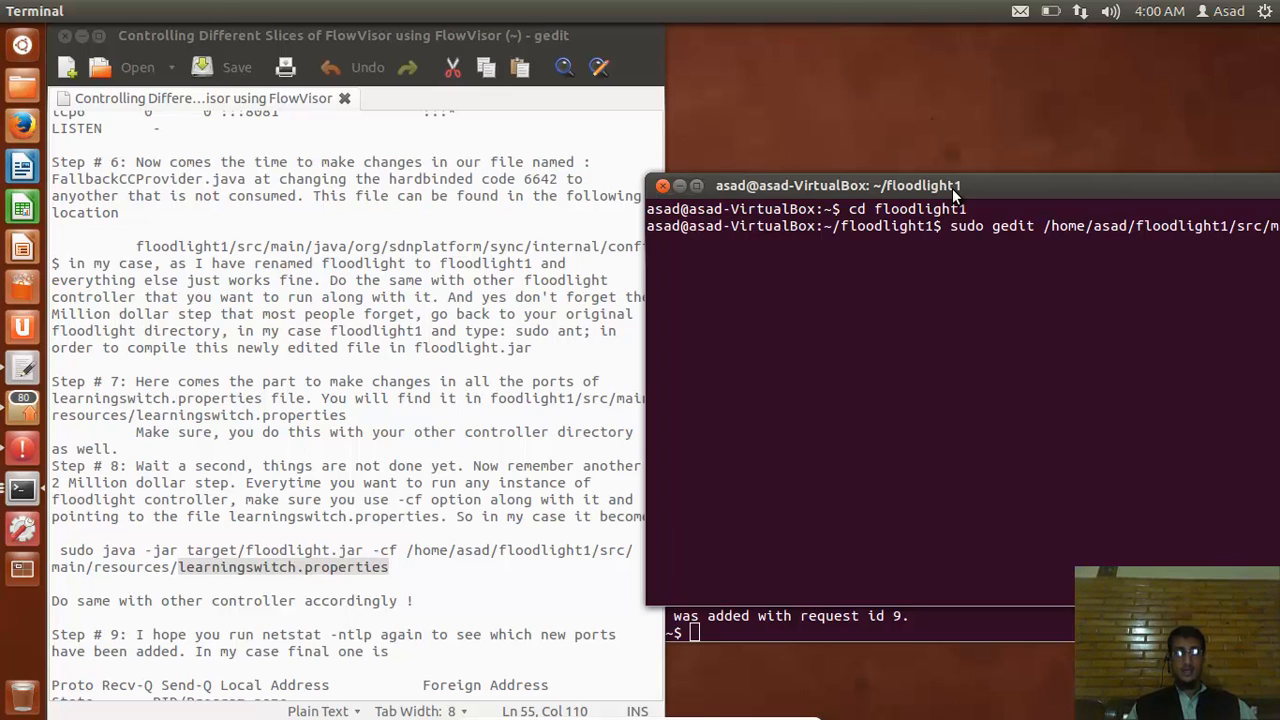
type("resources/")
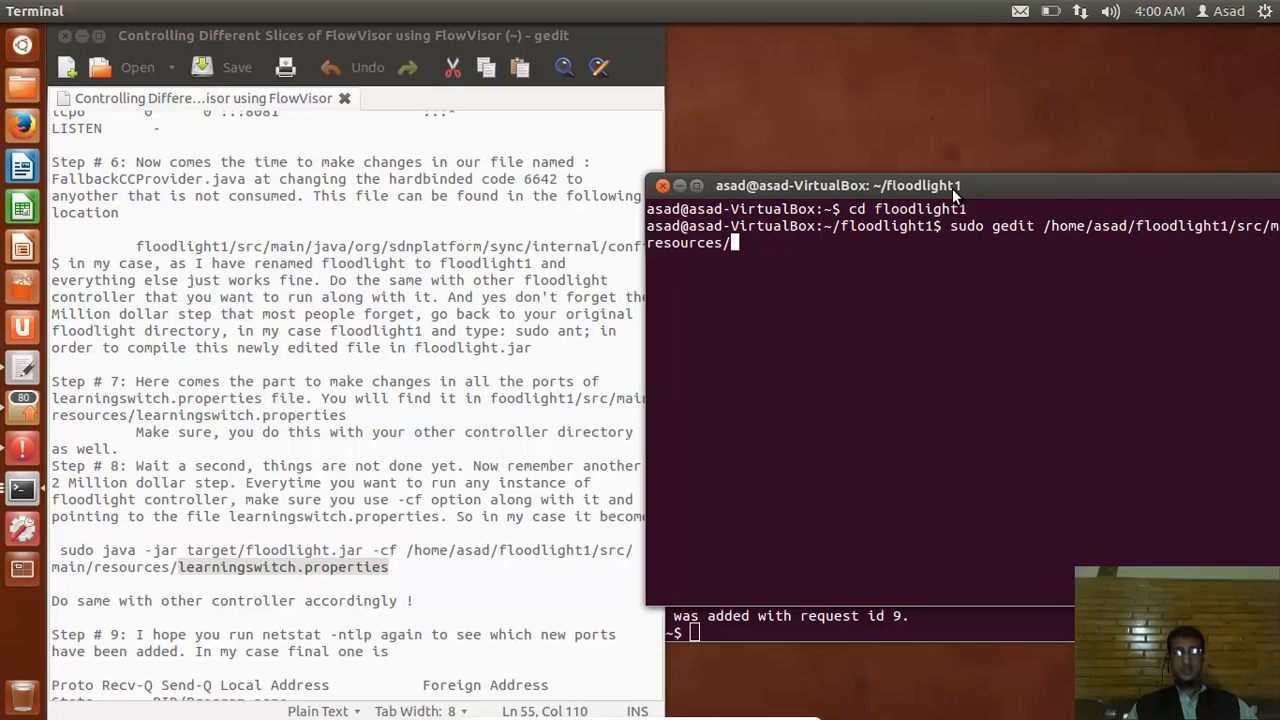
type("learningswitch.properties")
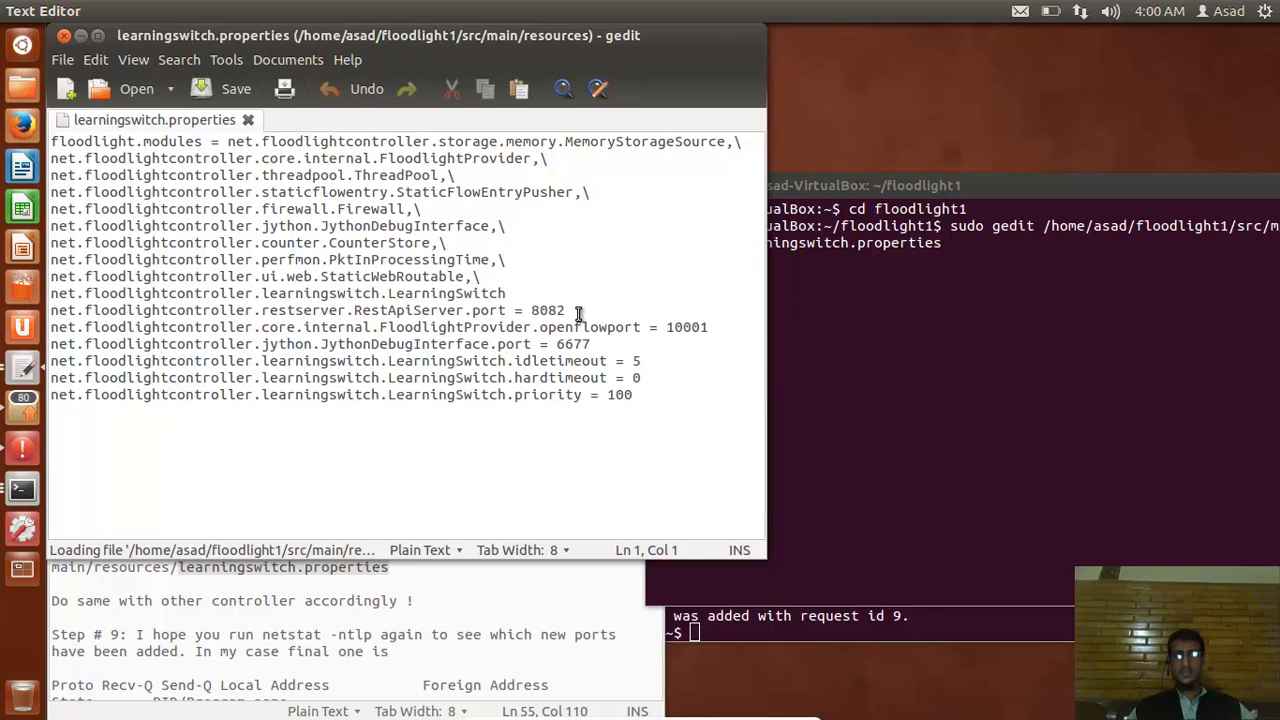
- Verify the file's REST API port 8082 and OpenFlow port 10001 values
left_click(564, 310)
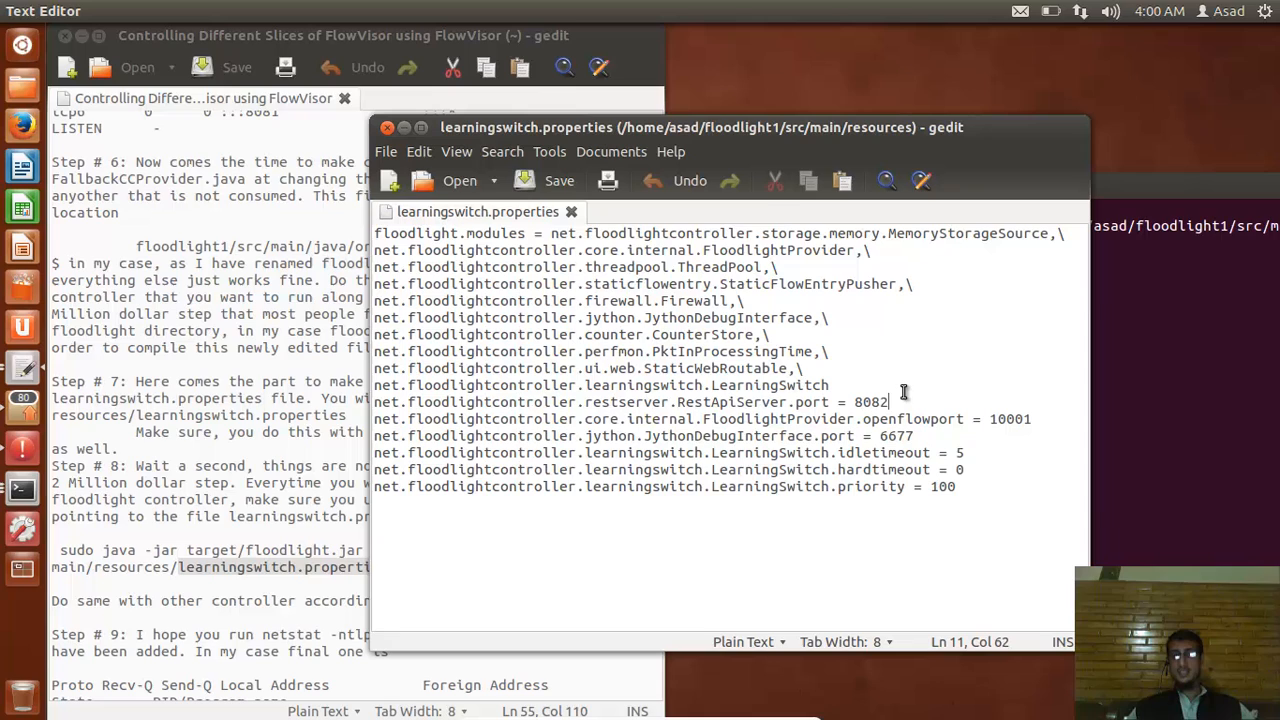
left_click(1044, 420)
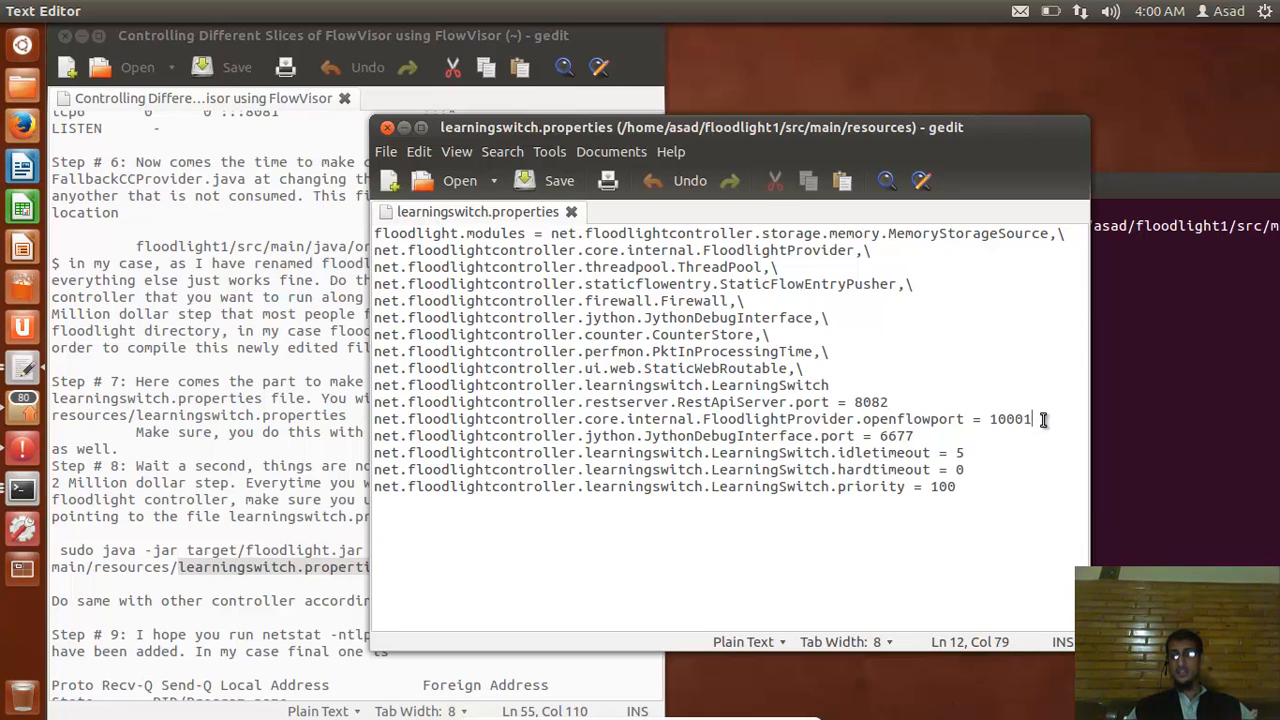
double_click(1010, 420)
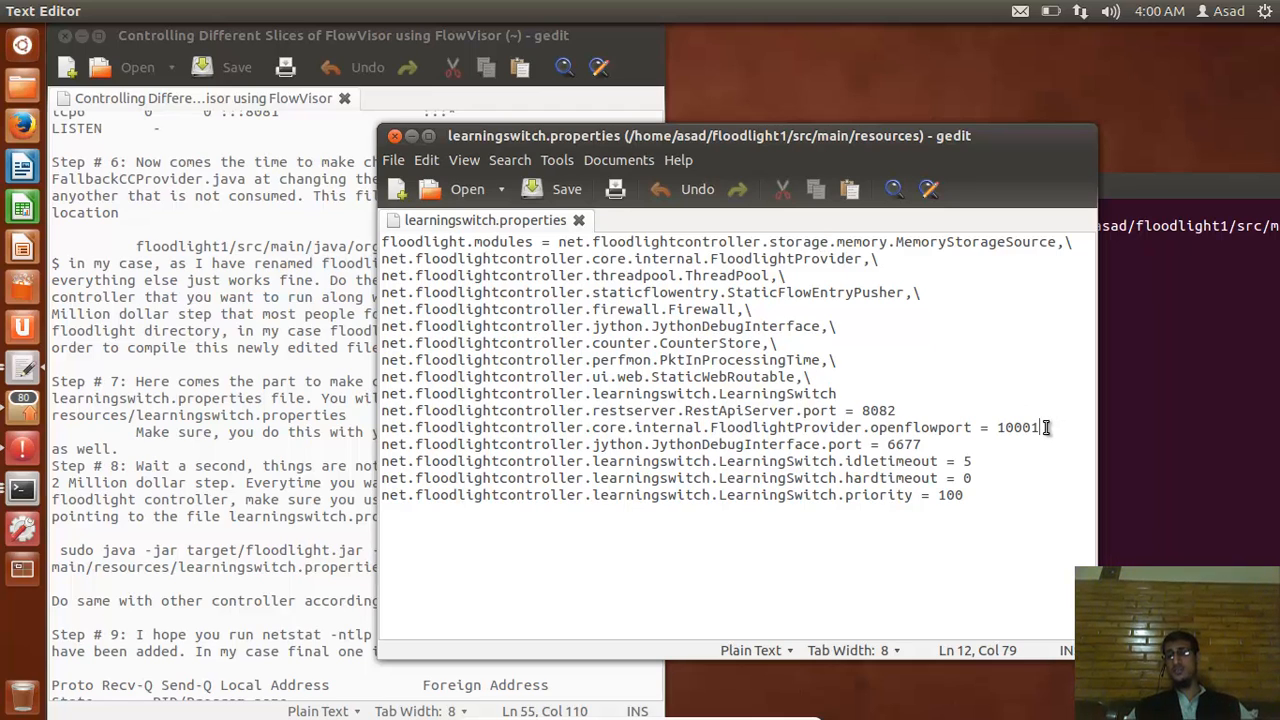
double_click(1018, 428)
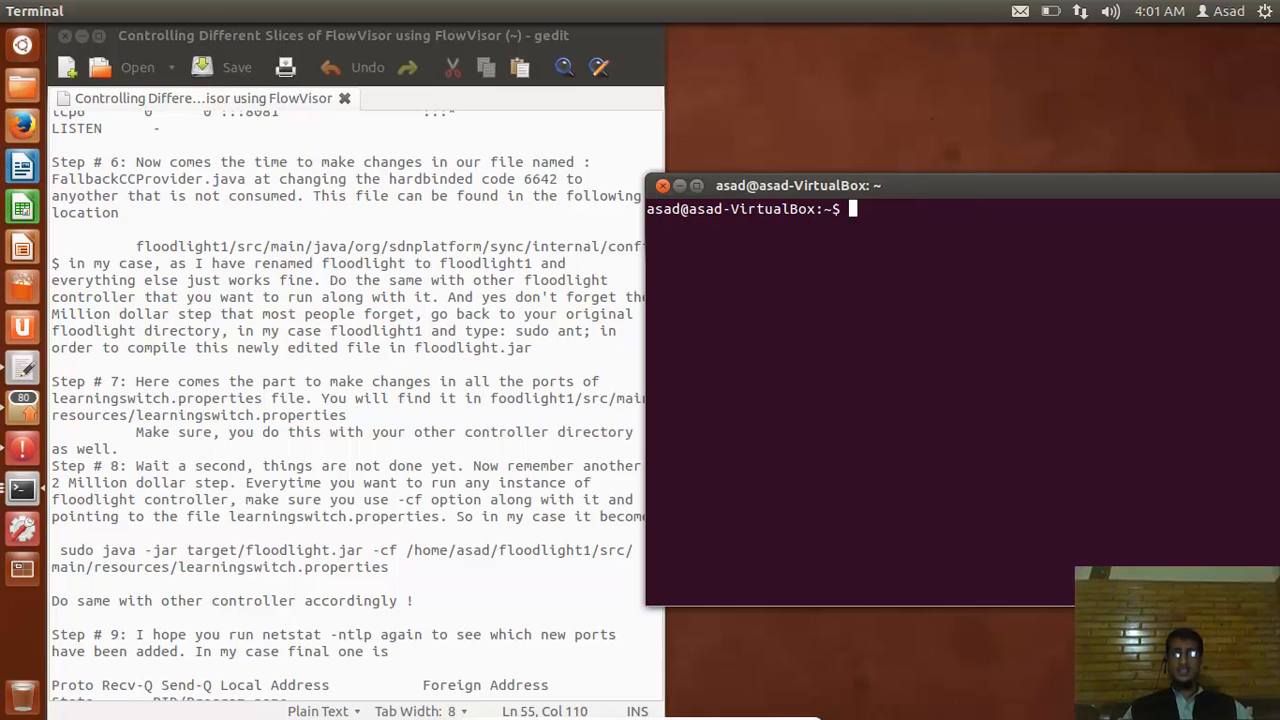
mouse_move(248, 462)
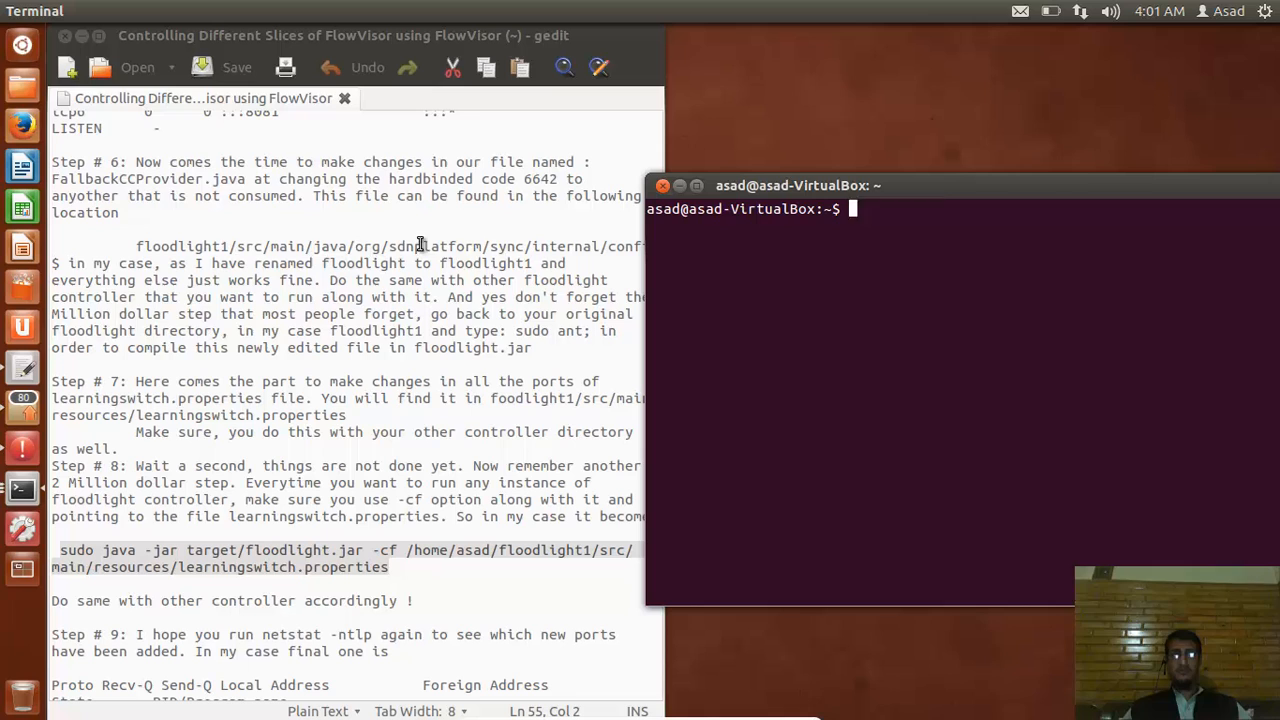
- Launch the Files manager from the Unity launcher to show the Home folder
left_click(22, 84)
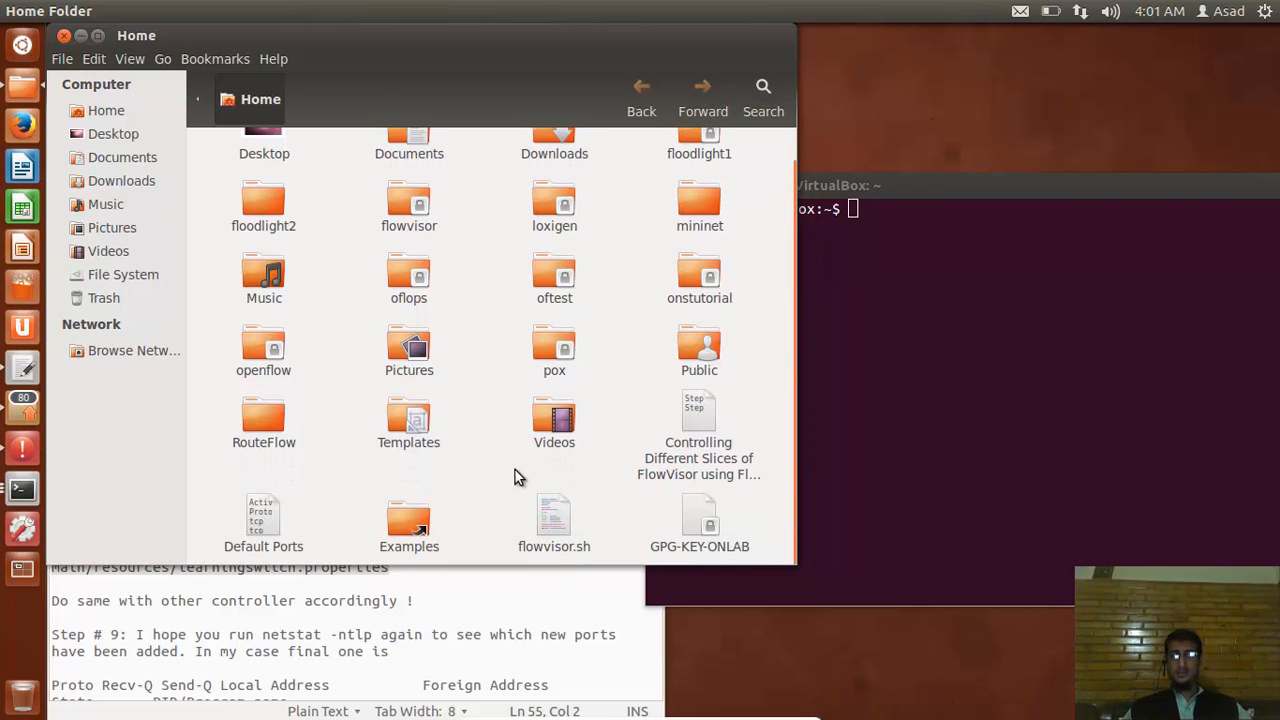
- Peek at flowvisor.sh, cancel, then display contfloodlight1.sh from the floodlight1 folder in gedit
double_click(554, 520)
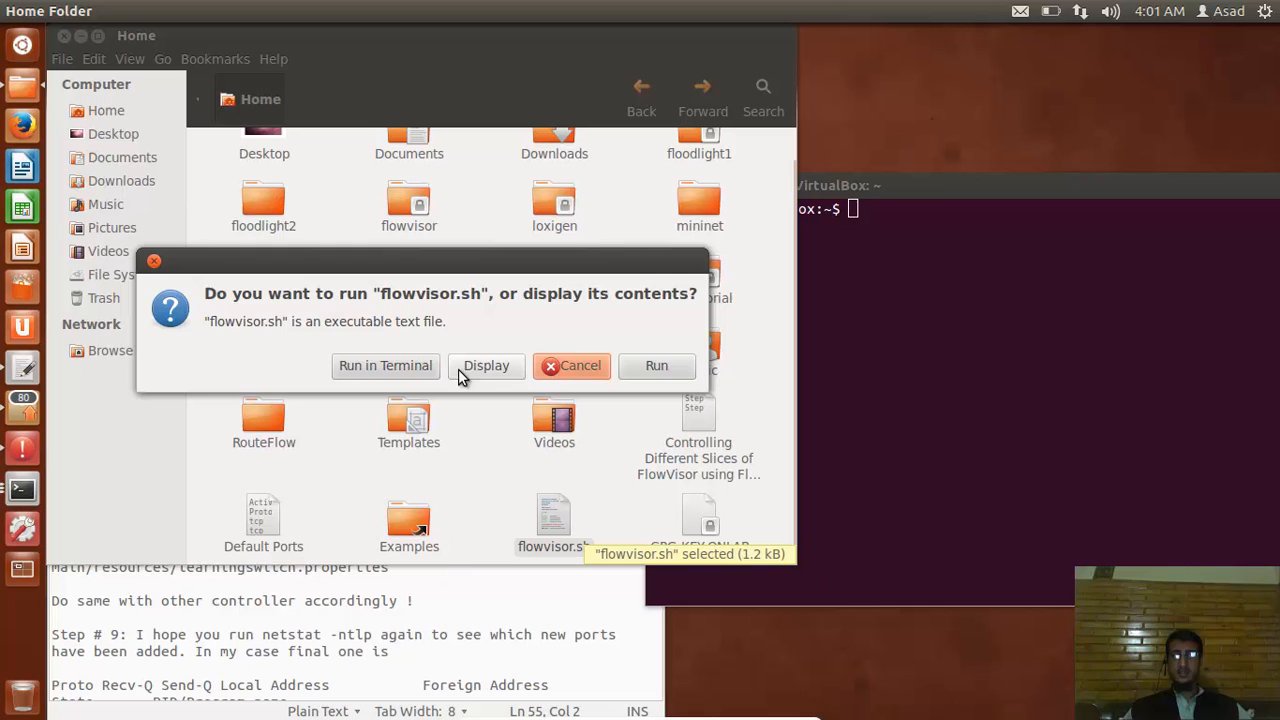
left_click(486, 364)
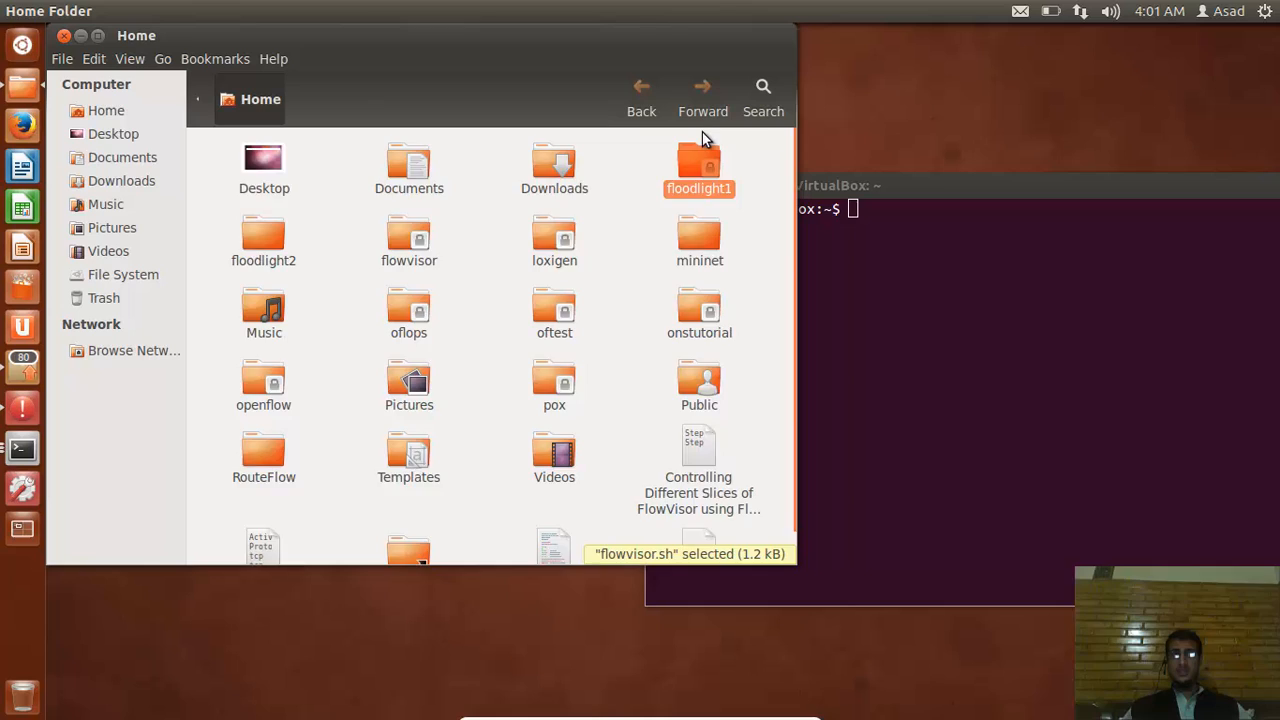
double_click(700, 164)
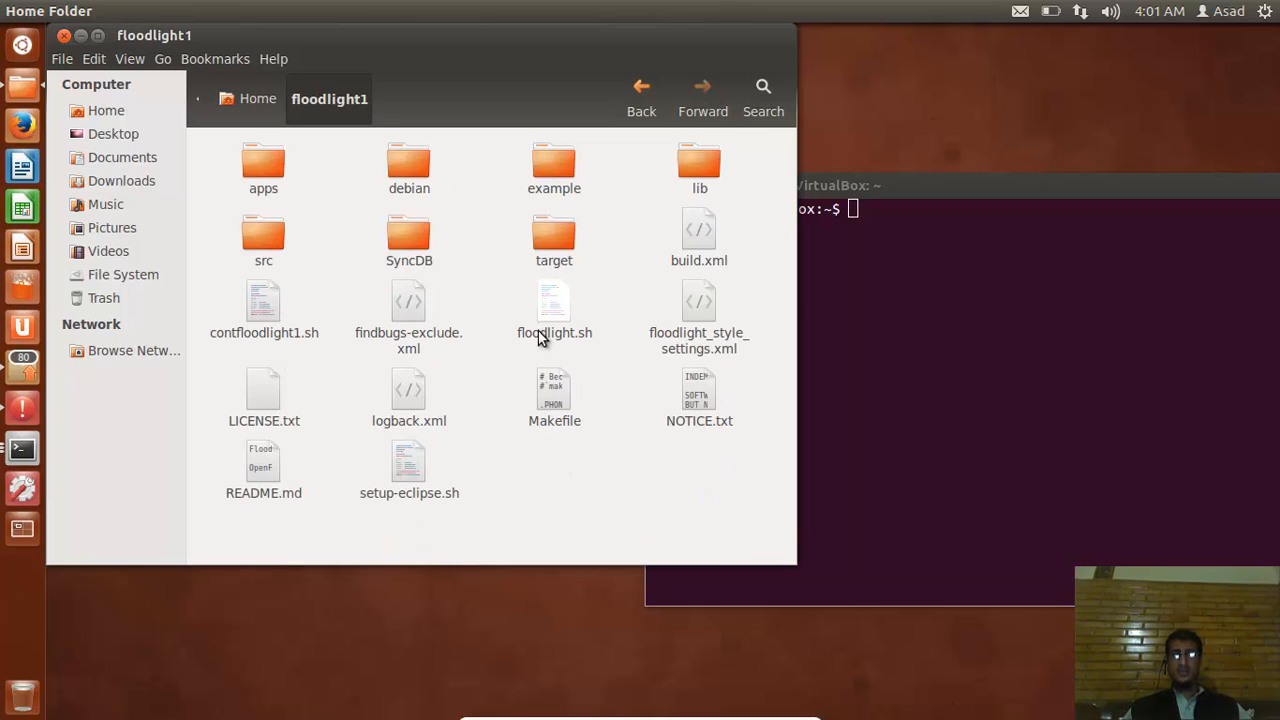
mouse_move(290, 322)
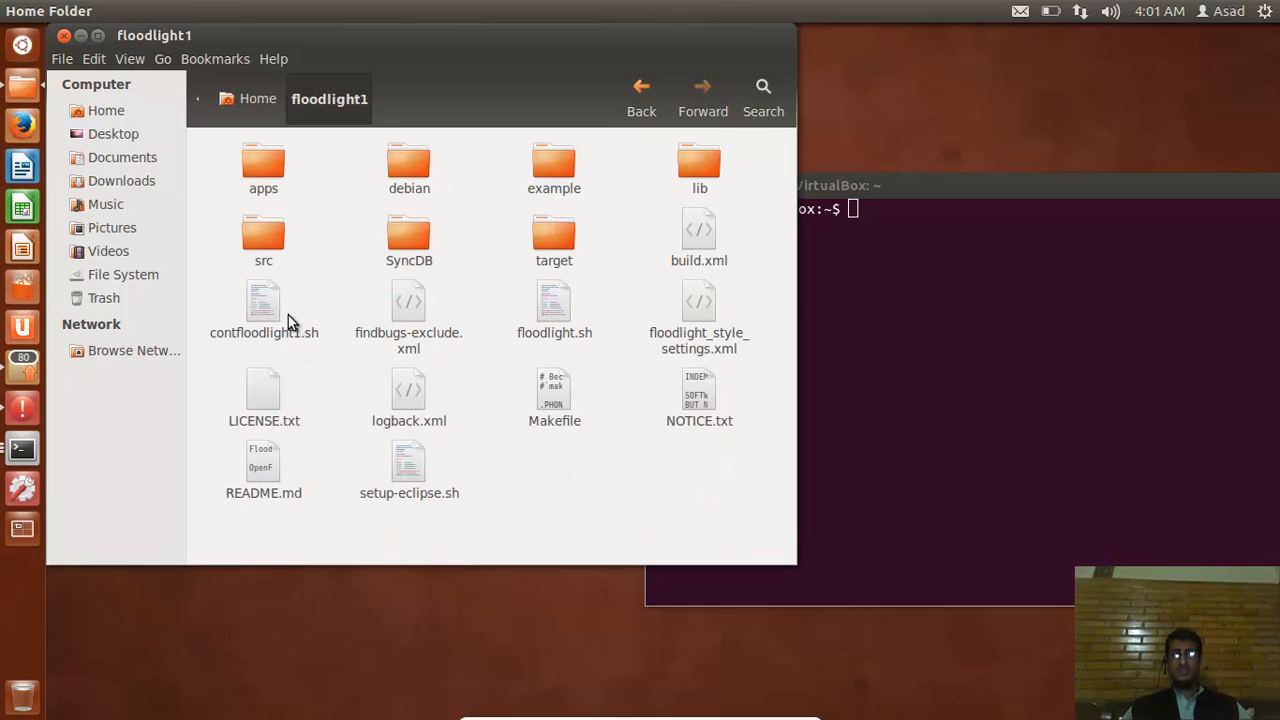
double_click(264, 304)
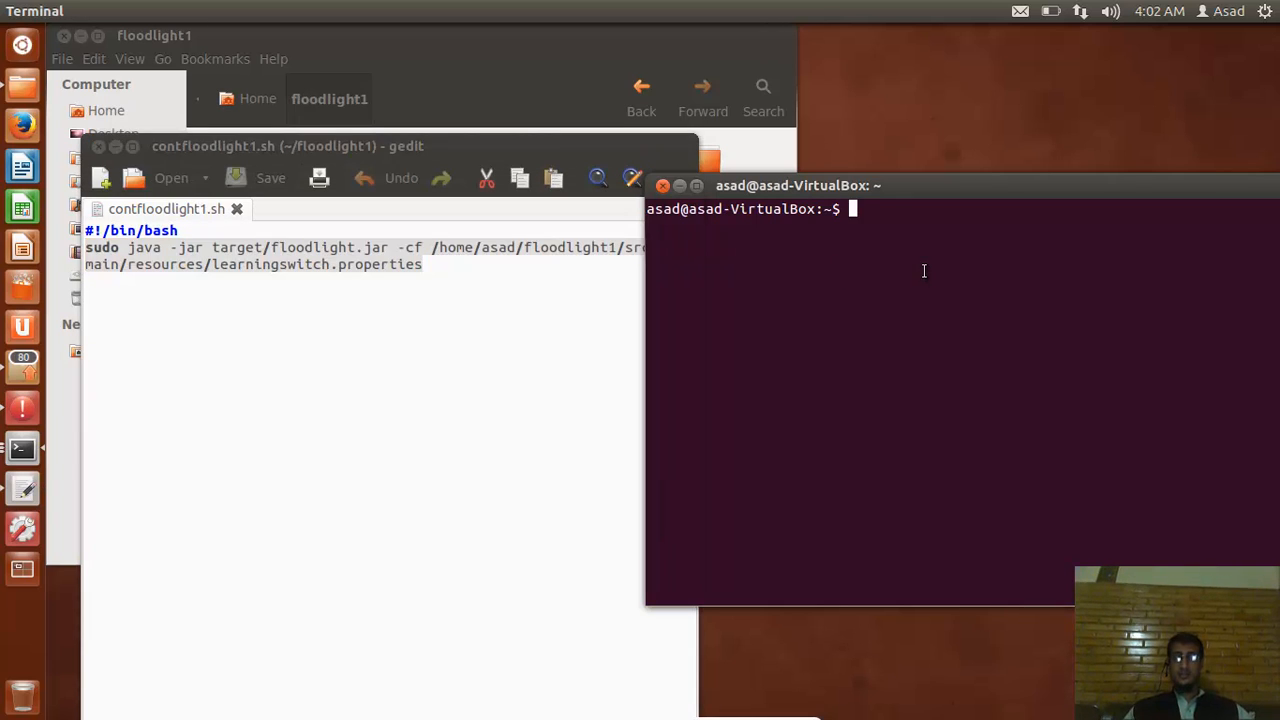
- Change into the floodlight1 directory before launching the controller
type("cd floodlight1")
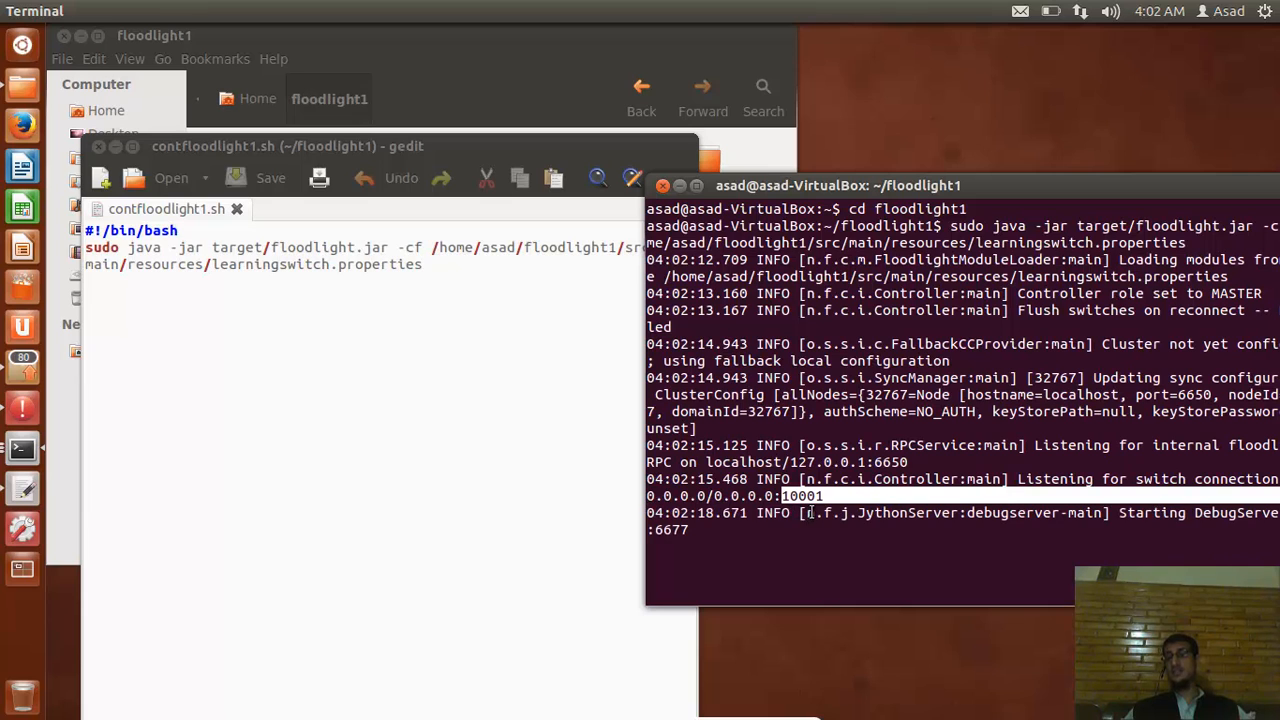
mouse_move(1024, 192)
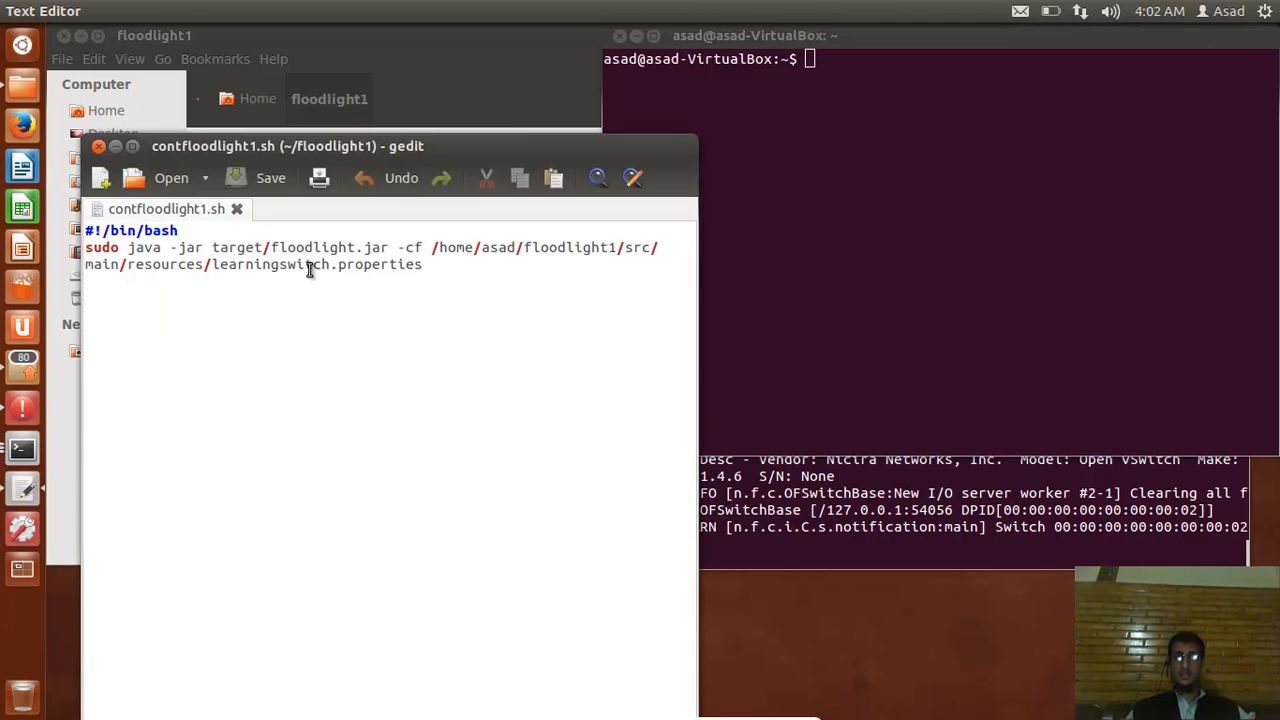
- Copy the launch command from contfloodlight1.sh and run it adapted for floodlight2
left_click_drag(84, 248, 422, 264)
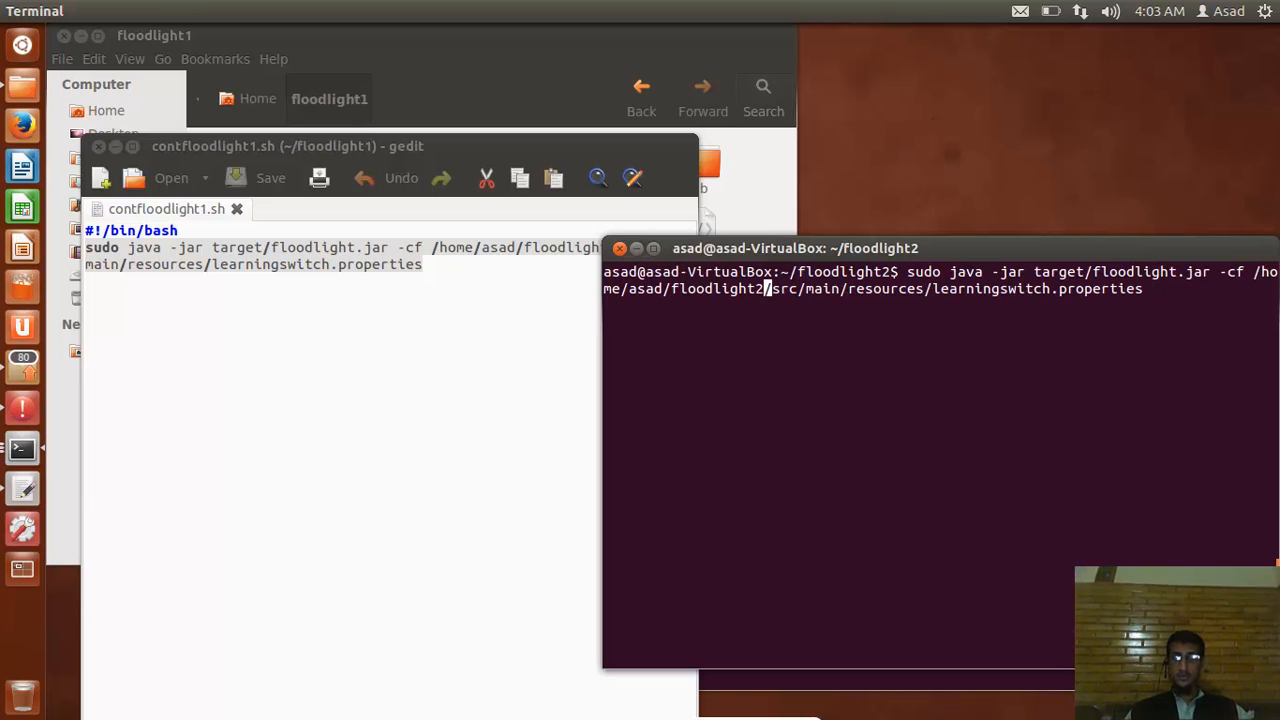
key("Return")
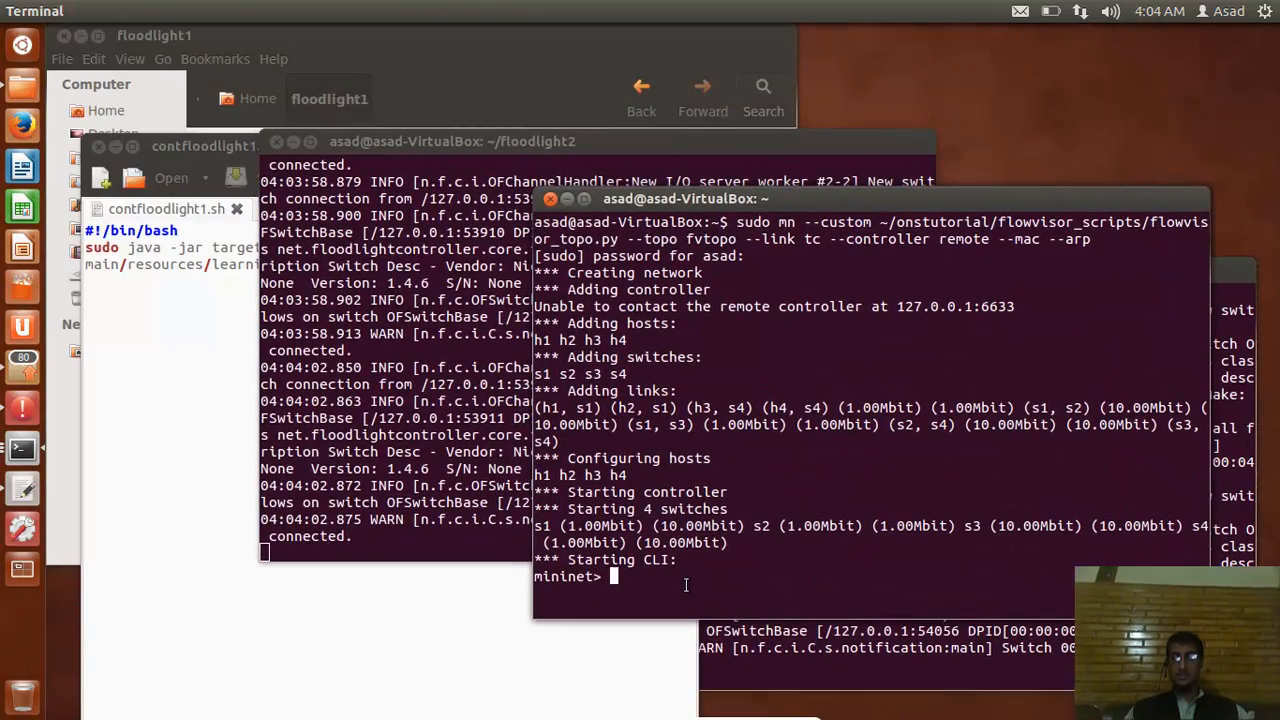
- Enter pingall at the mininet> prompt to test host reachability
type("p")
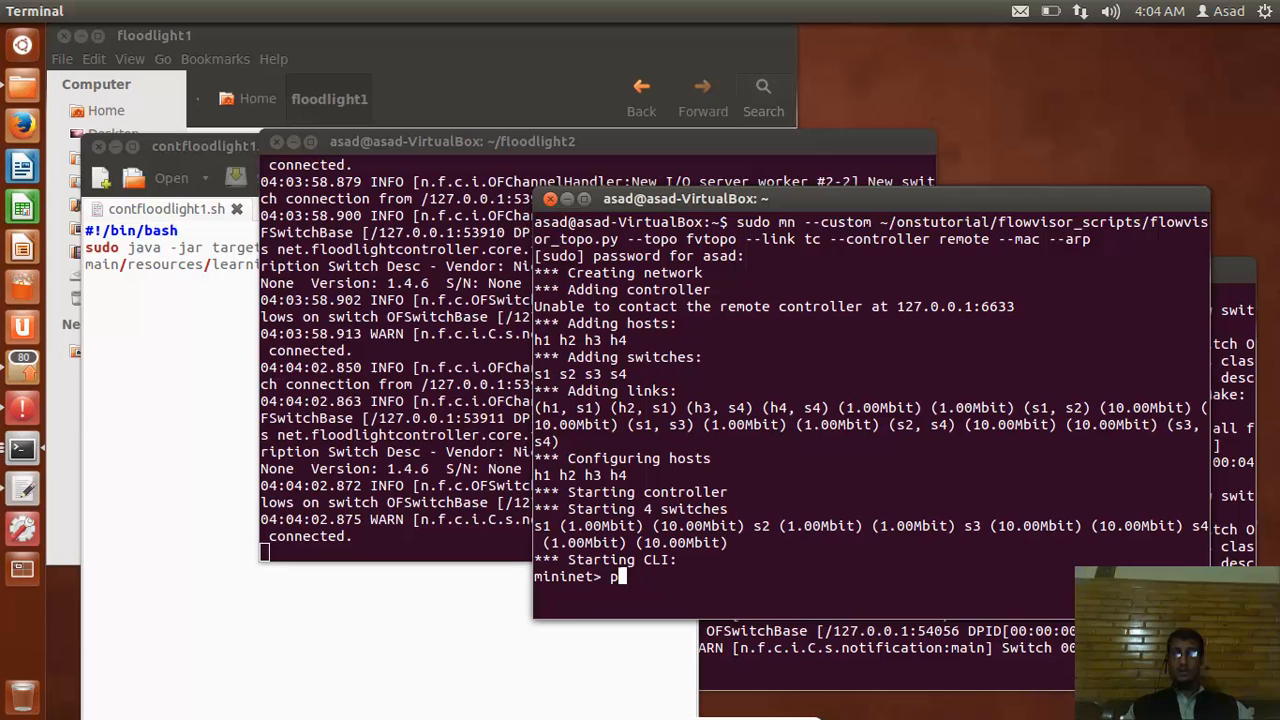
type("ingall")
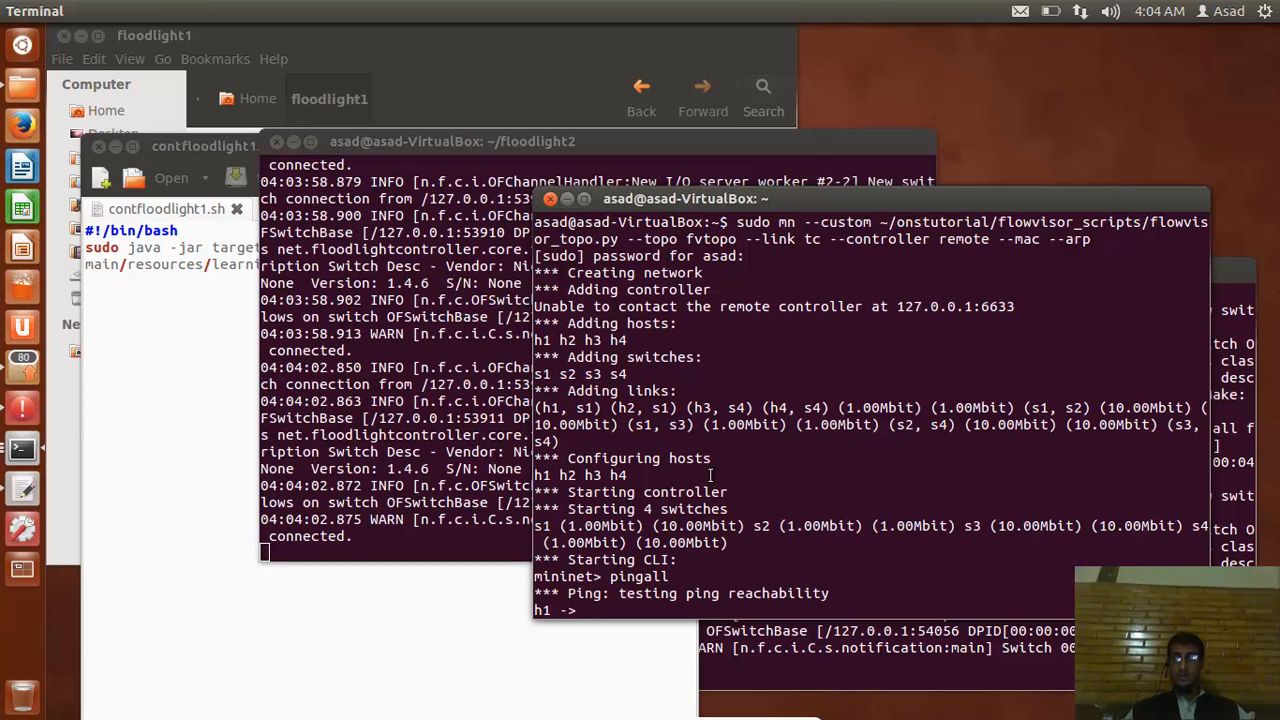